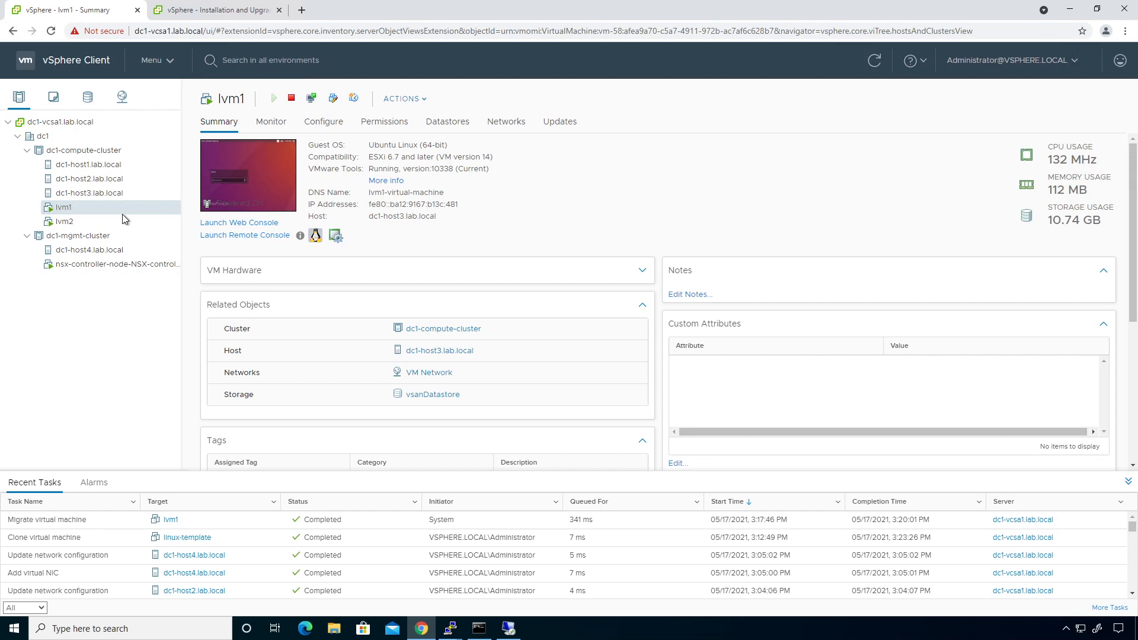
mouse_move(243, 218)
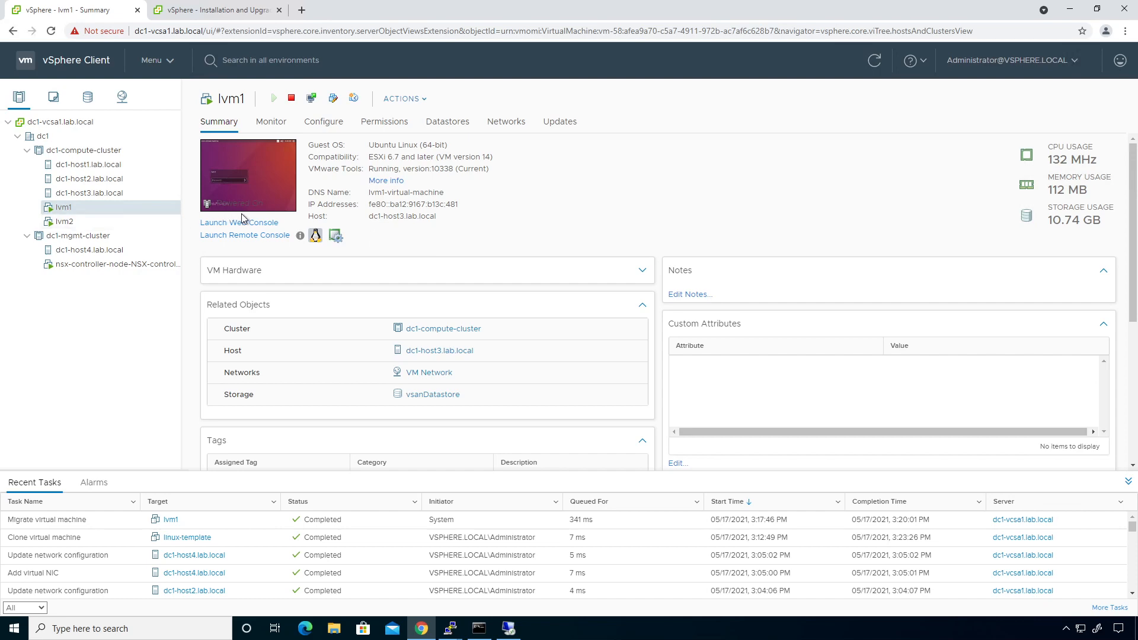
Step: Launch and confirm web consoles for lvm1, then for lvm2 from the inventory
click(238, 221)
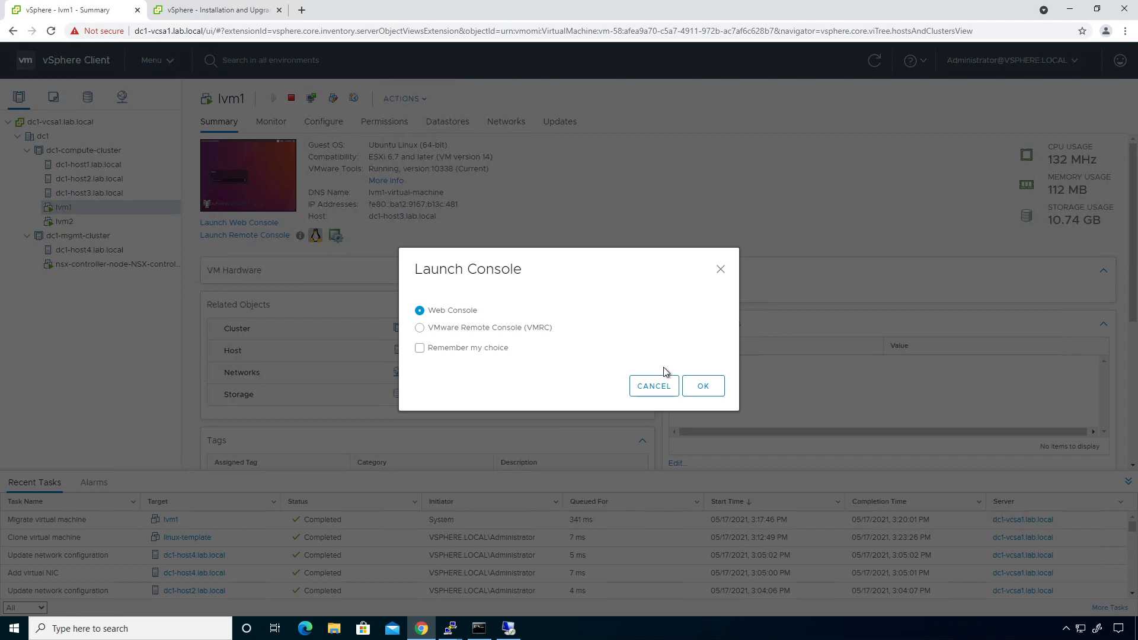
click(700, 385)
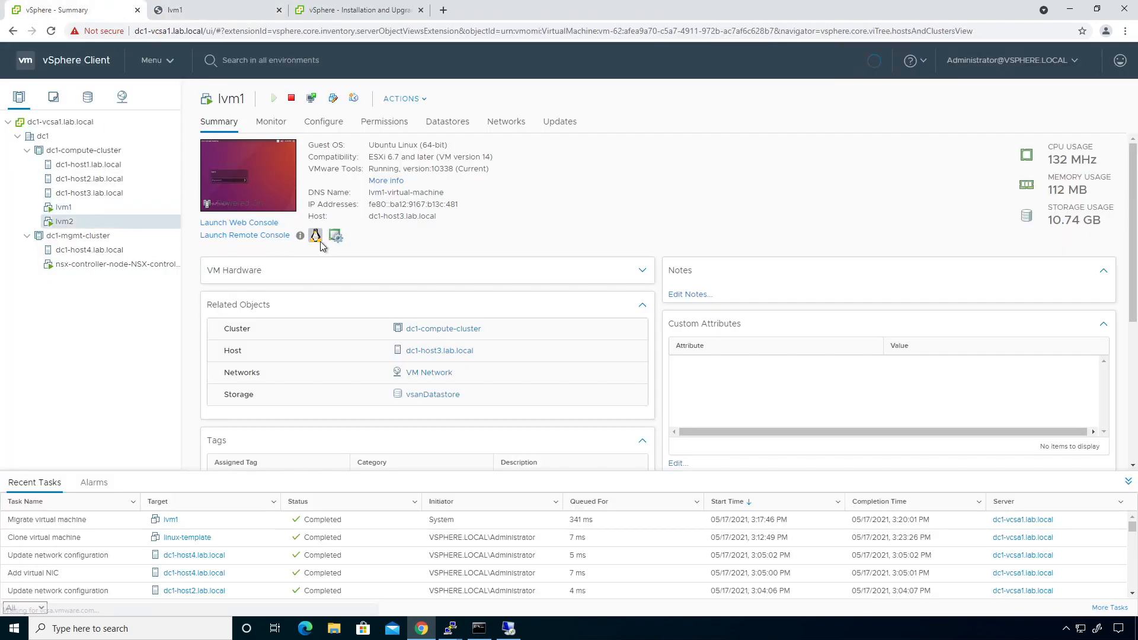
click(64, 221)
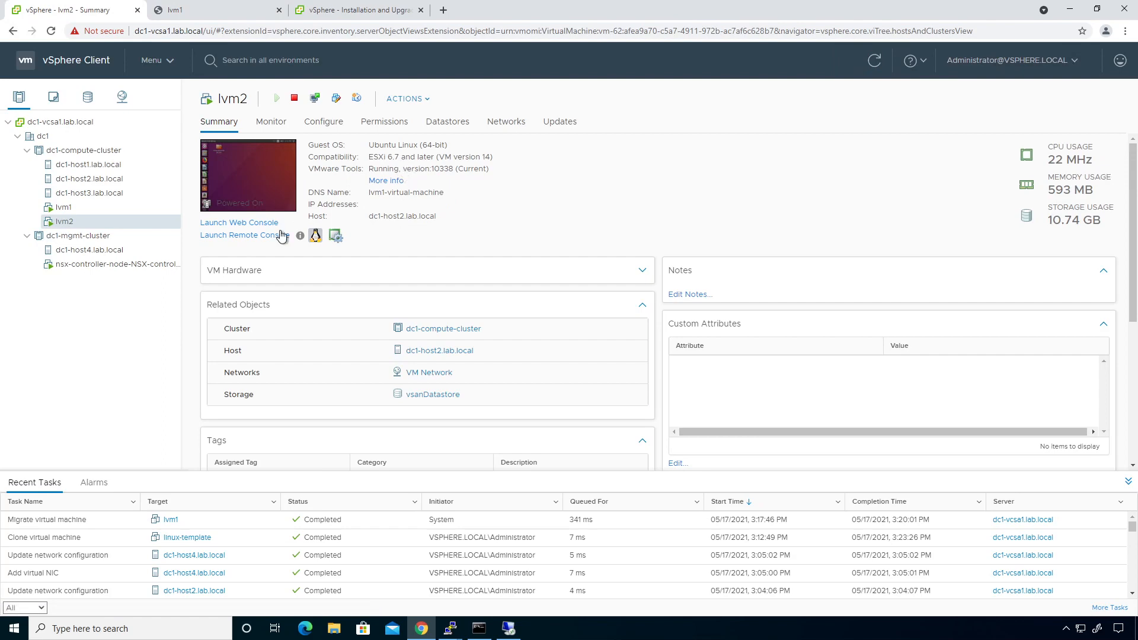
click(238, 222)
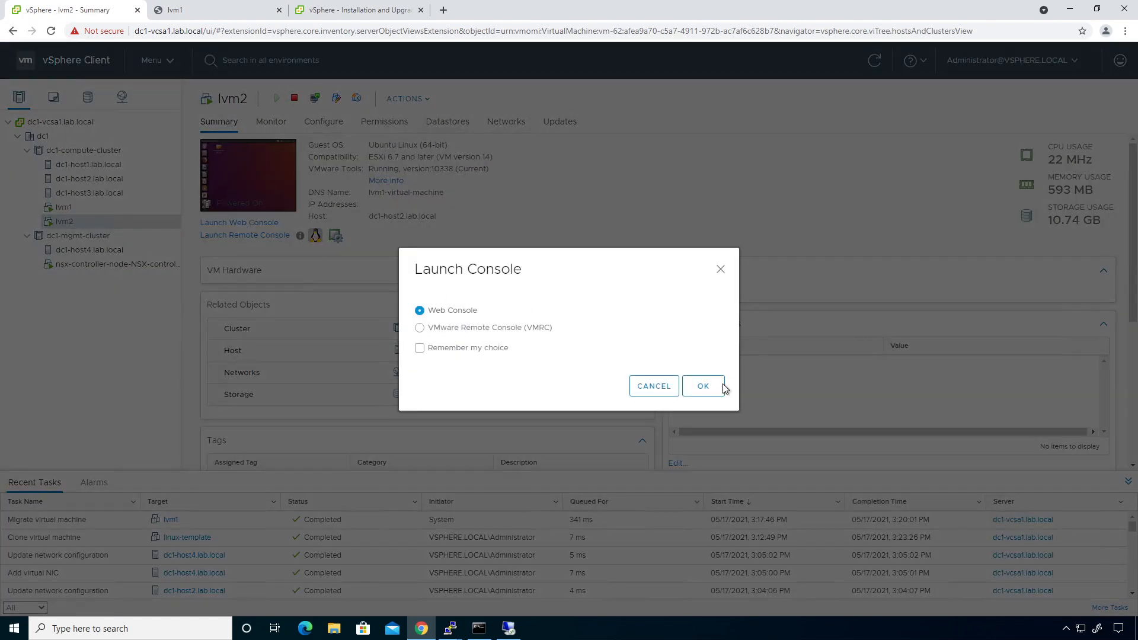
click(701, 386)
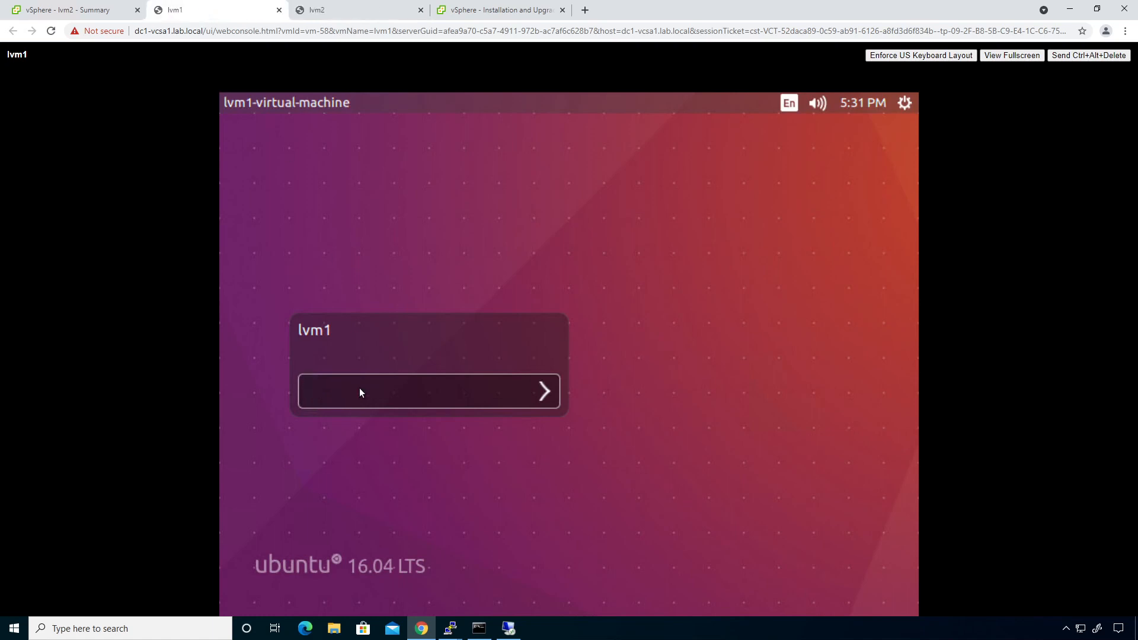
Step: Submit the password on lvm1, then show lvm2's network connections via Edit Connections
text(password)
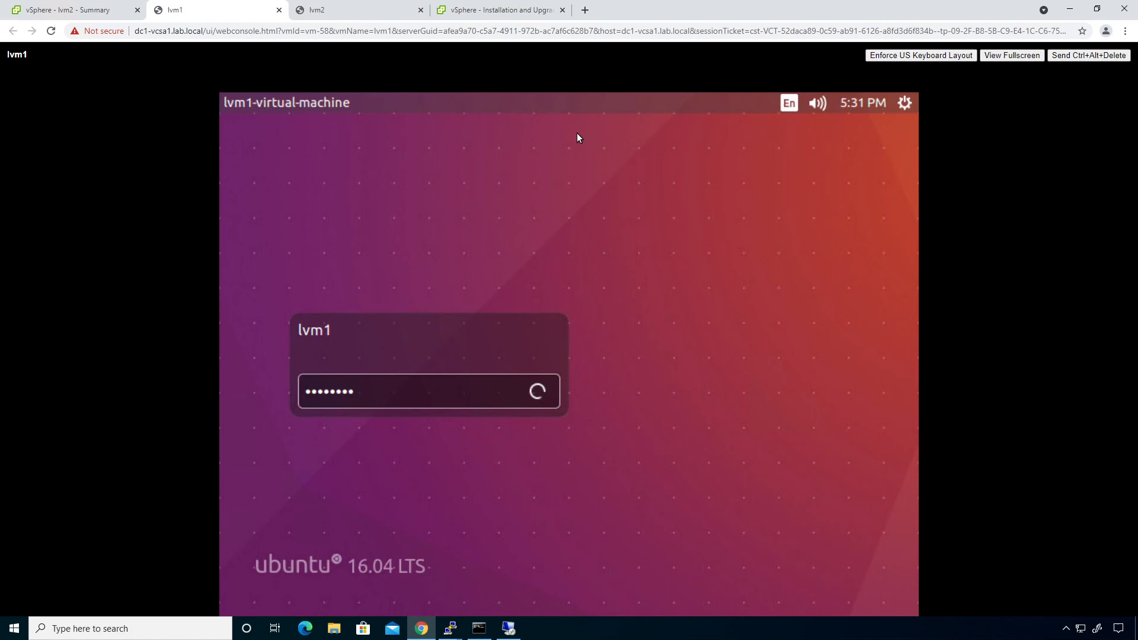
click(356, 9)
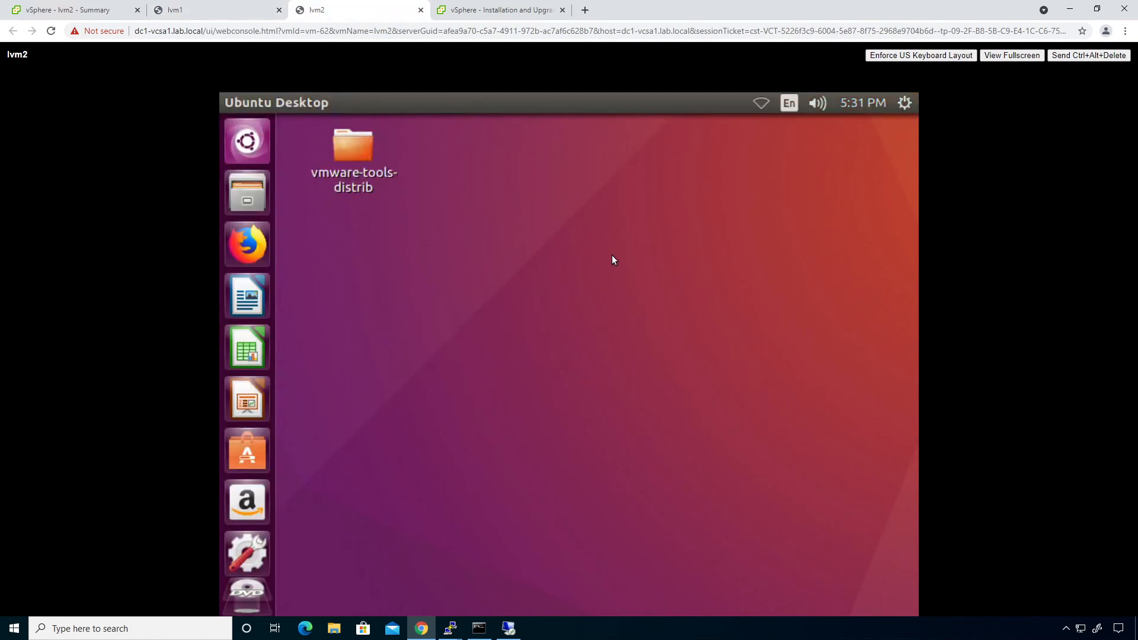
mouse_move(761, 106)
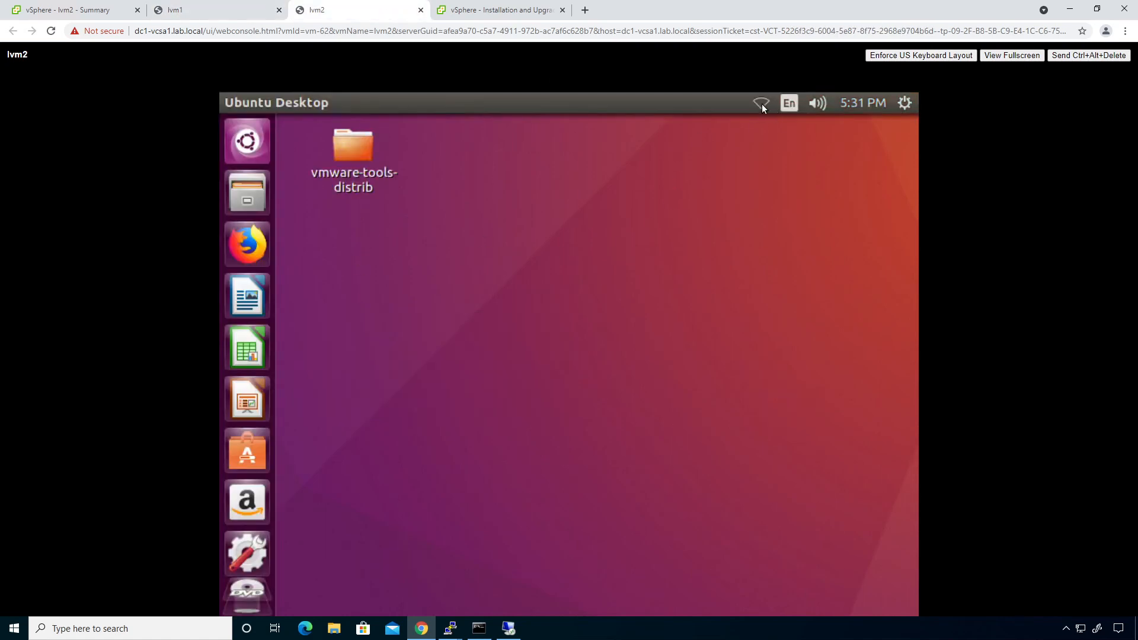
click(761, 102)
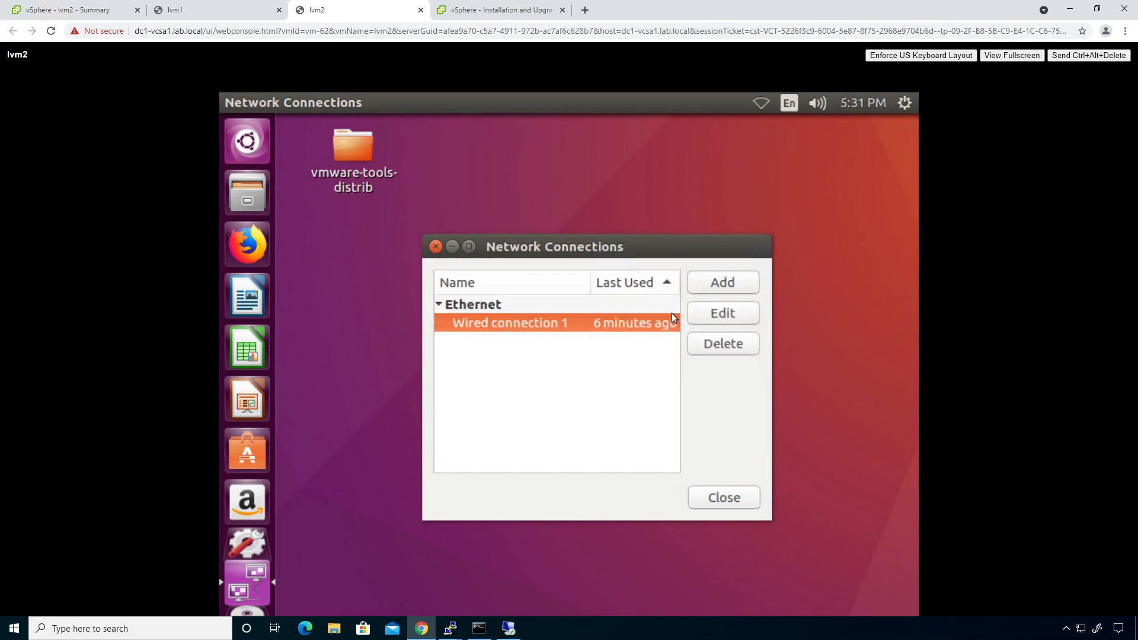
mouse_move(670, 443)
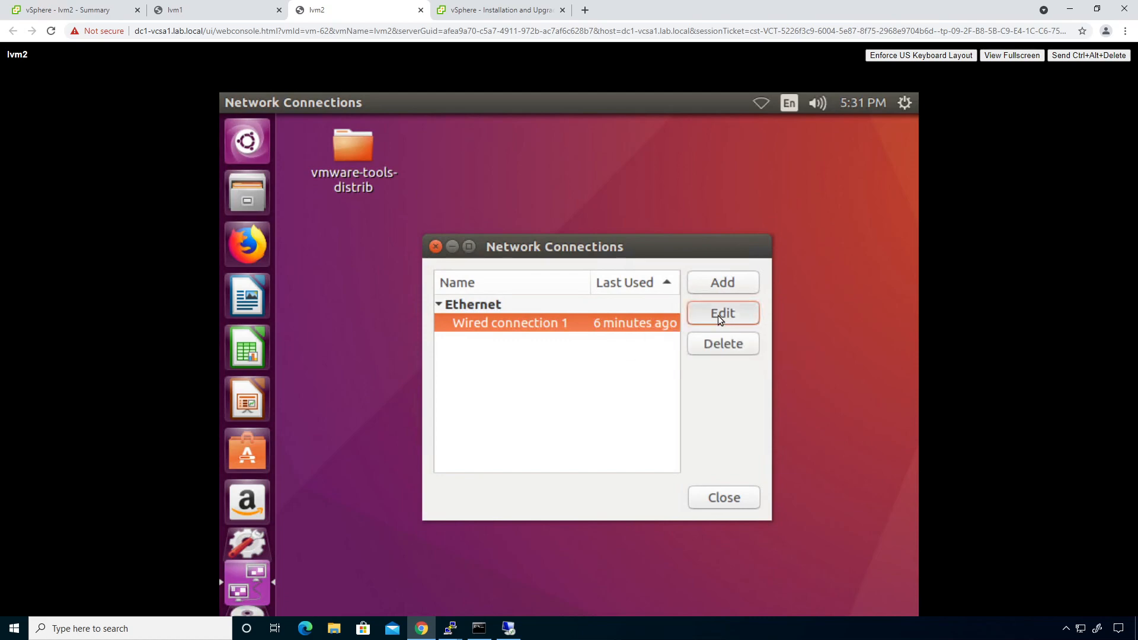
mouse_move(674, 265)
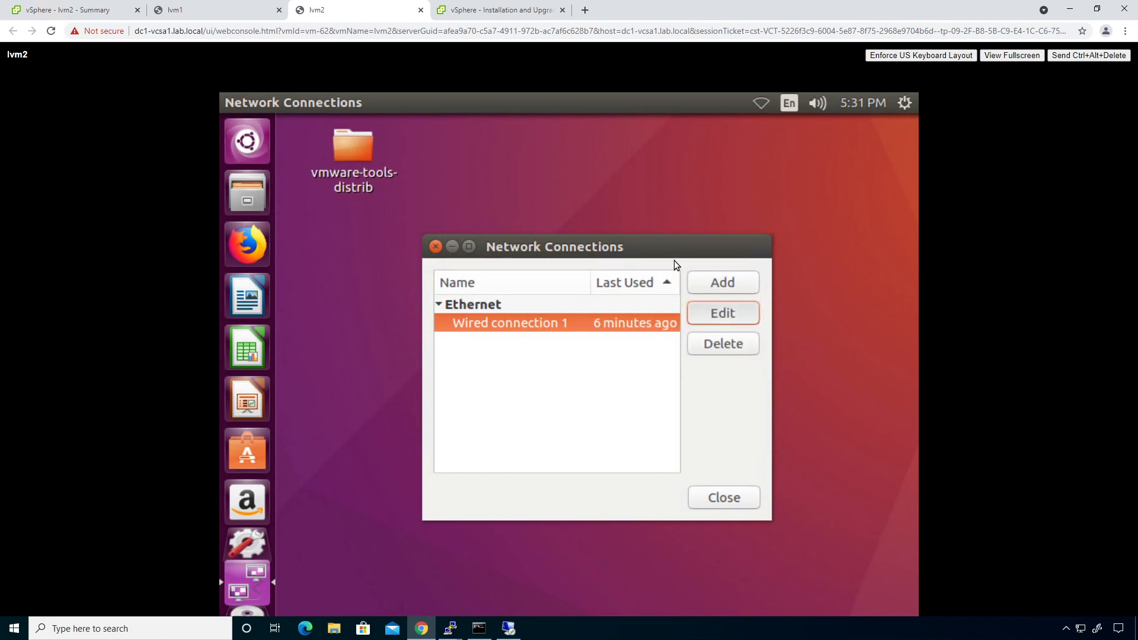
Step: Edit Wired connection 1 on lvm2 and set its IPv4 method to Manual
click(721, 312)
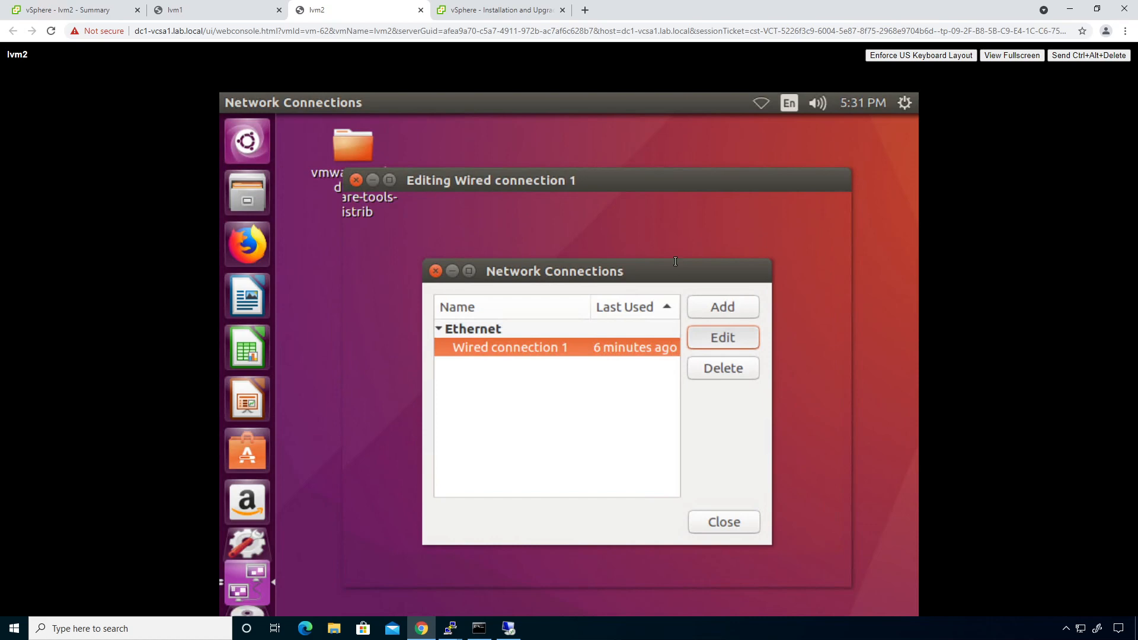
click(722, 338)
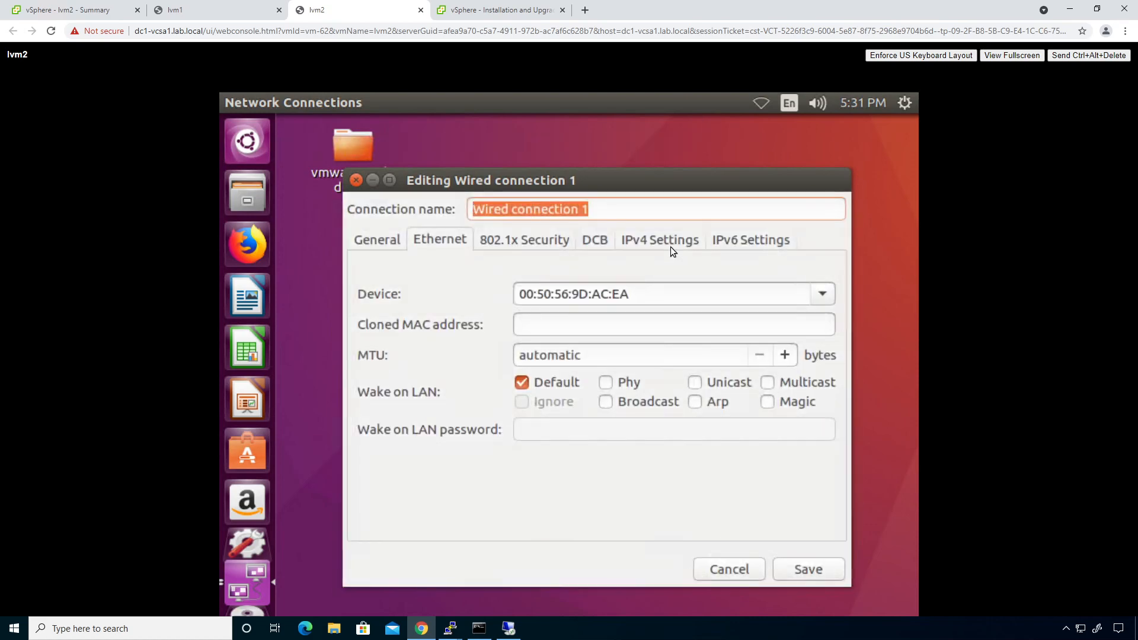
click(659, 240)
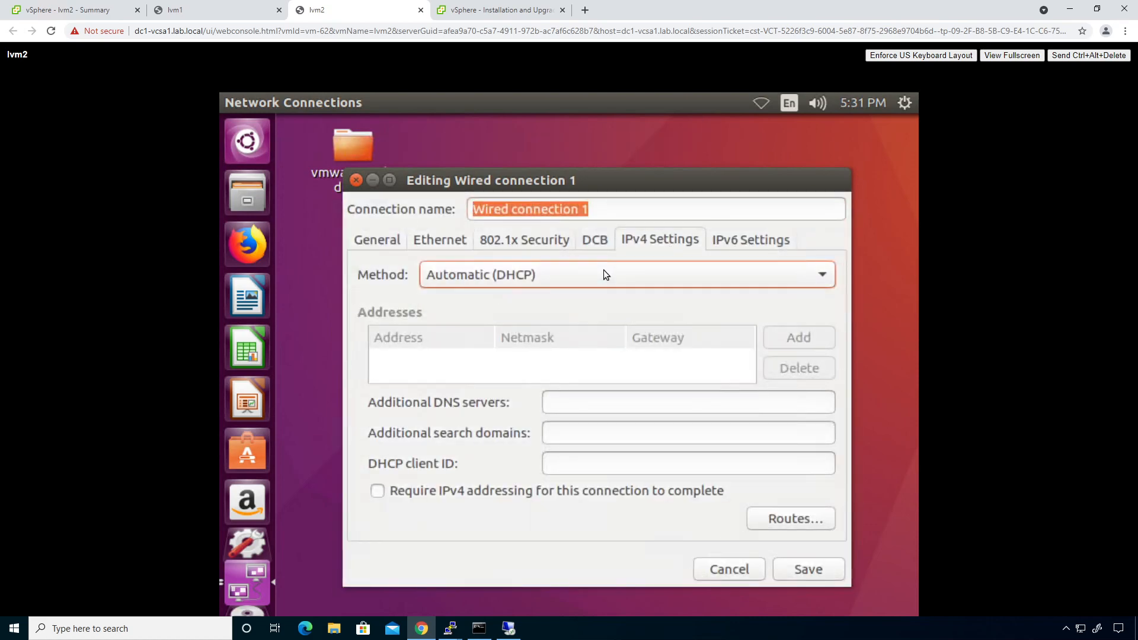
click(626, 274)
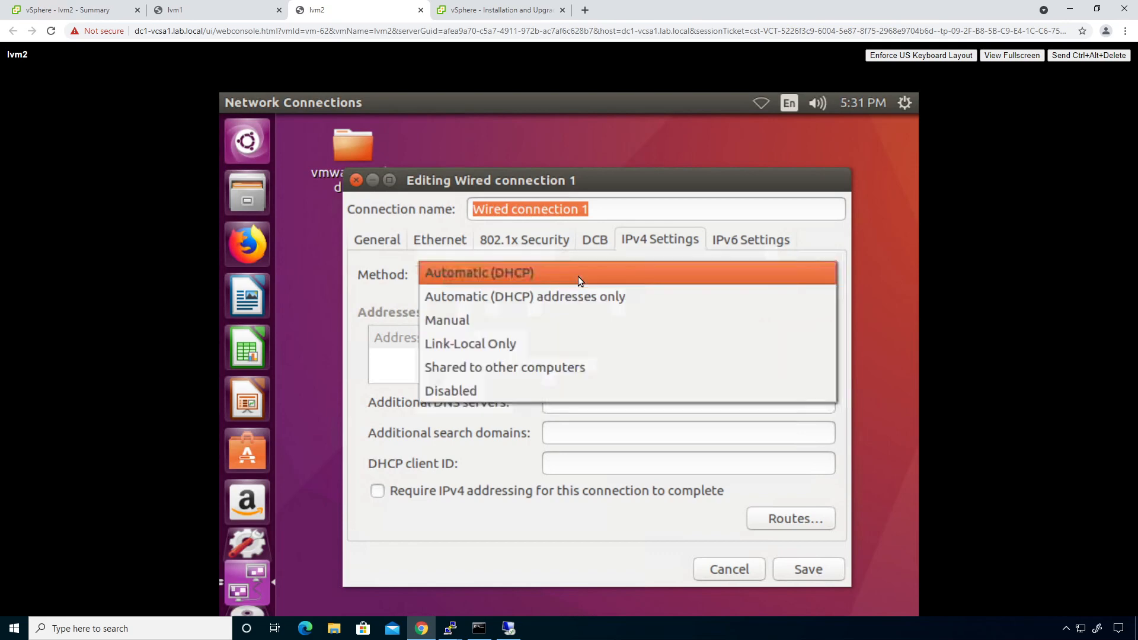
click(447, 320)
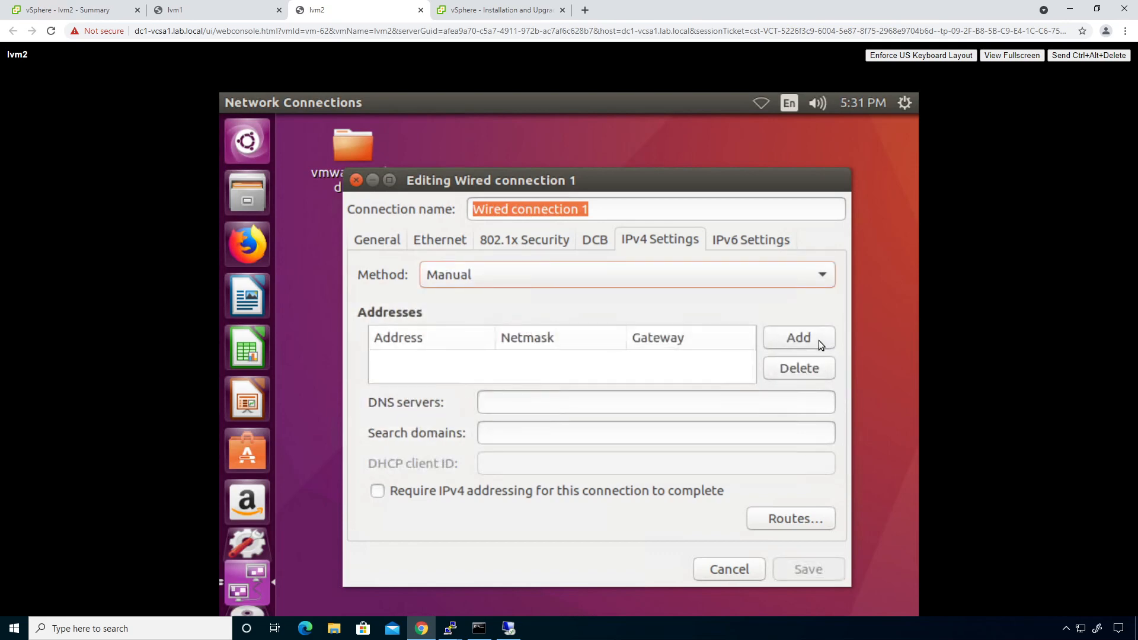
Step: Add address 172.29.1.12/24, gateway 172.29.1.1, DNS 8.8.8.8 and save
click(797, 338)
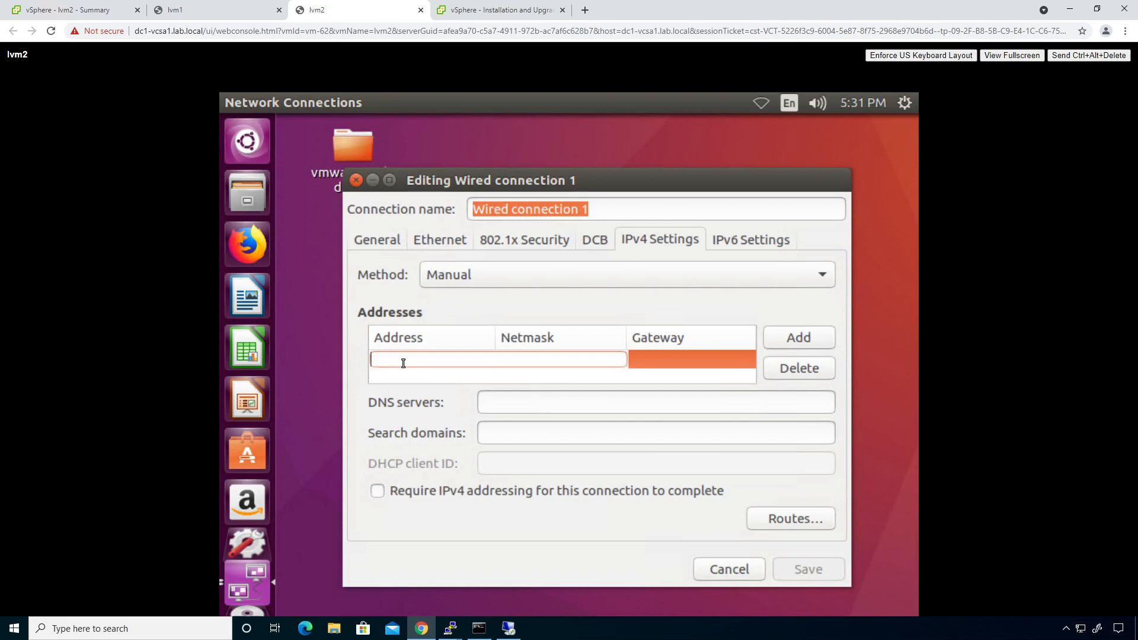
text(172.29.1.11)
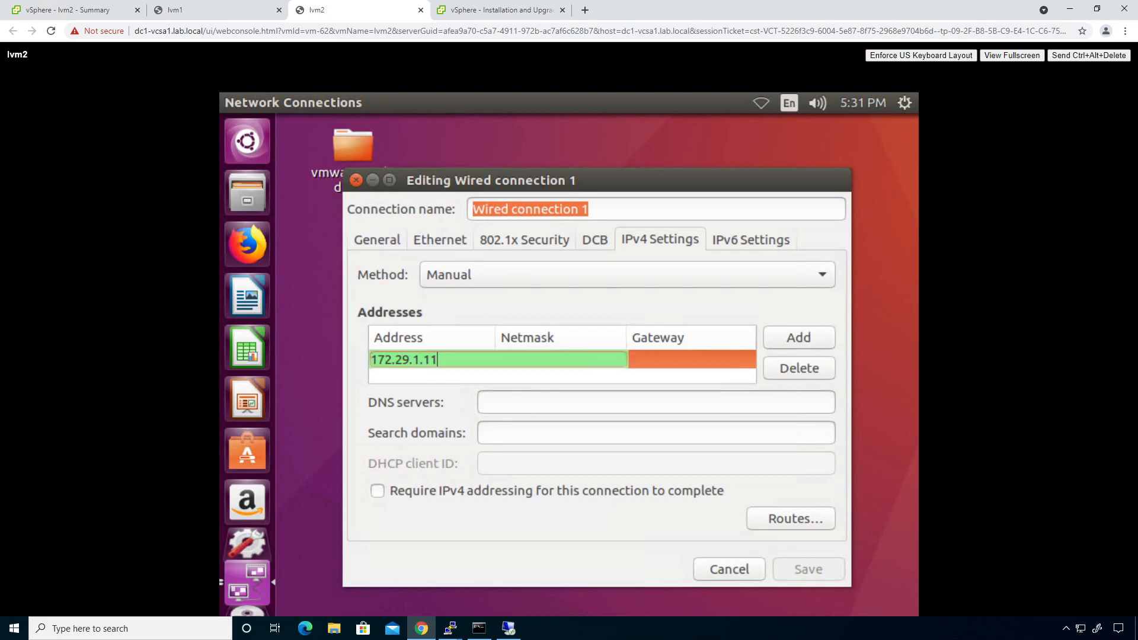
click(558, 359)
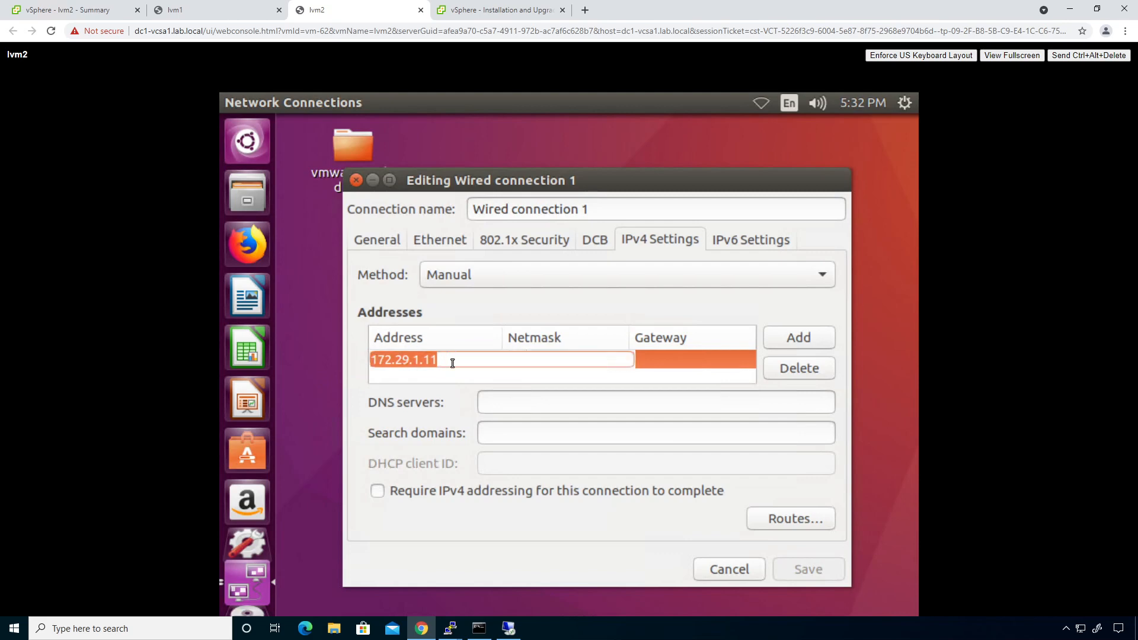
text(2)
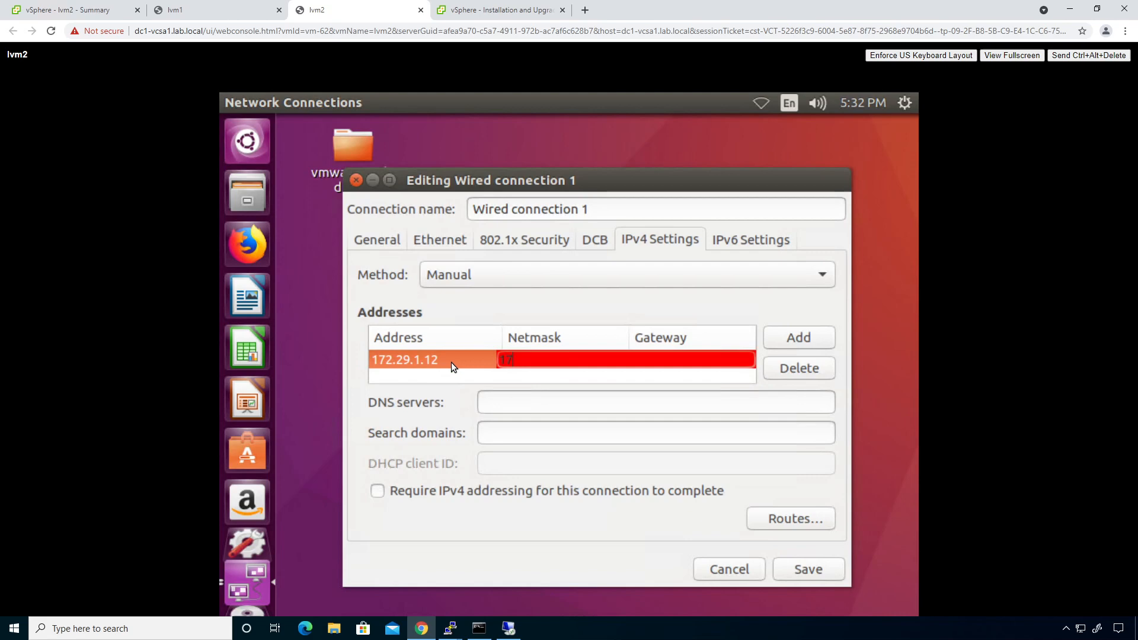
text(172.29.1.1)
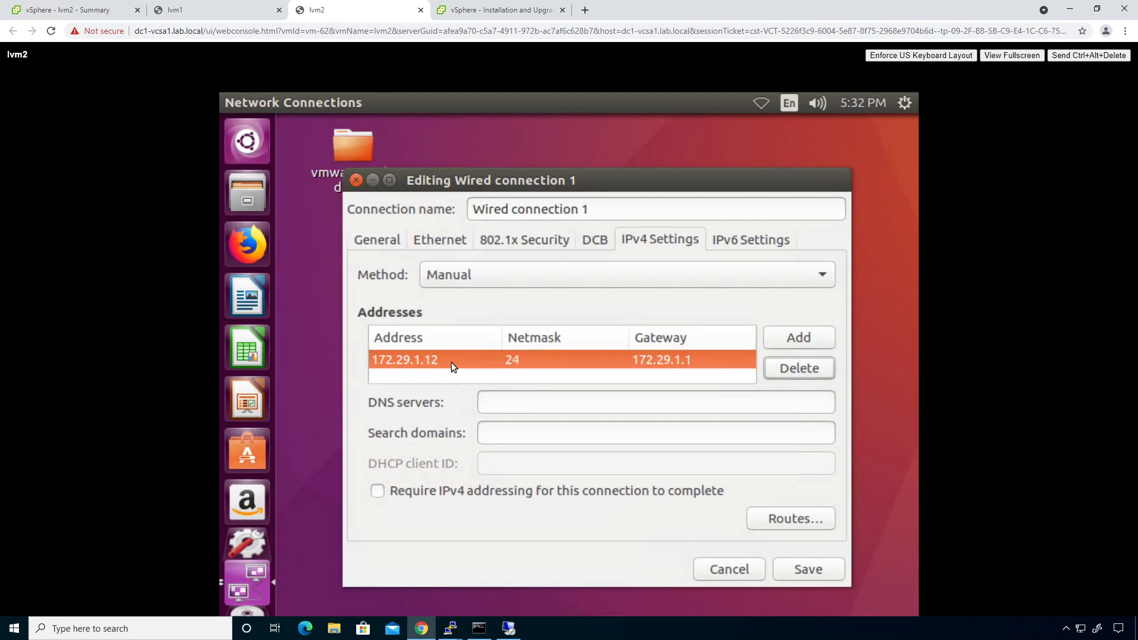
text(8.8.8.8)
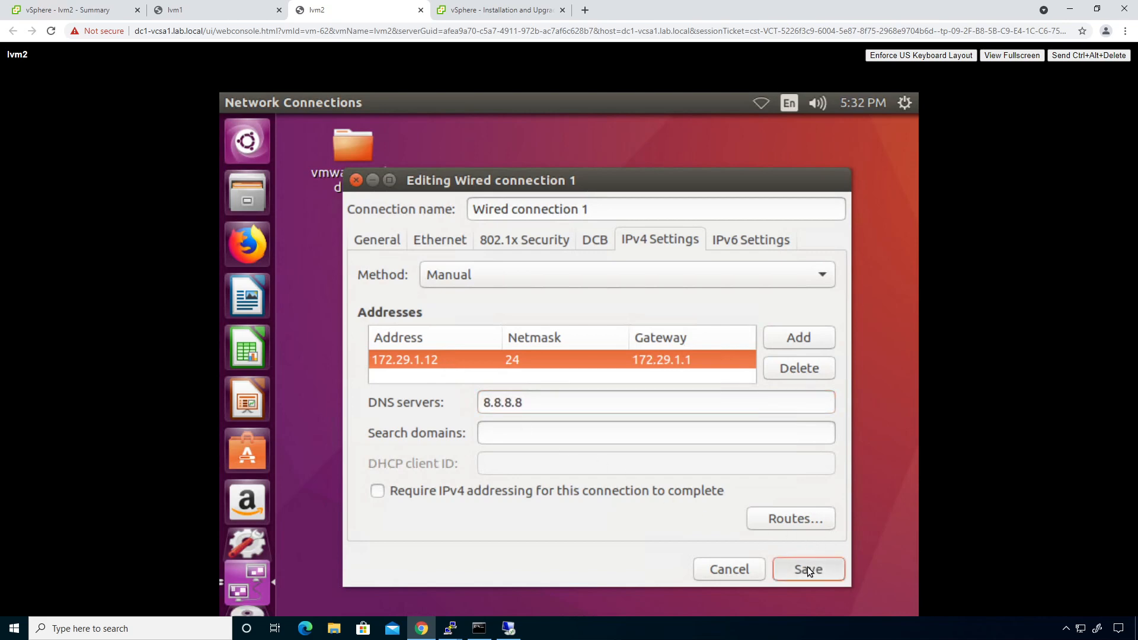
click(807, 569)
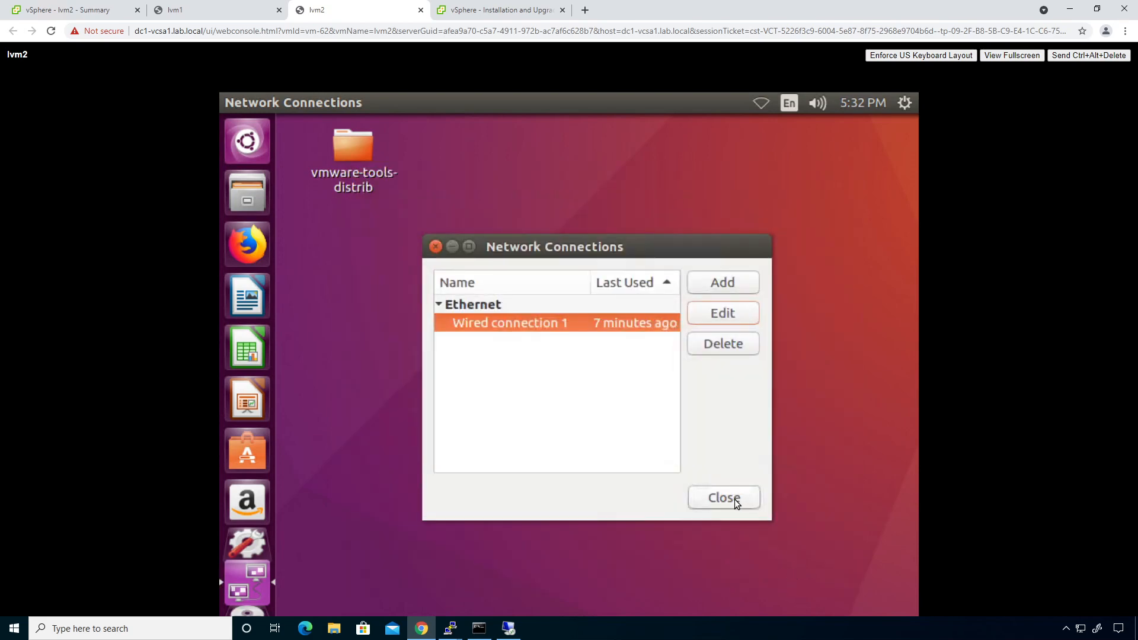
Step: Close lvm2's Network Connections and show lvm1's Network Connections list
click(723, 497)
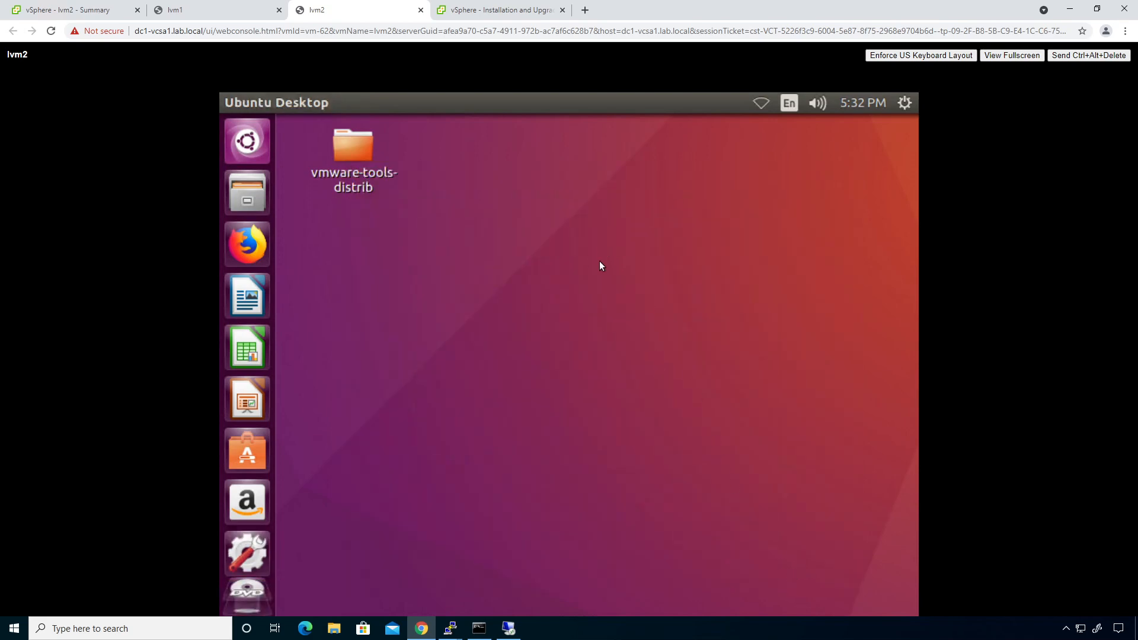
mouse_move(762, 97)
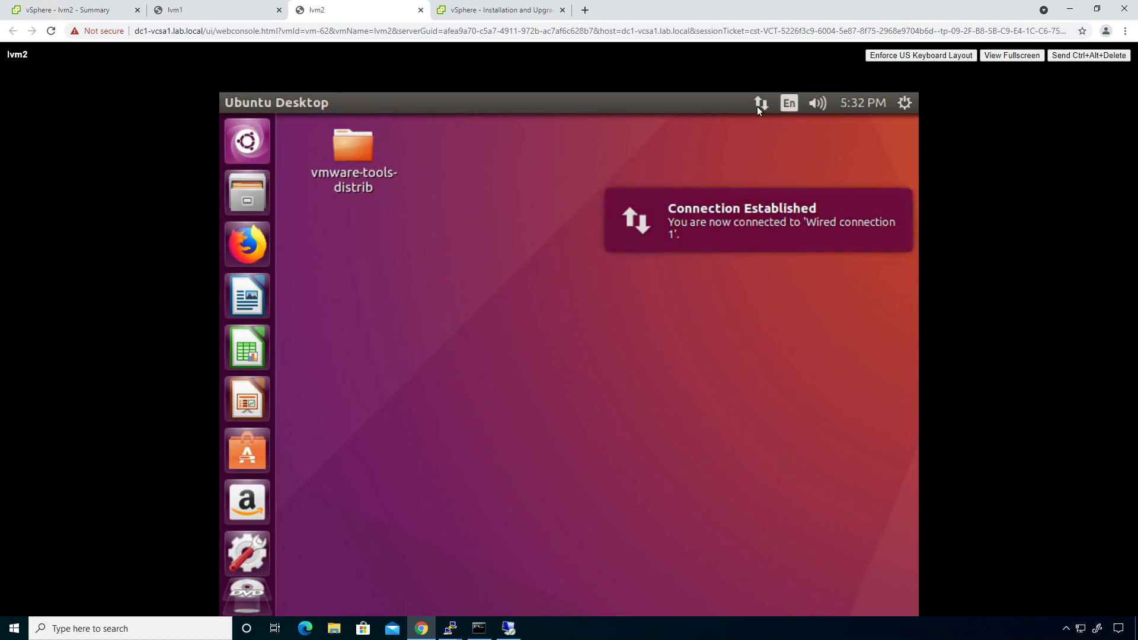
click(211, 9)
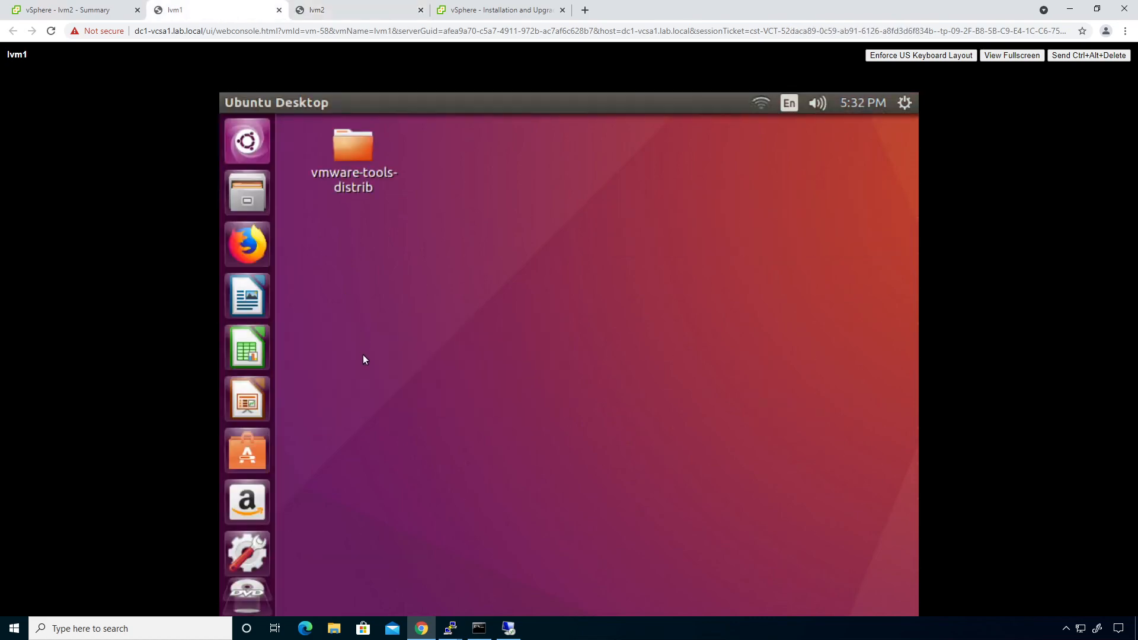
click(760, 102)
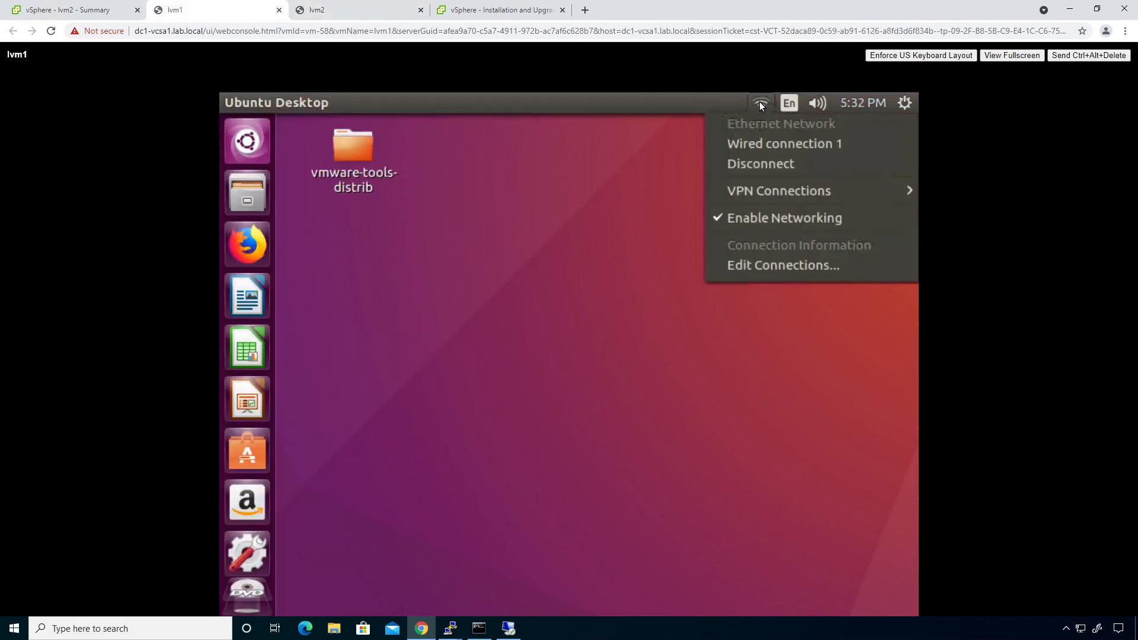
click(748, 270)
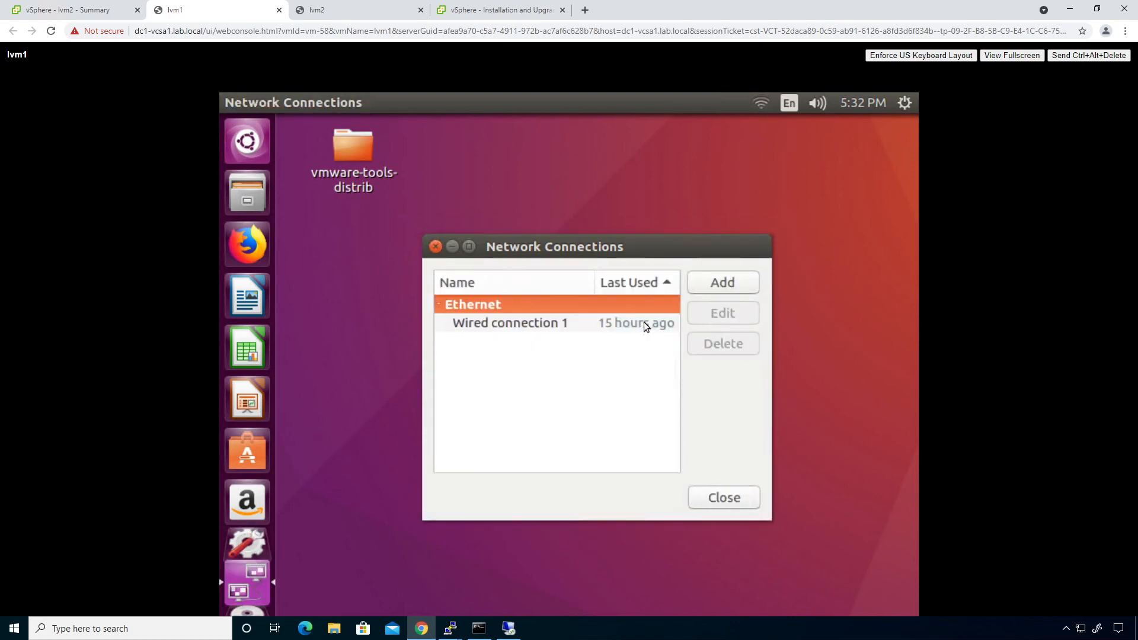
Step: Edit Wired connection 1 on lvm1 and set its IPv4 method to Manual
click(509, 322)
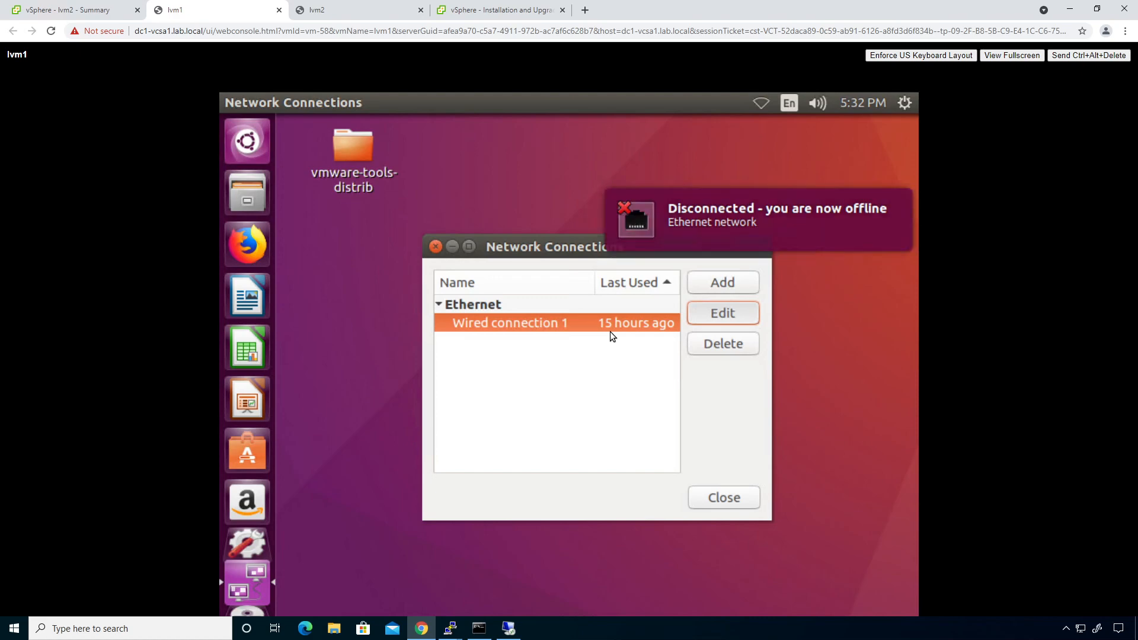
click(722, 313)
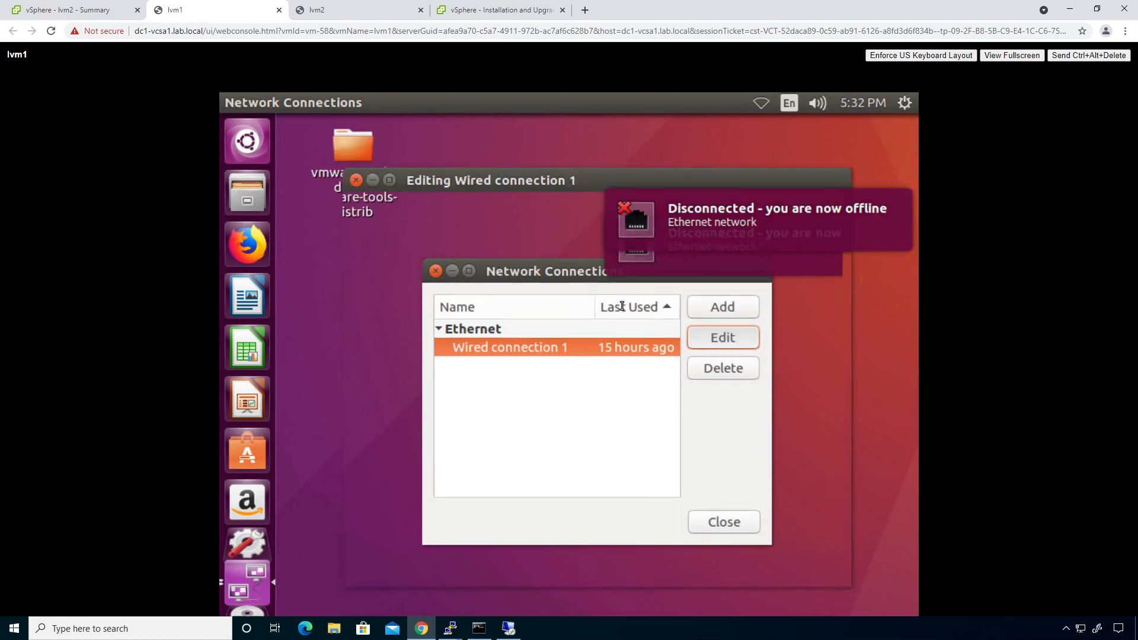
click(722, 338)
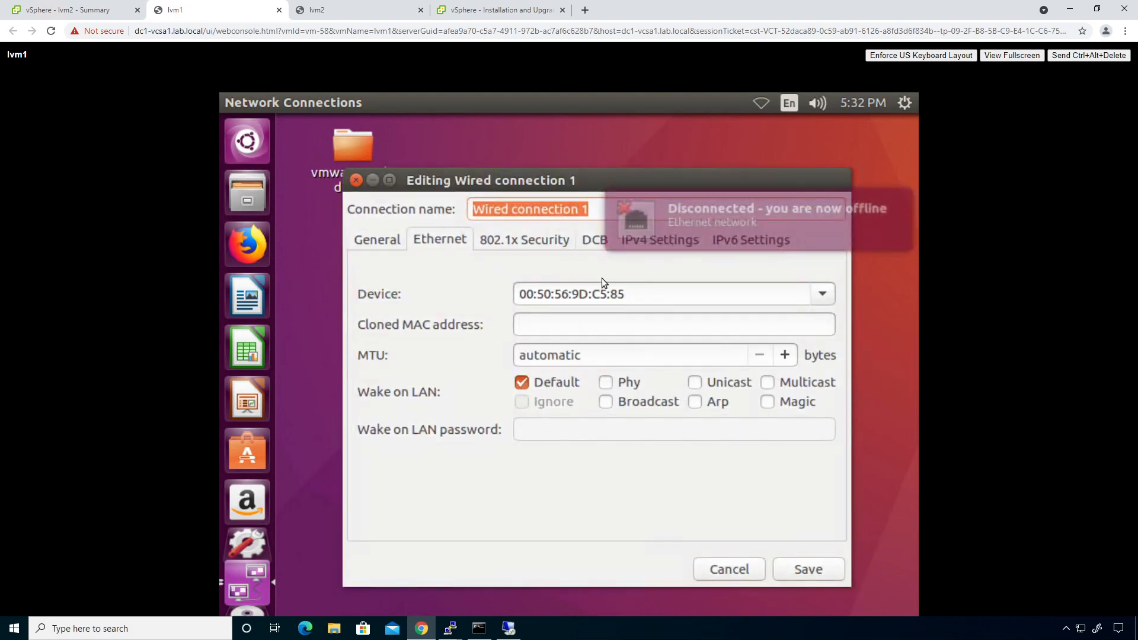
mouse_move(608, 276)
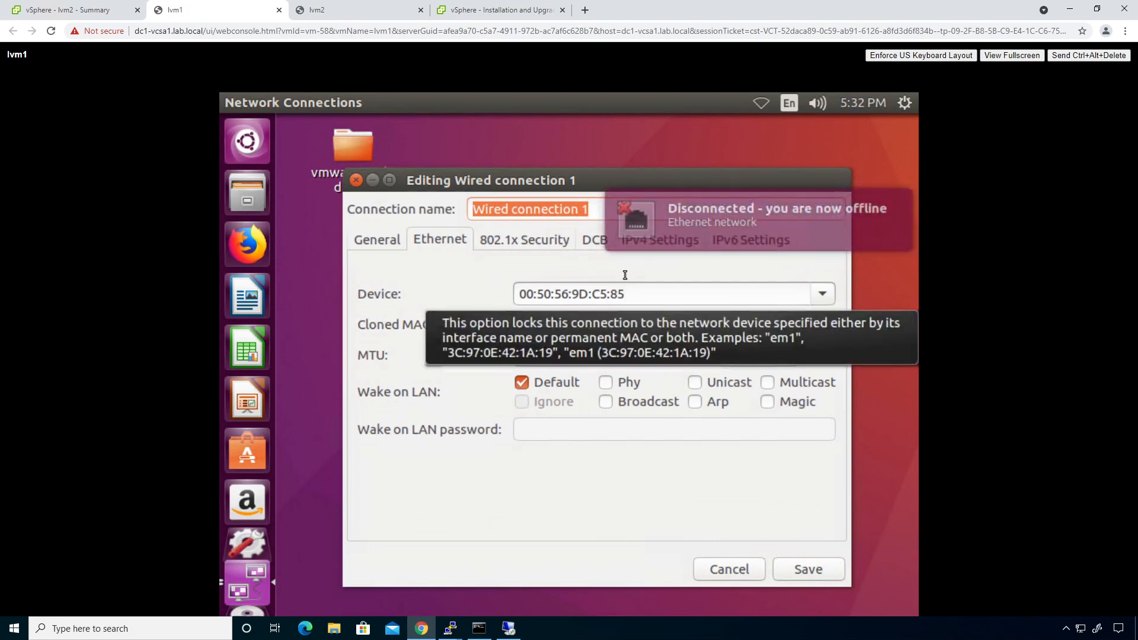
mouse_move(520, 191)
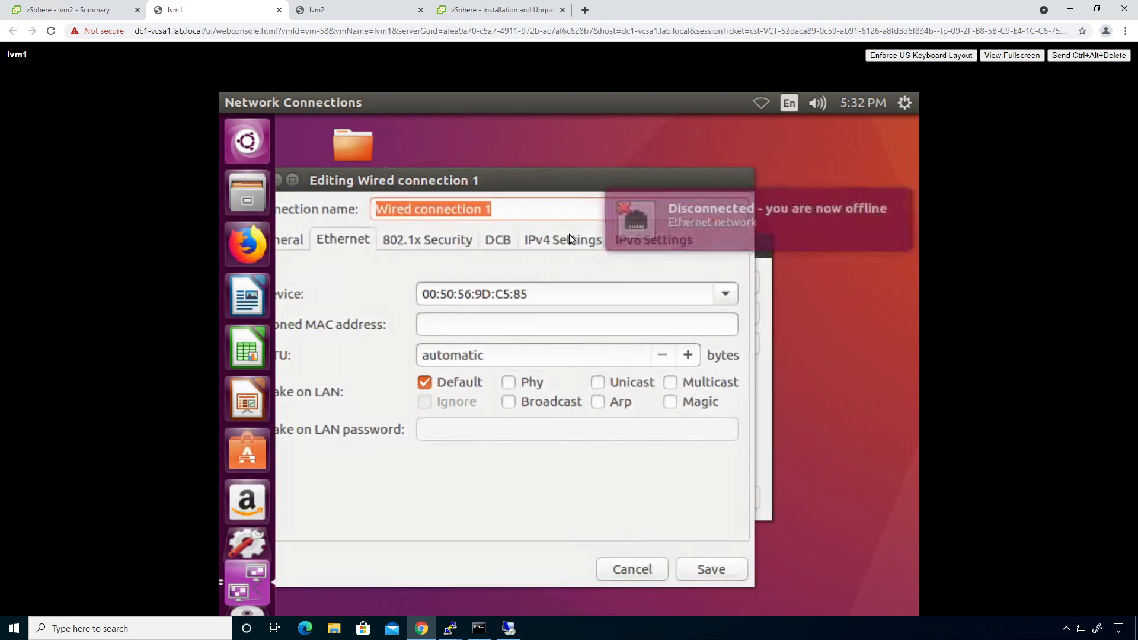
click(562, 239)
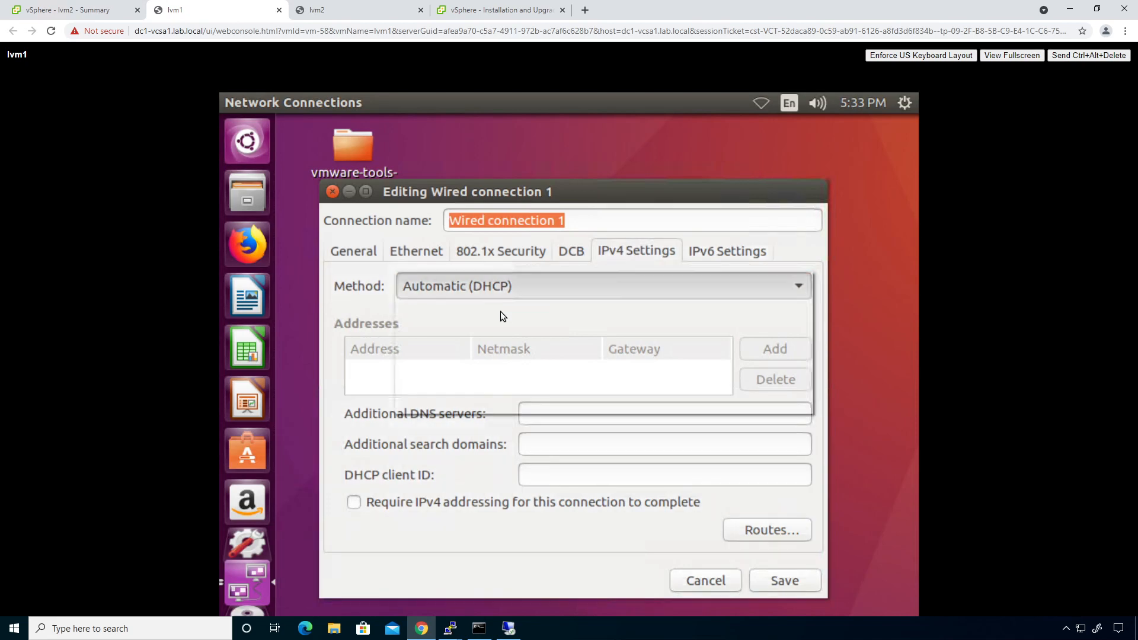
click(602, 286)
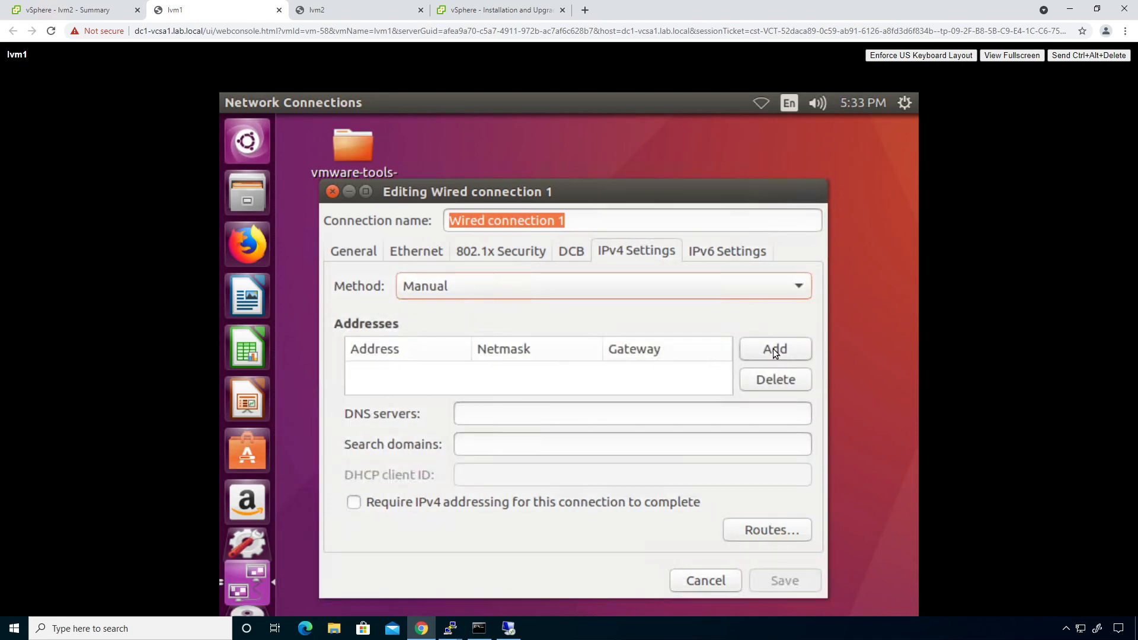
mouse_move(364, 375)
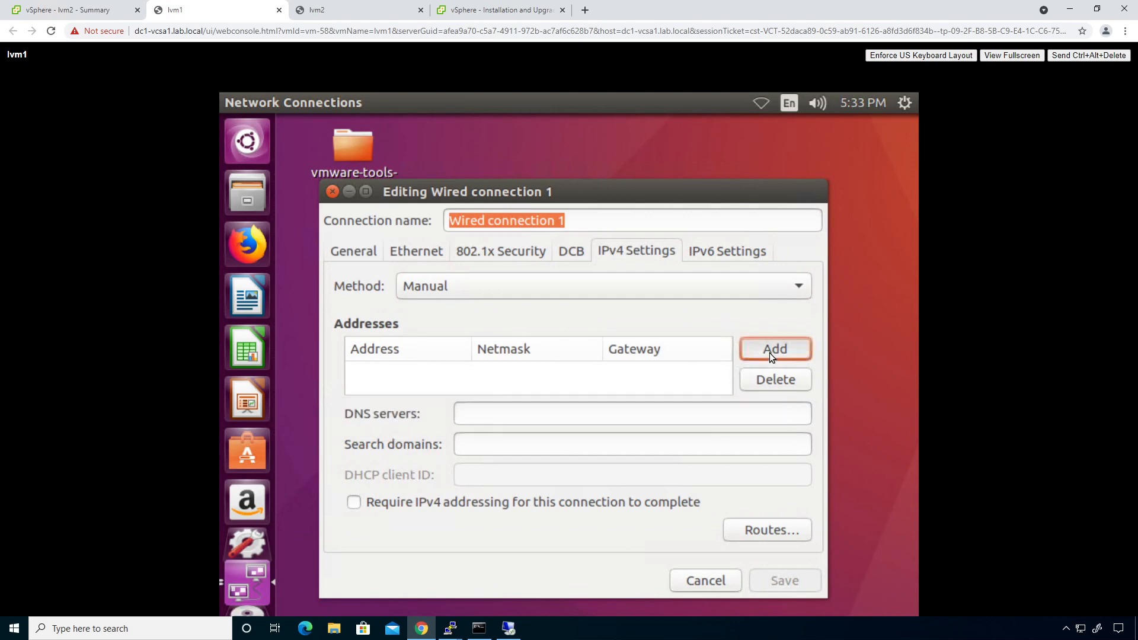
Step: Add address 172.29.1.11/24, gateway 172.29.1.1, DNS 8.8.8.8, save and close
click(773, 348)
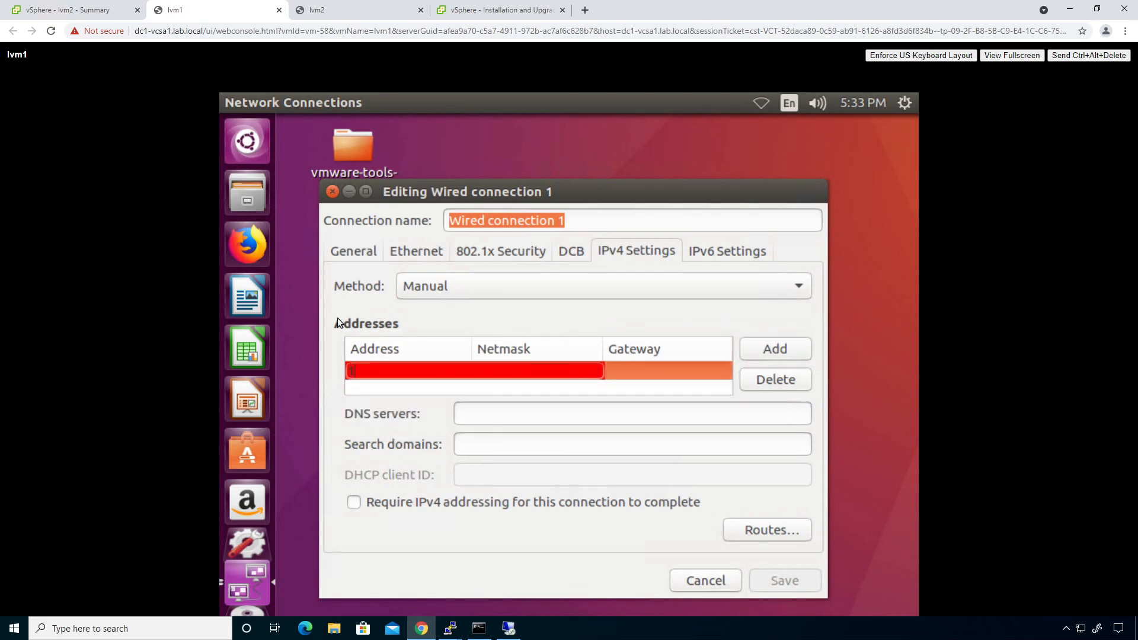
text(172.29.1.11)
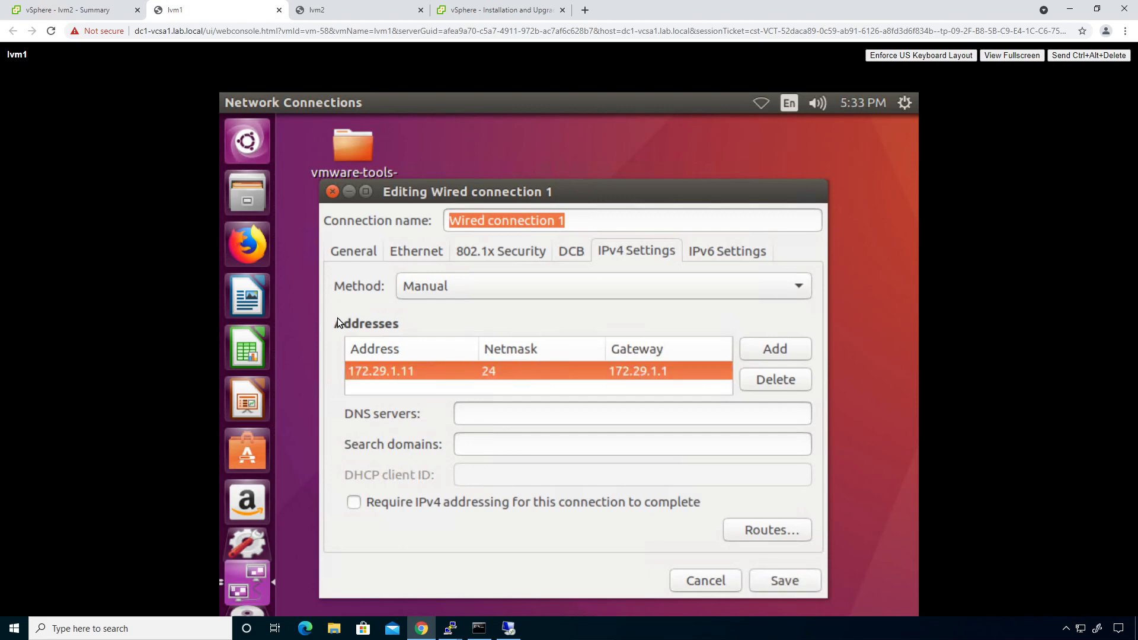
click(631, 413)
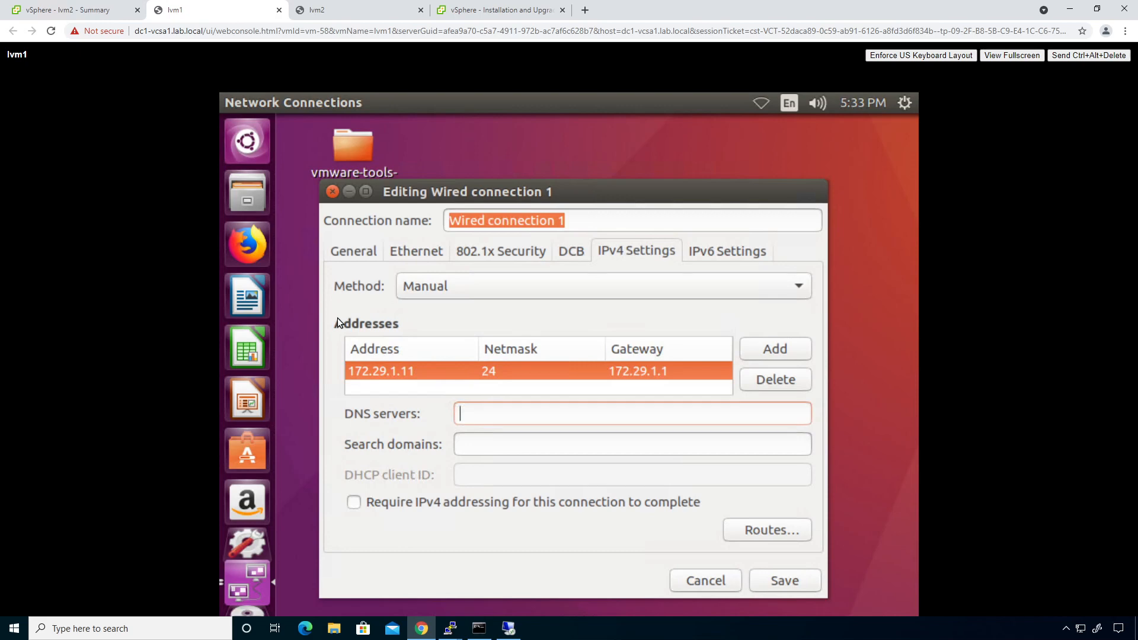
text(8.8.8.8)
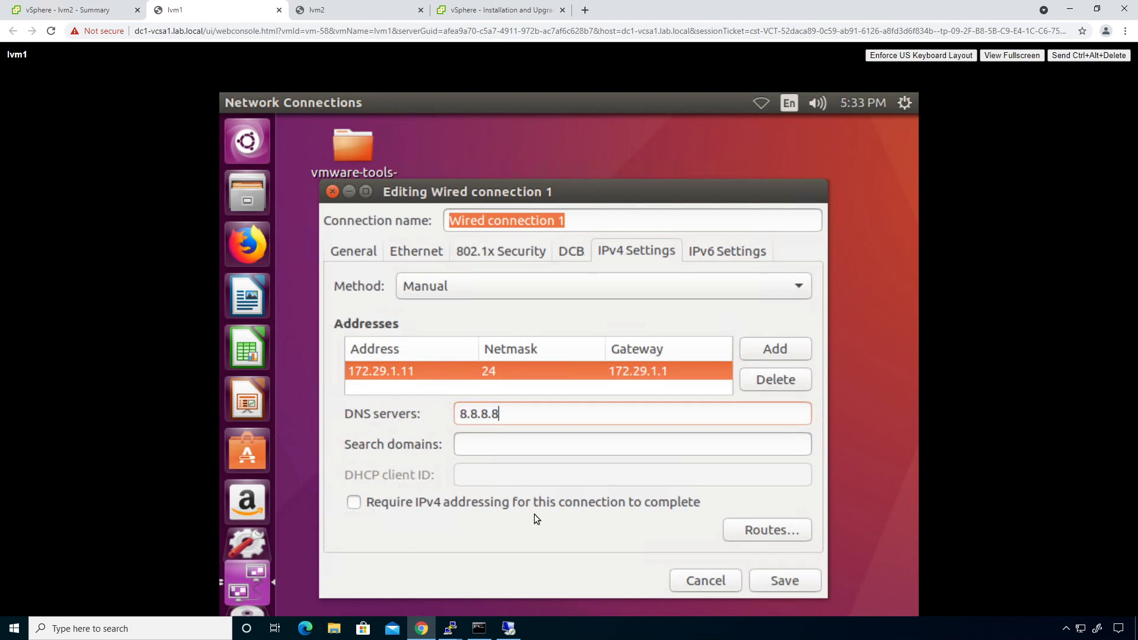
click(783, 580)
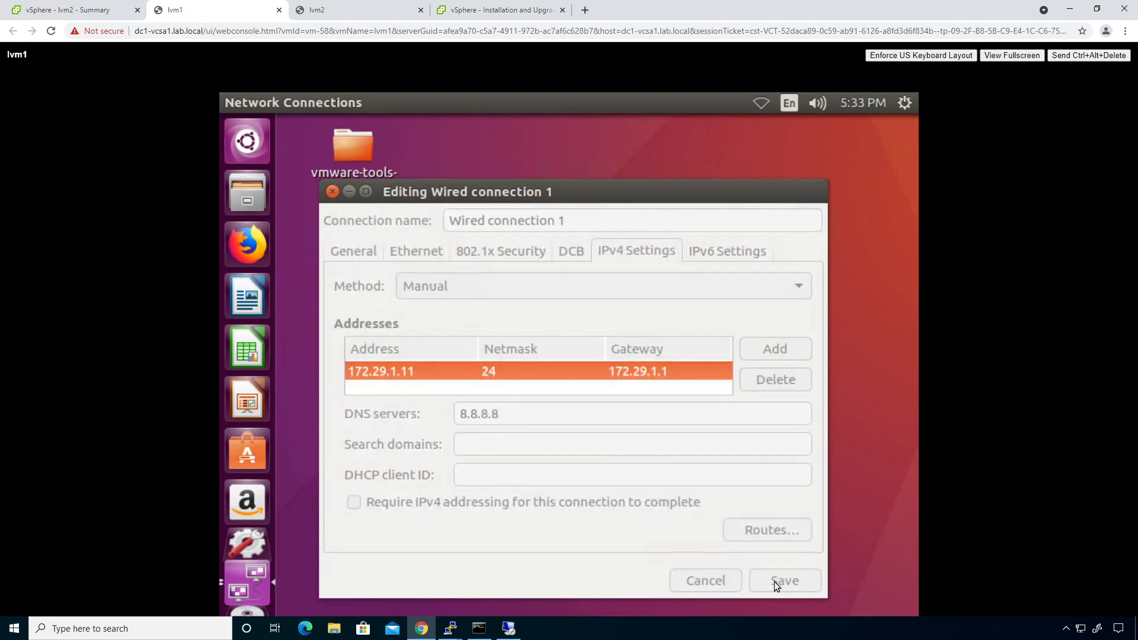
click(784, 581)
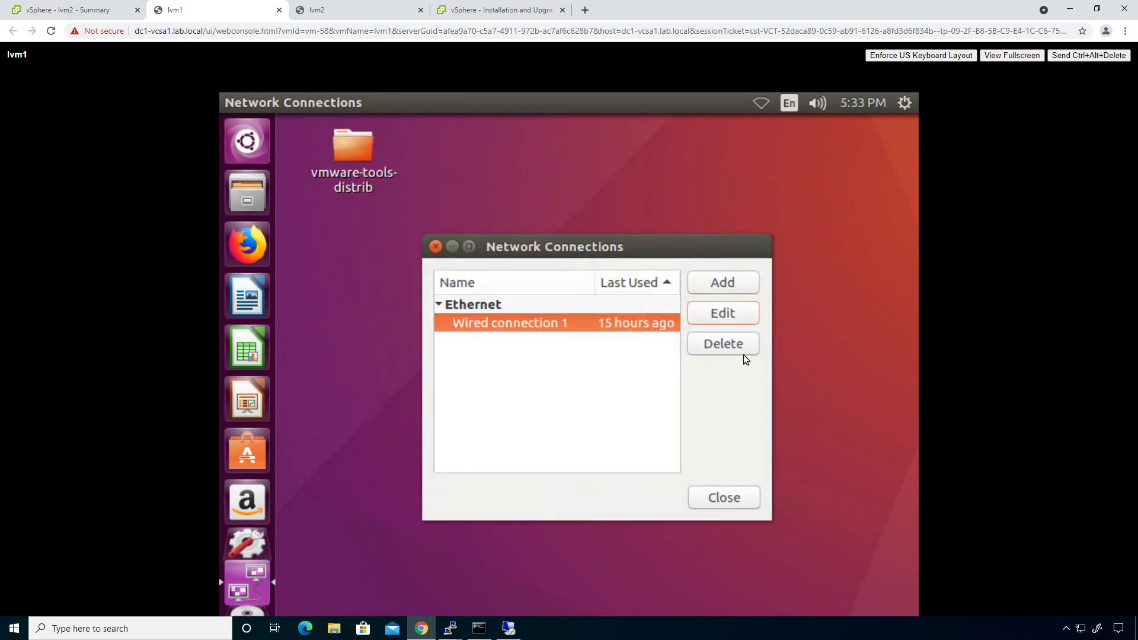
click(723, 497)
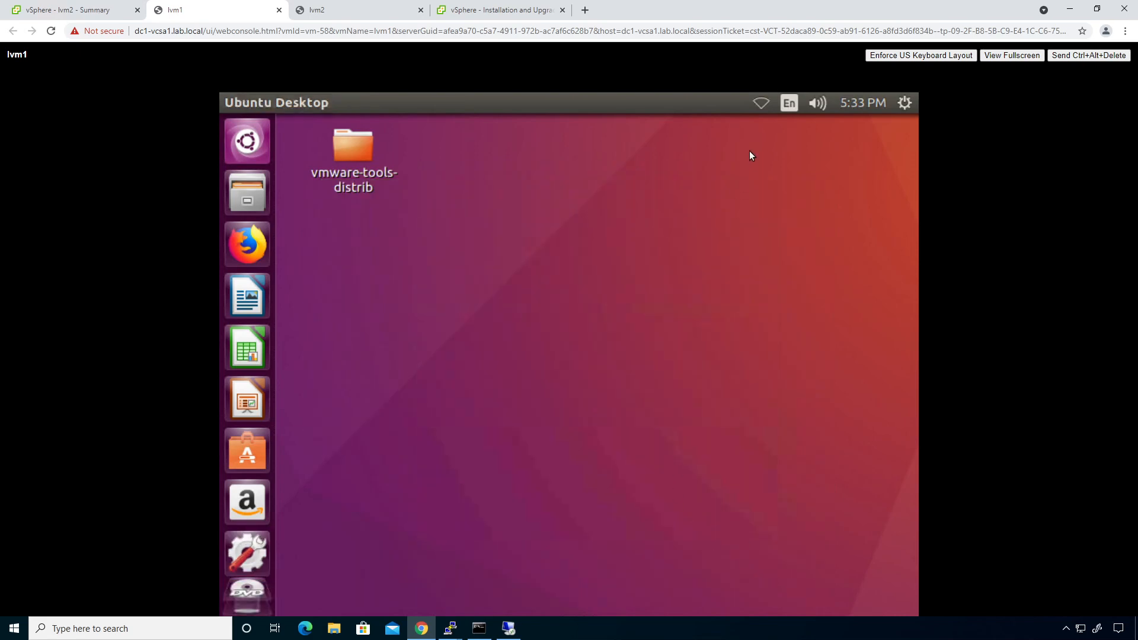
mouse_move(762, 193)
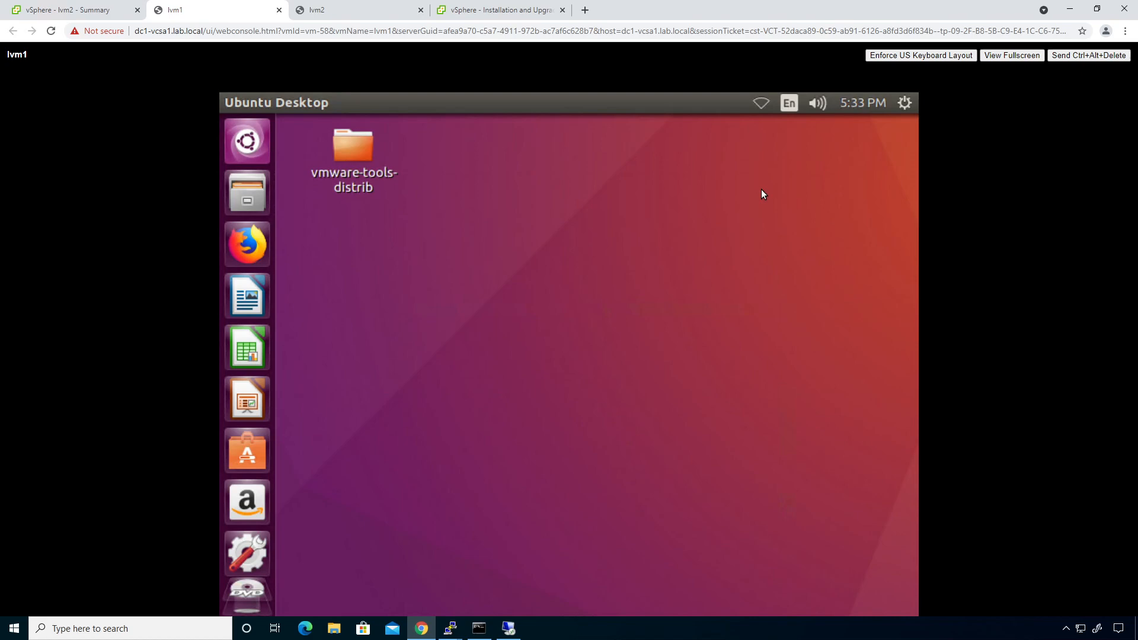
mouse_move(768, 202)
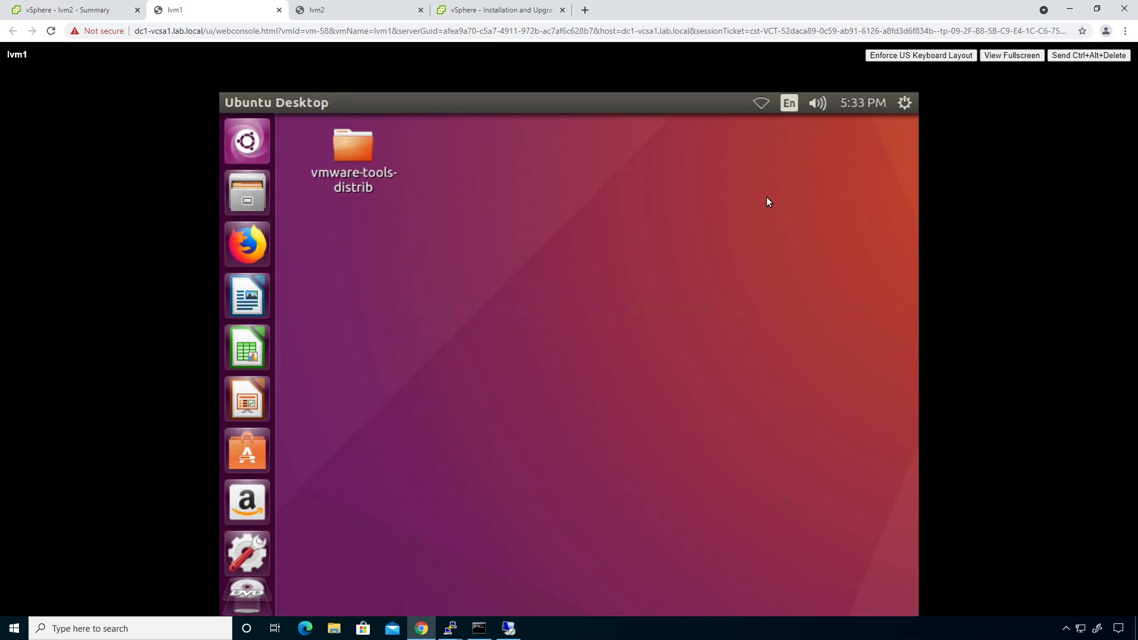
mouse_move(765, 186)
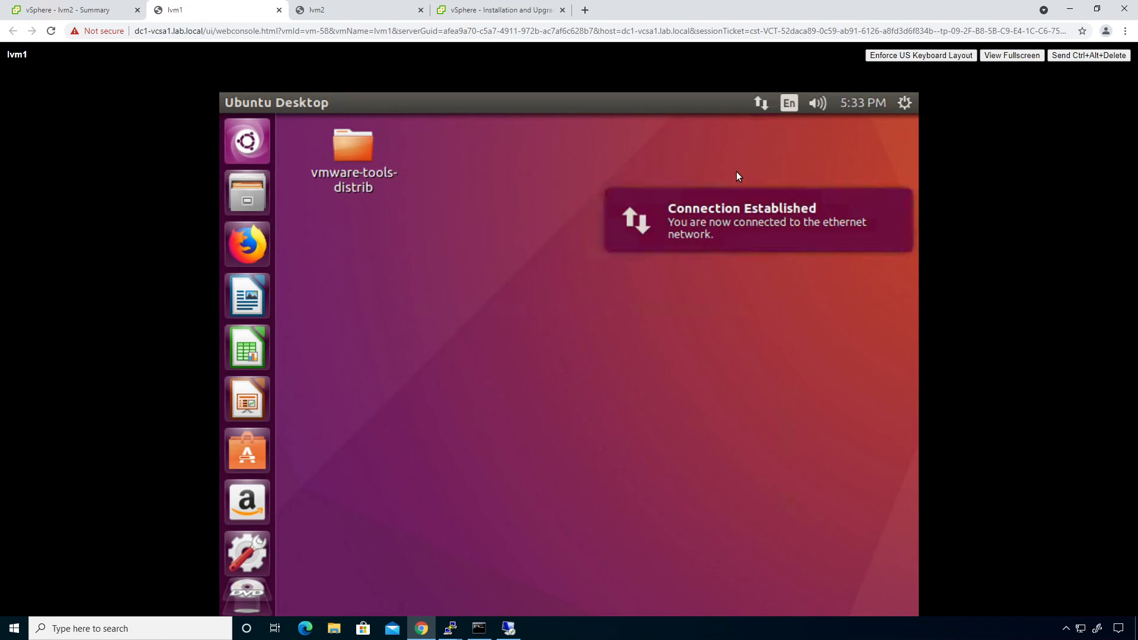
Step: Switch back to the NSX Installation and Upgrade page listing transport zones
click(497, 9)
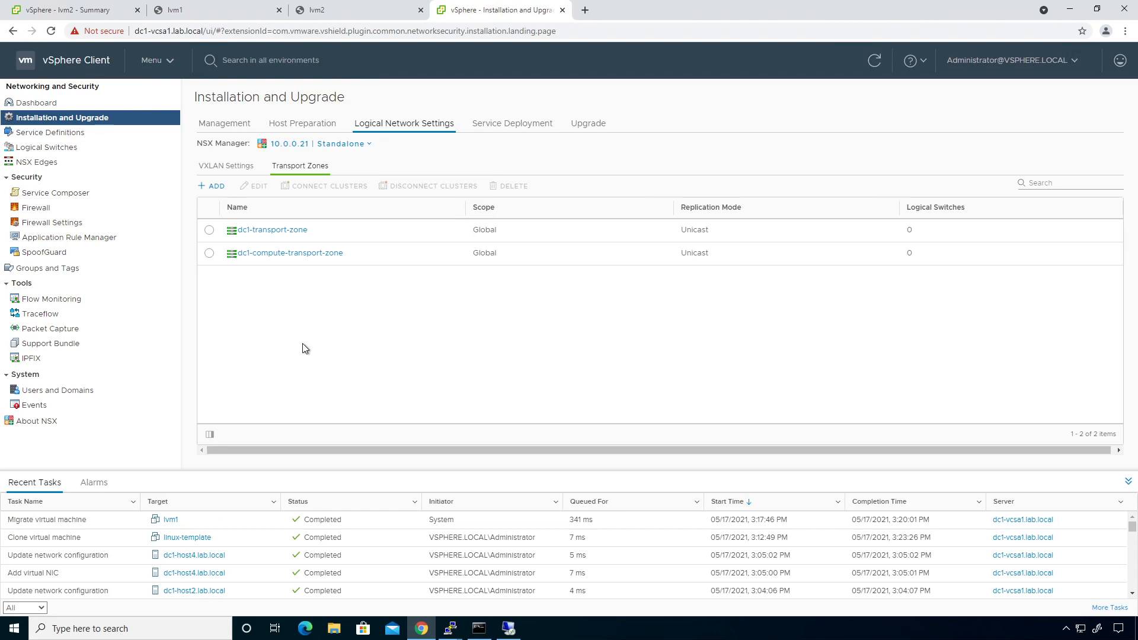
mouse_move(46, 146)
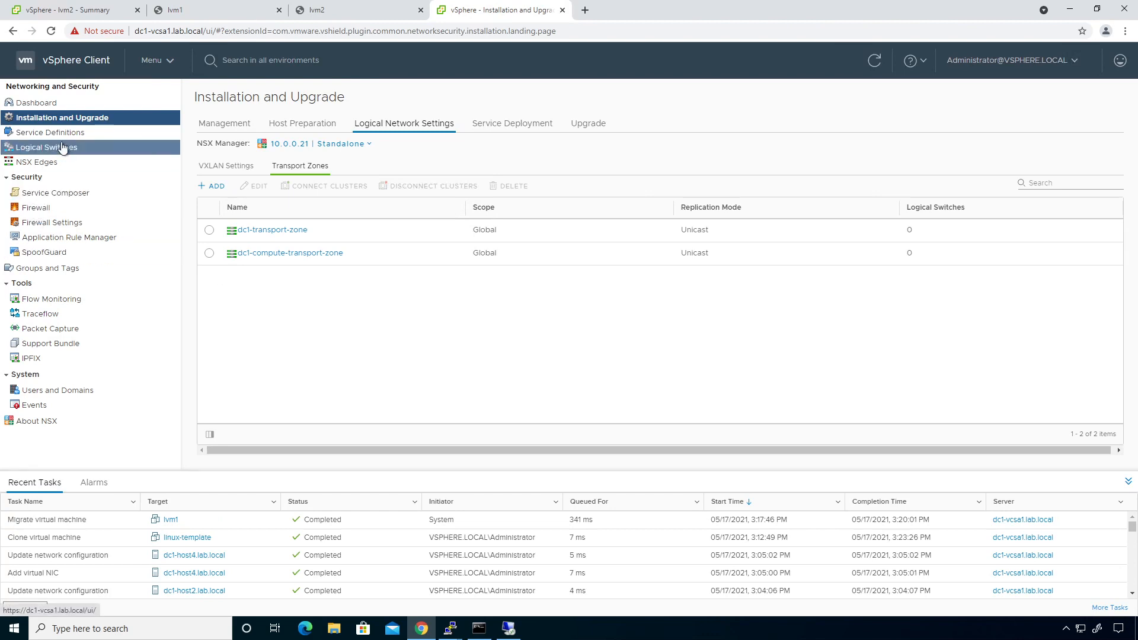
Step: Show the empty Logical Switches list and start a New Logical Switch form
click(46, 147)
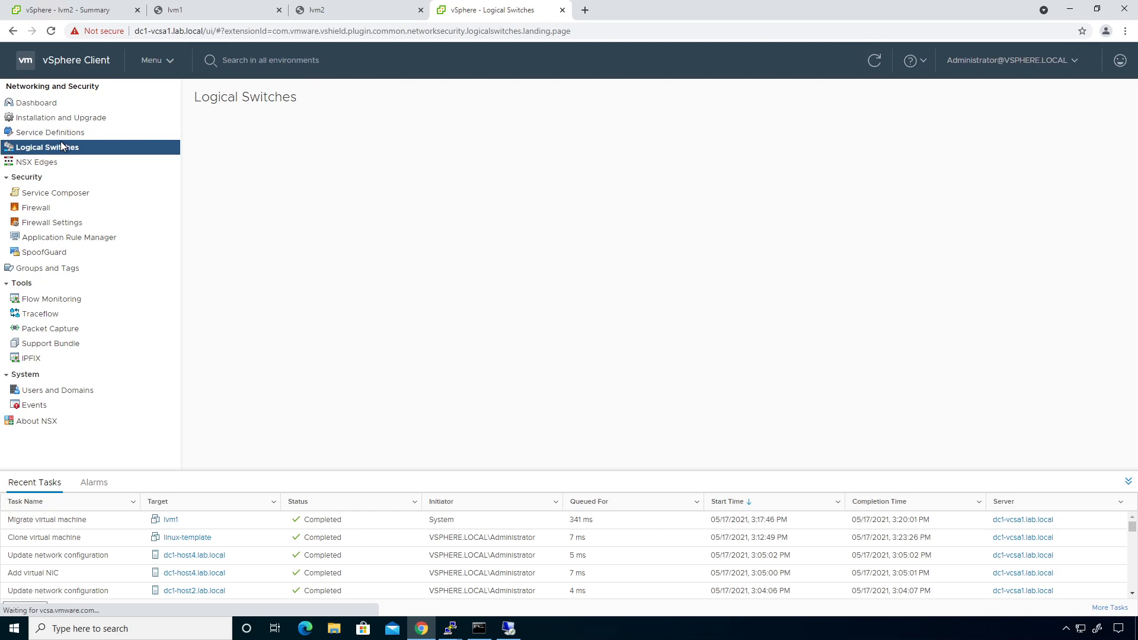
click(46, 146)
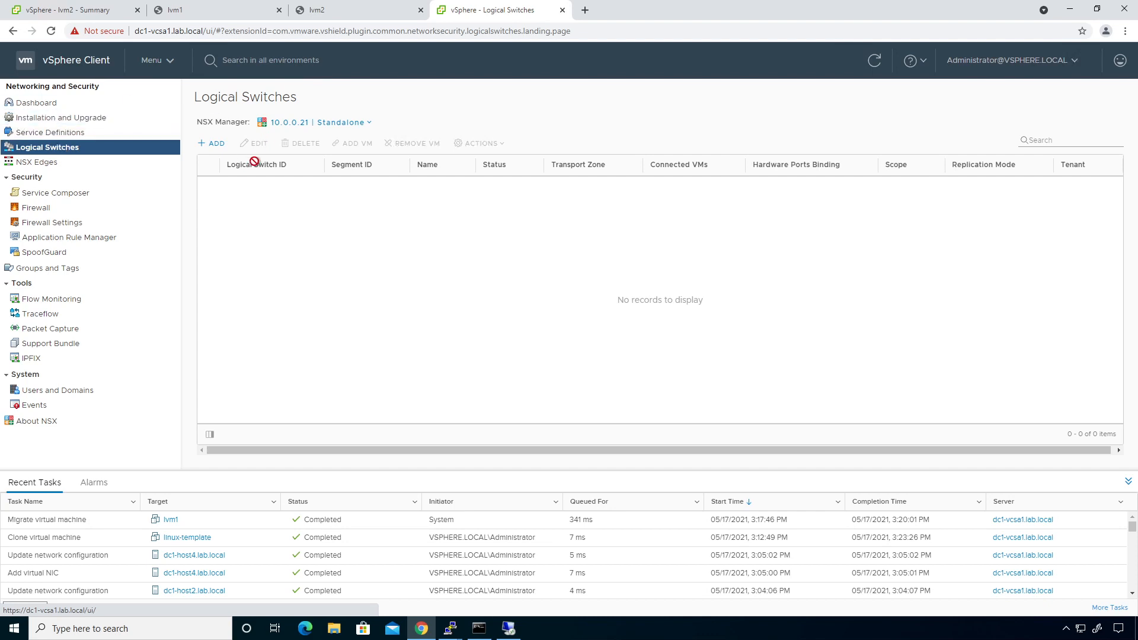
click(211, 143)
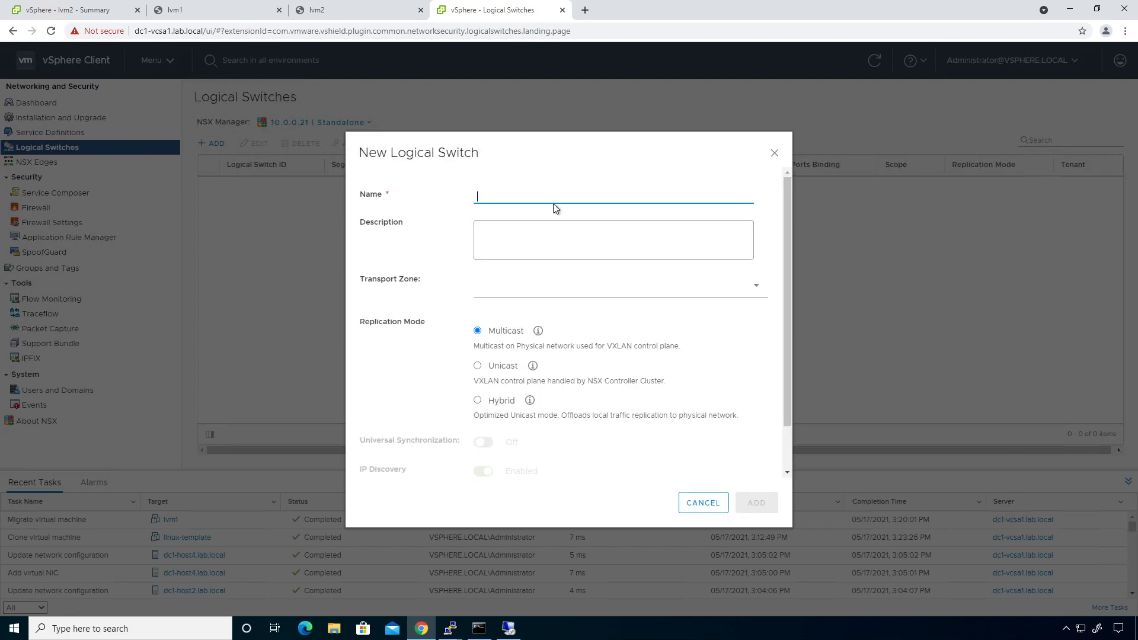
Step: Name the new logical switch LS1-172.29.1.0
text(ls)
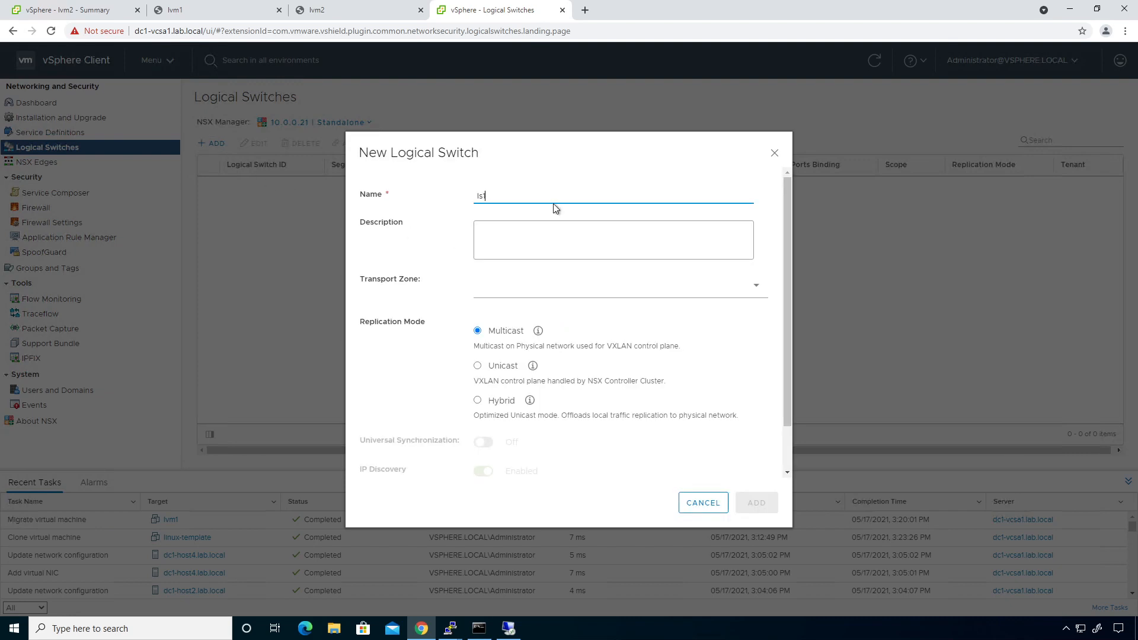
text(1)
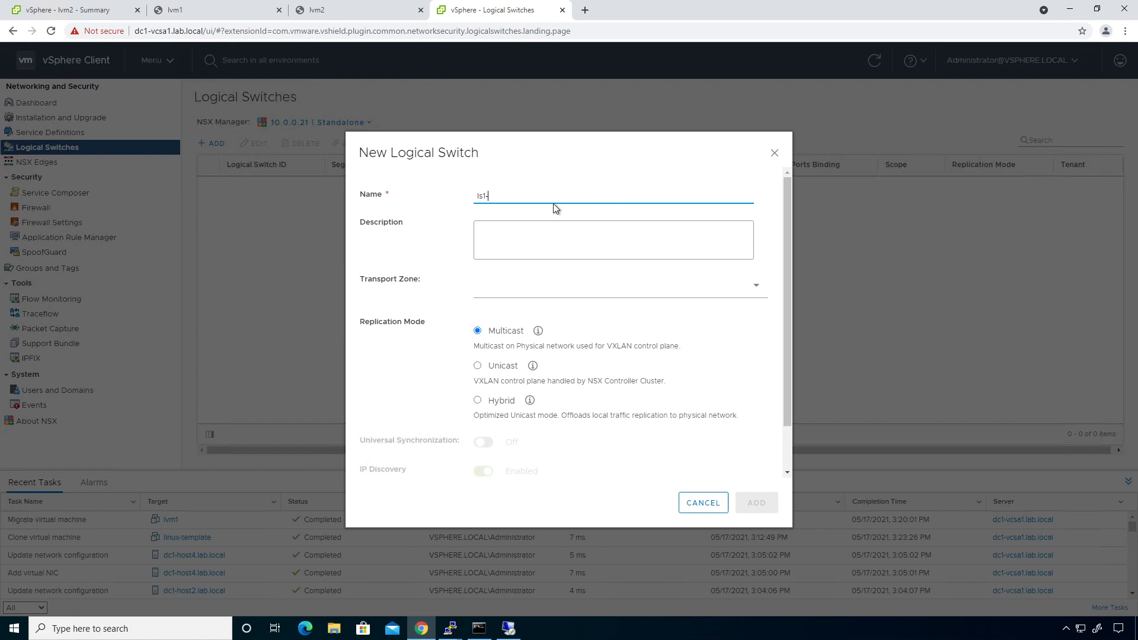
text(-172.2)
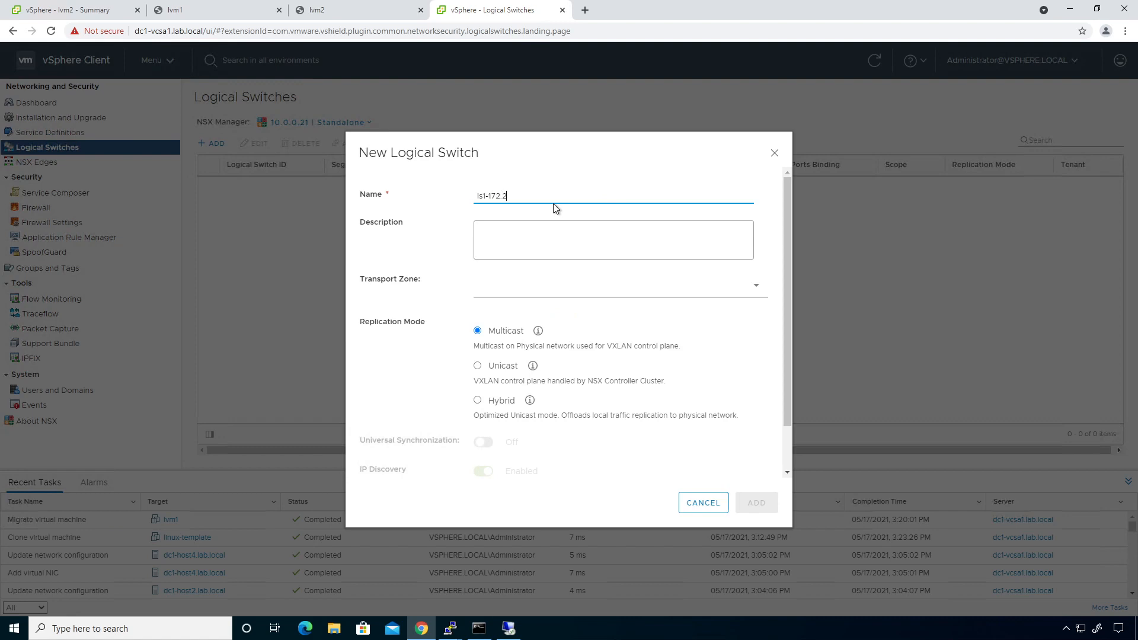
text(9.1)
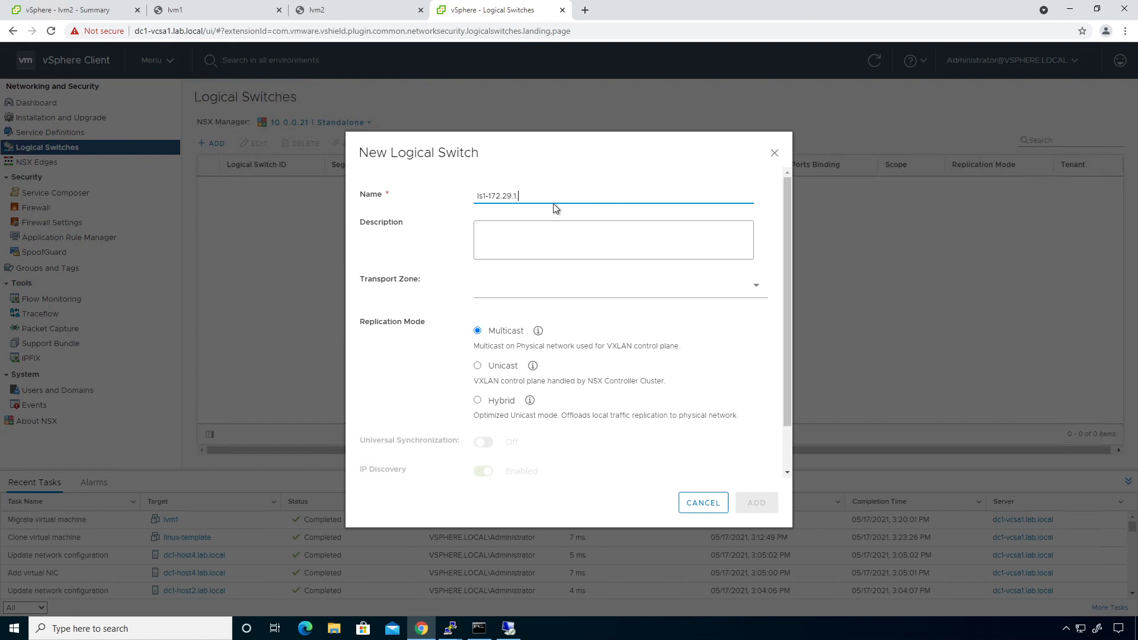
text(.0-)
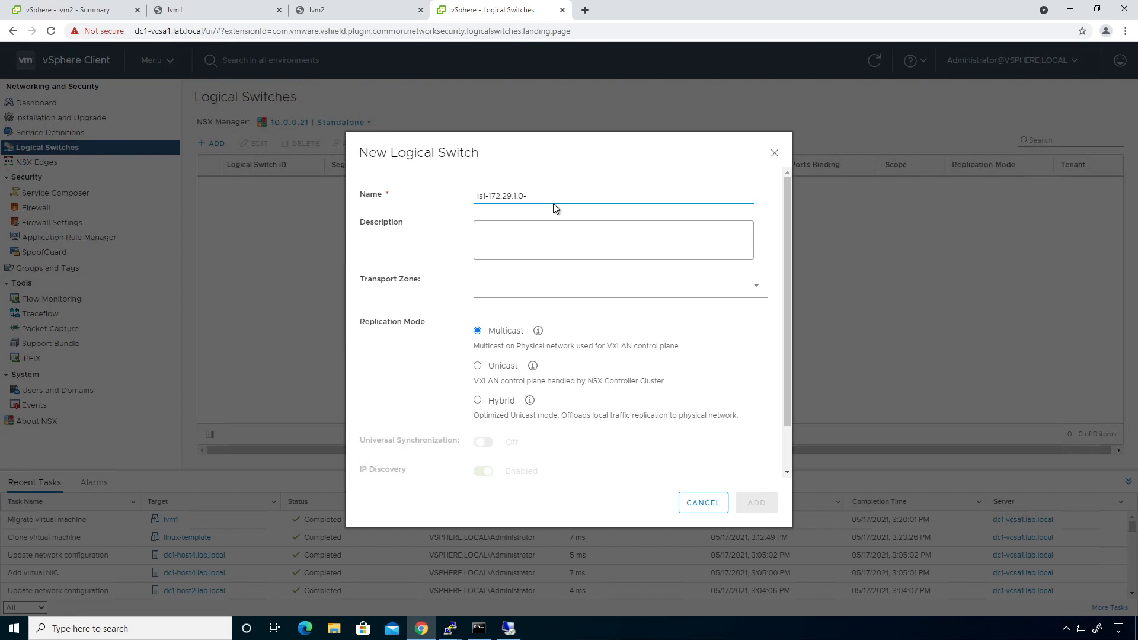
key(Backspace)
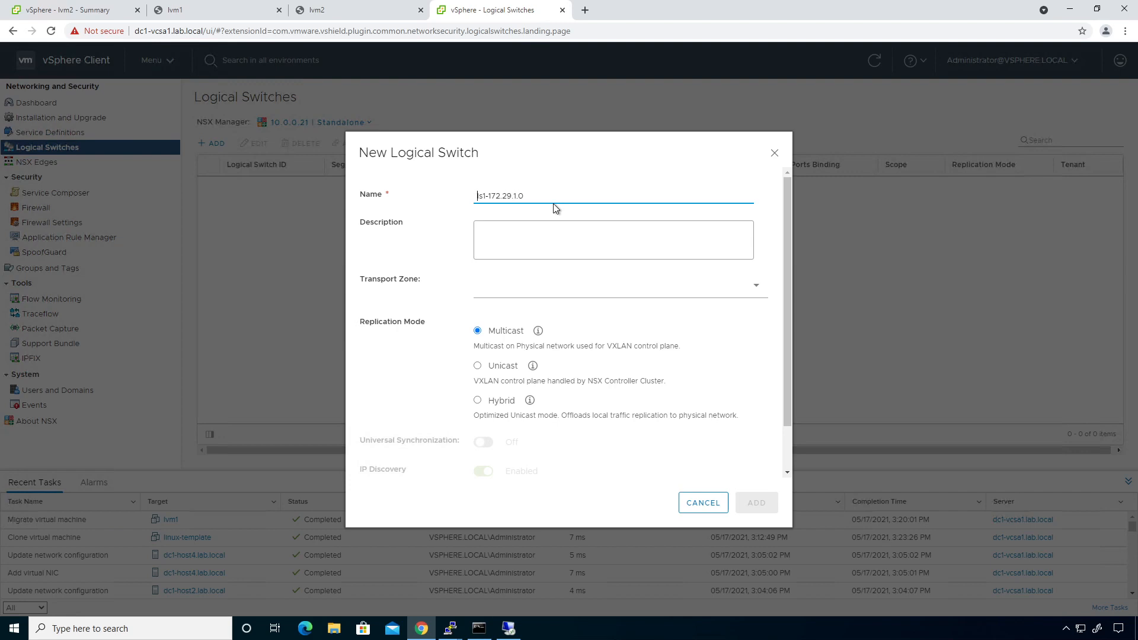
text(LS)
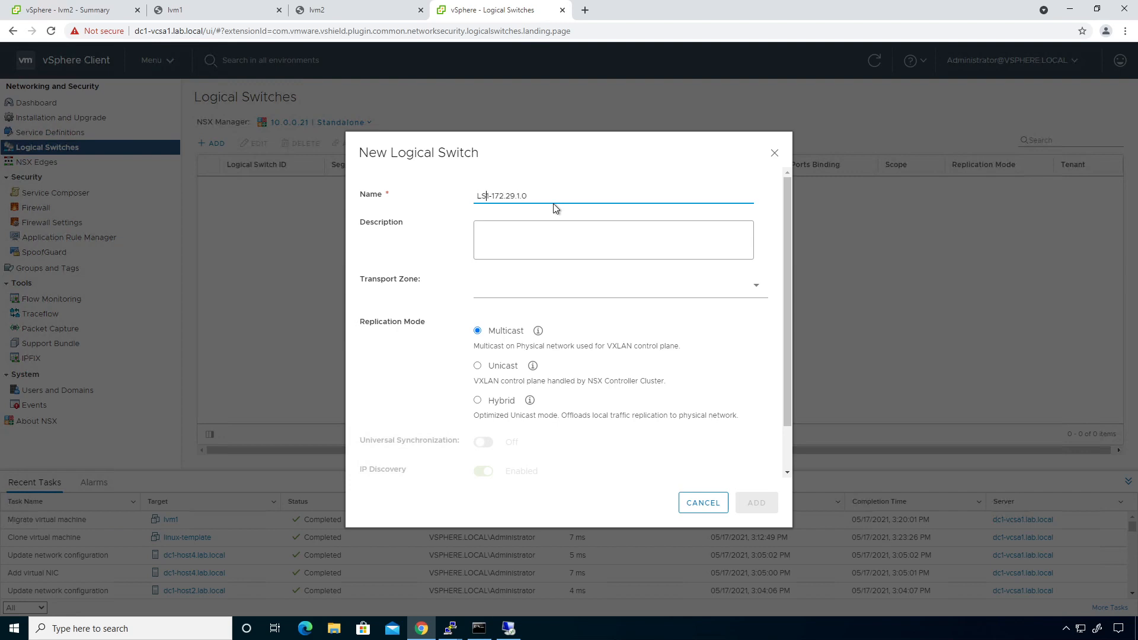
scroll(down, 3)
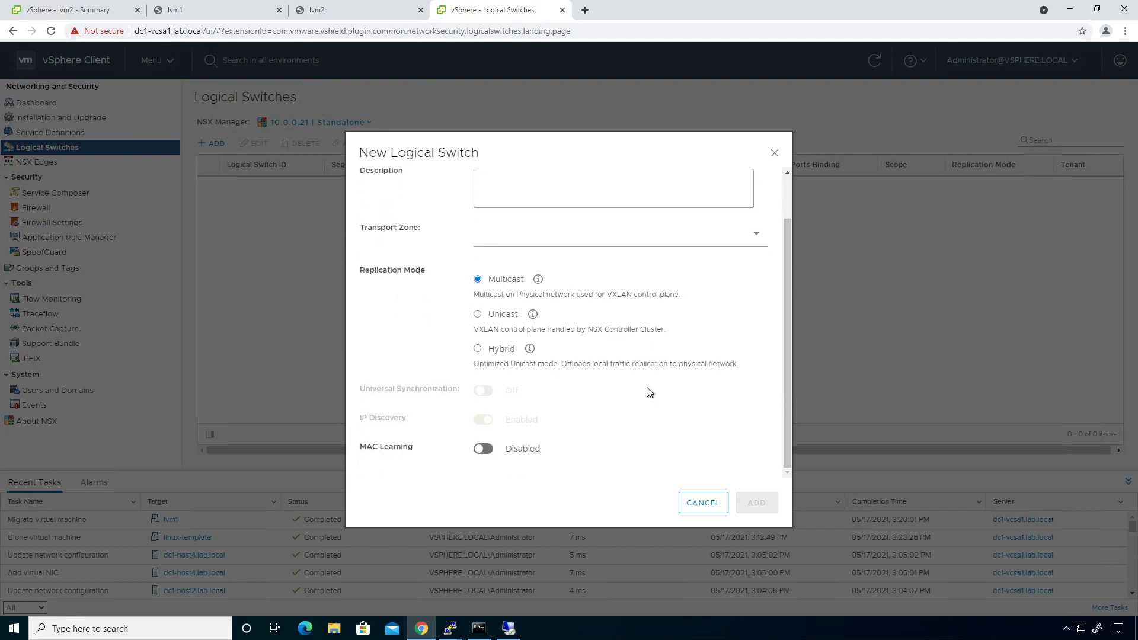
text(LS-172.29.1.0)
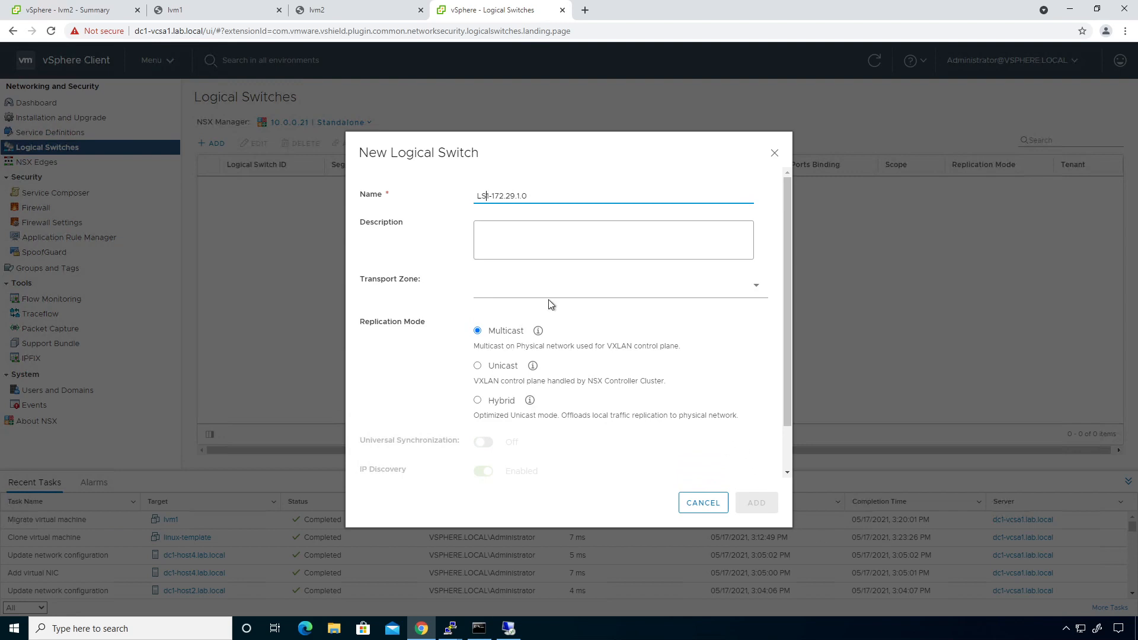
Step: Choose dc1-compute-transport-zone with Unicast replication and create the switch
click(755, 284)
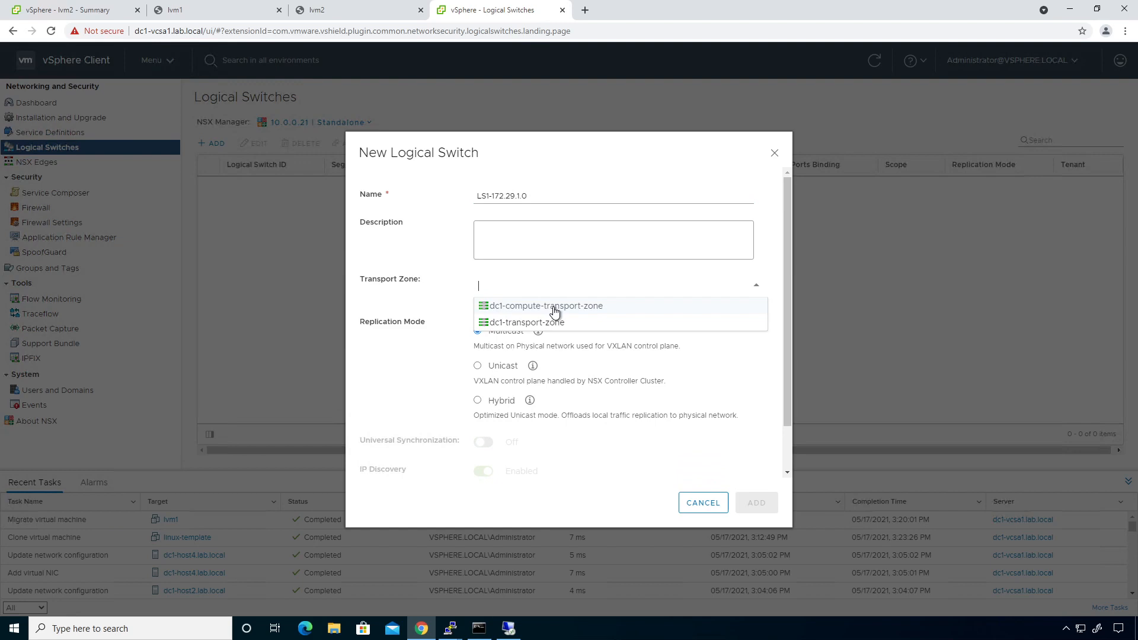
click(544, 305)
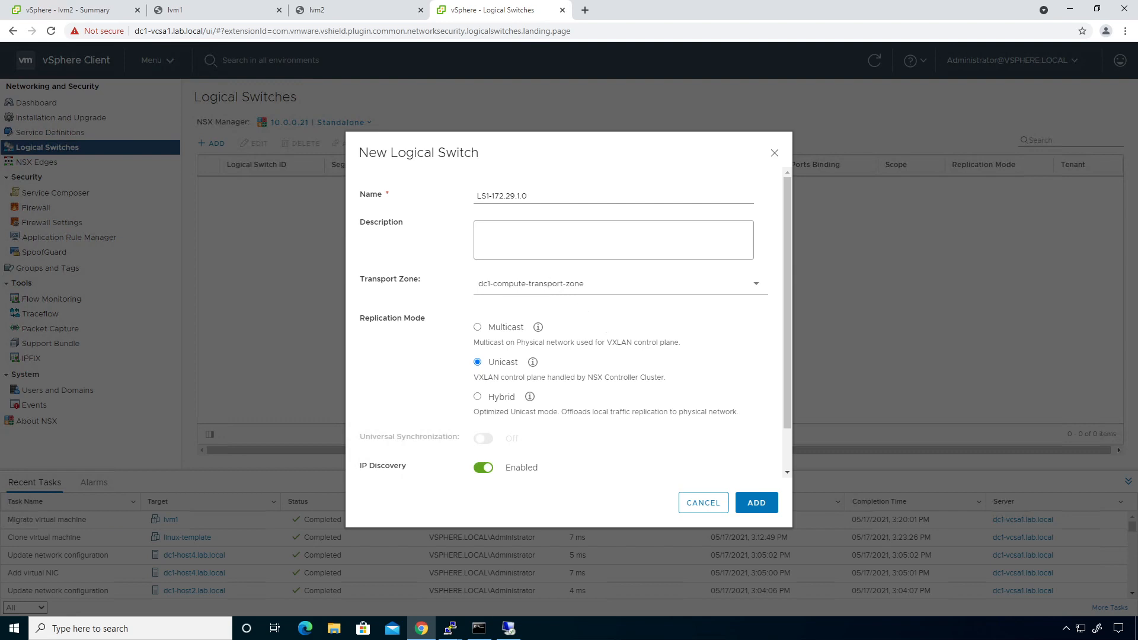
mouse_move(742, 483)
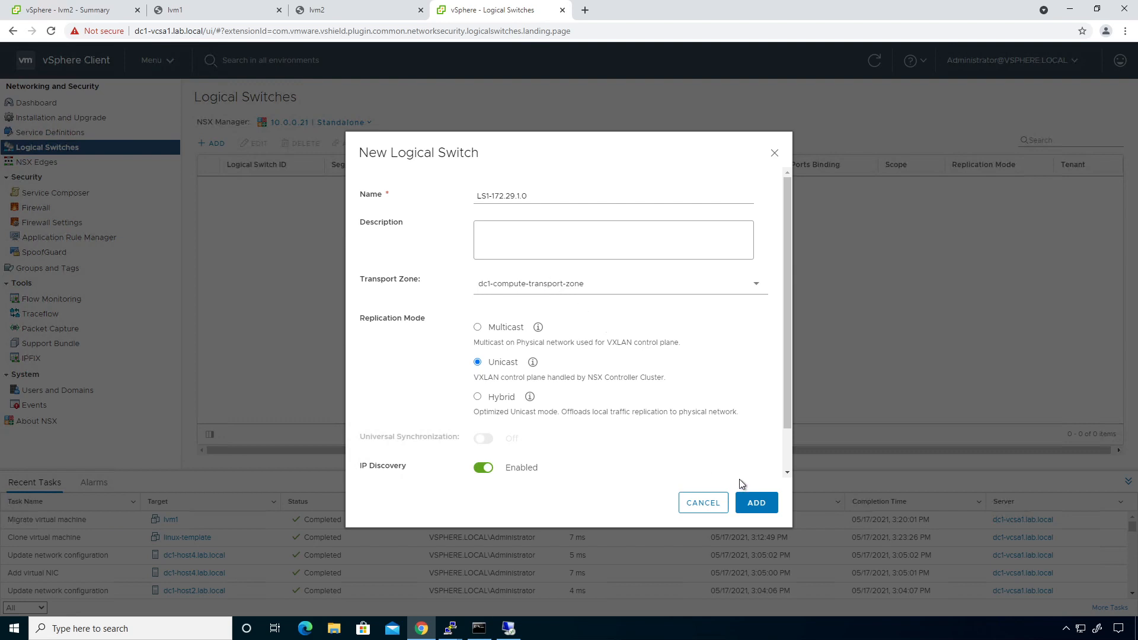
click(755, 502)
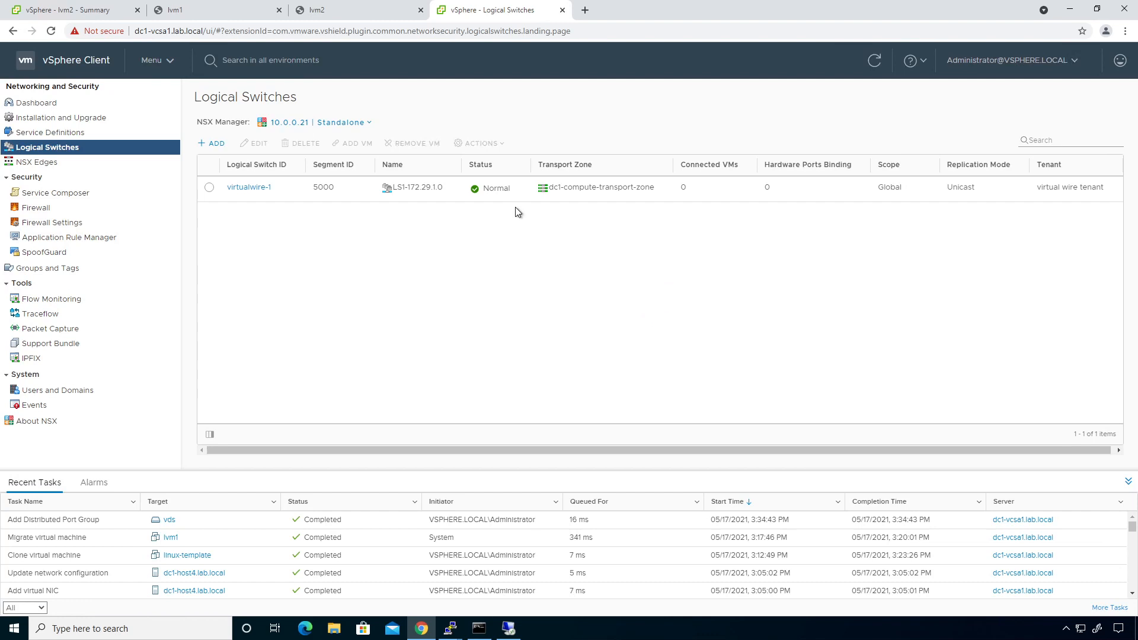
Step: Select virtualwire-1 on the Logical Switches list and start the Add VM wizard
click(68, 9)
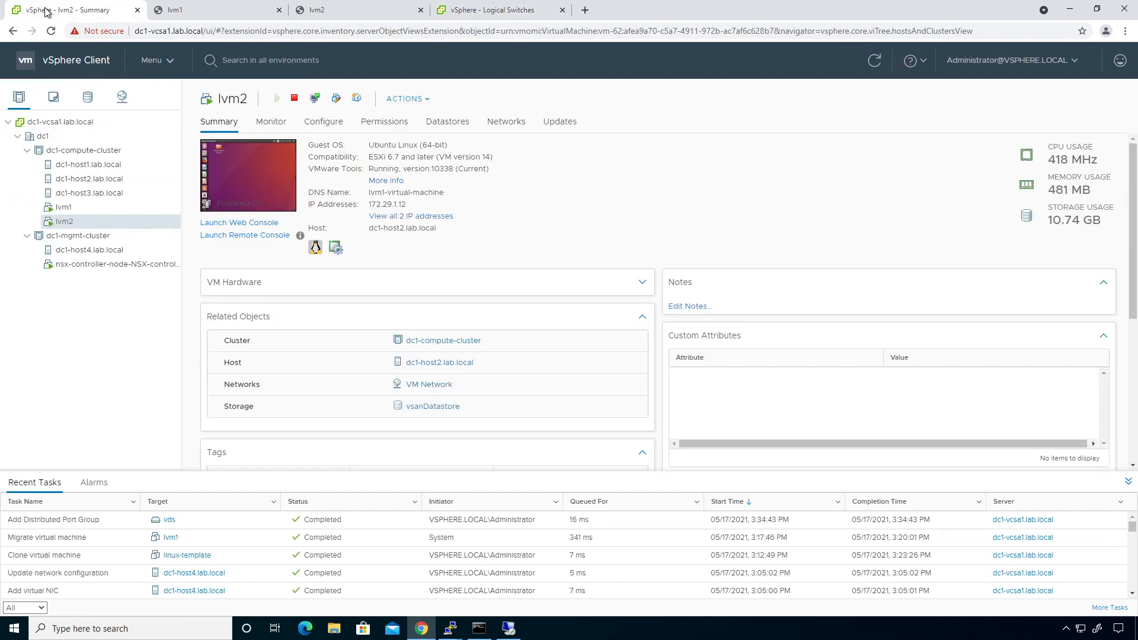
mouse_move(122, 96)
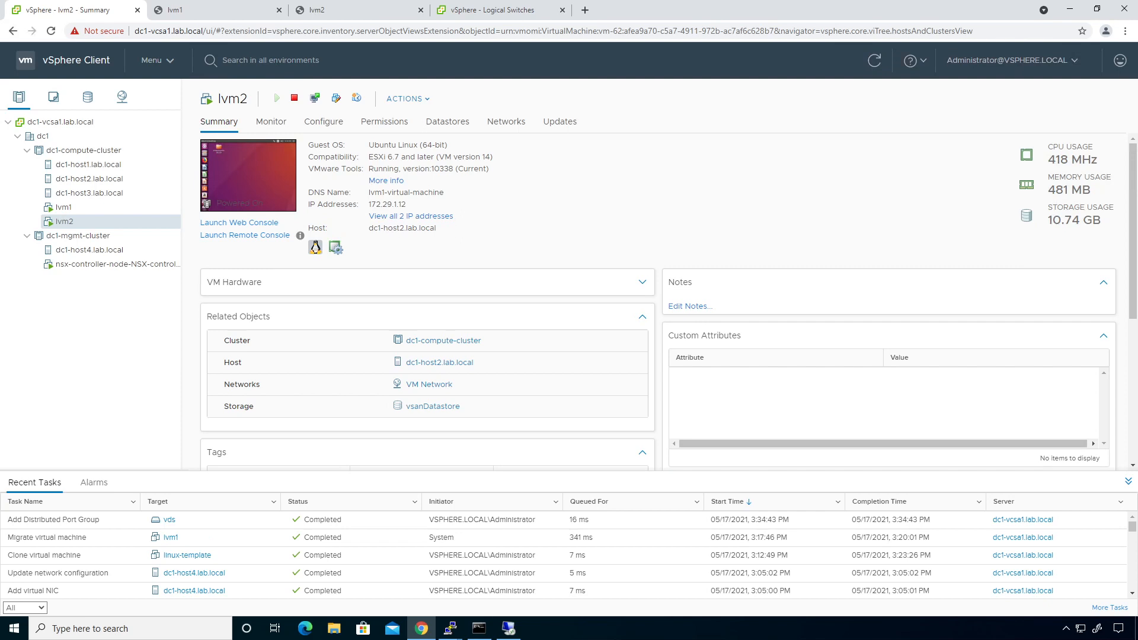
click(498, 9)
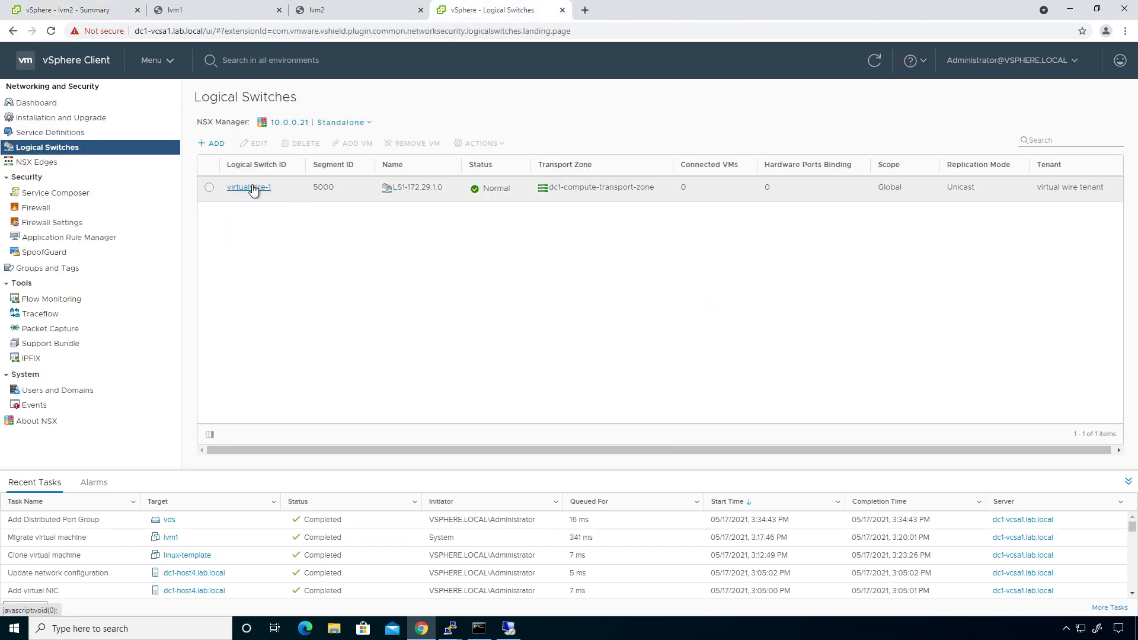
click(209, 189)
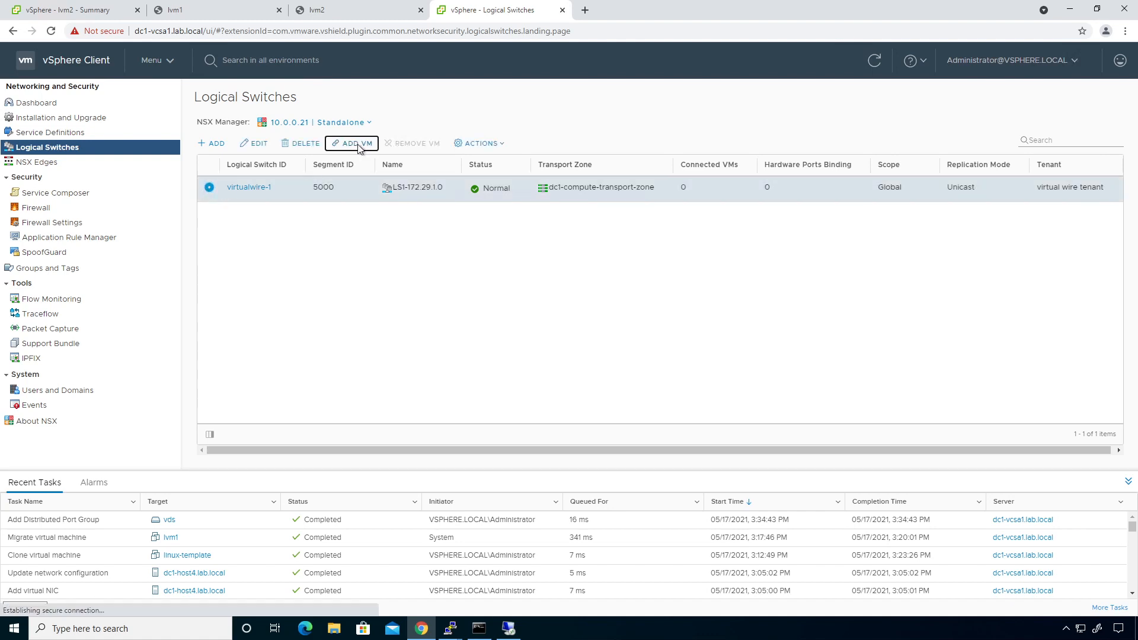
click(352, 144)
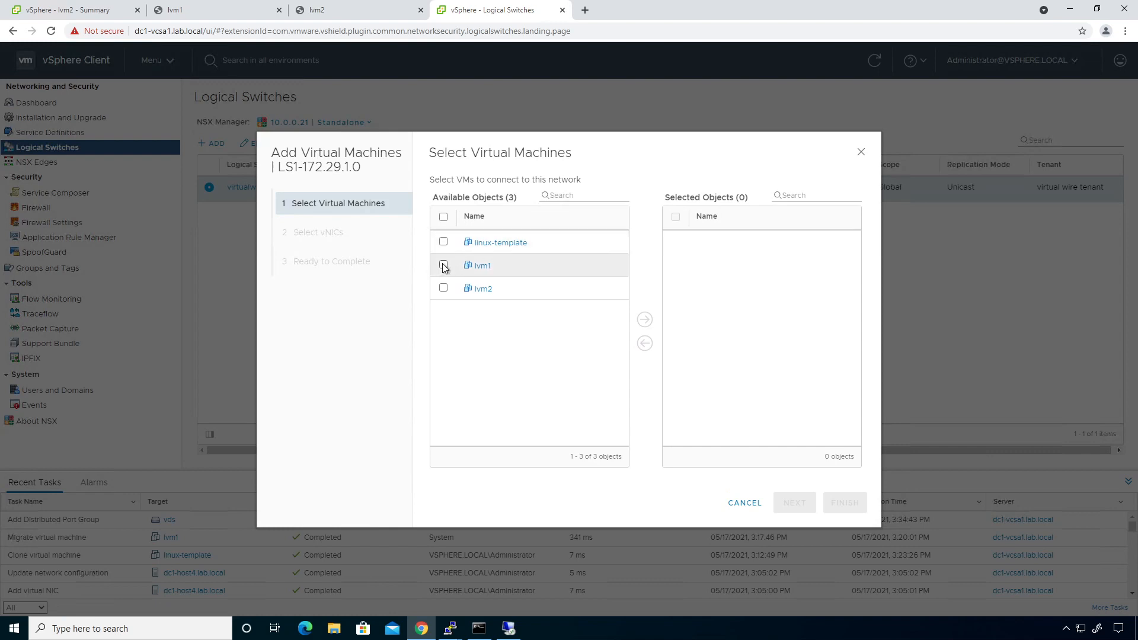
Step: Select lvm1 and lvm2 with all their vNICs and finish connecting them to LS1-172.29.1.0
click(443, 264)
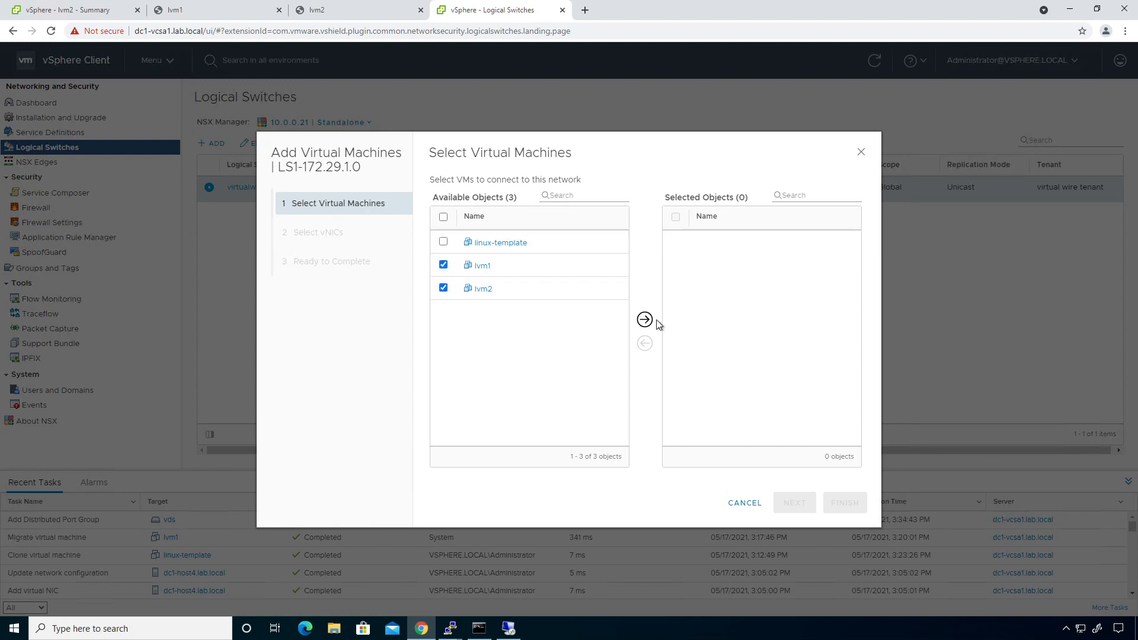
click(644, 319)
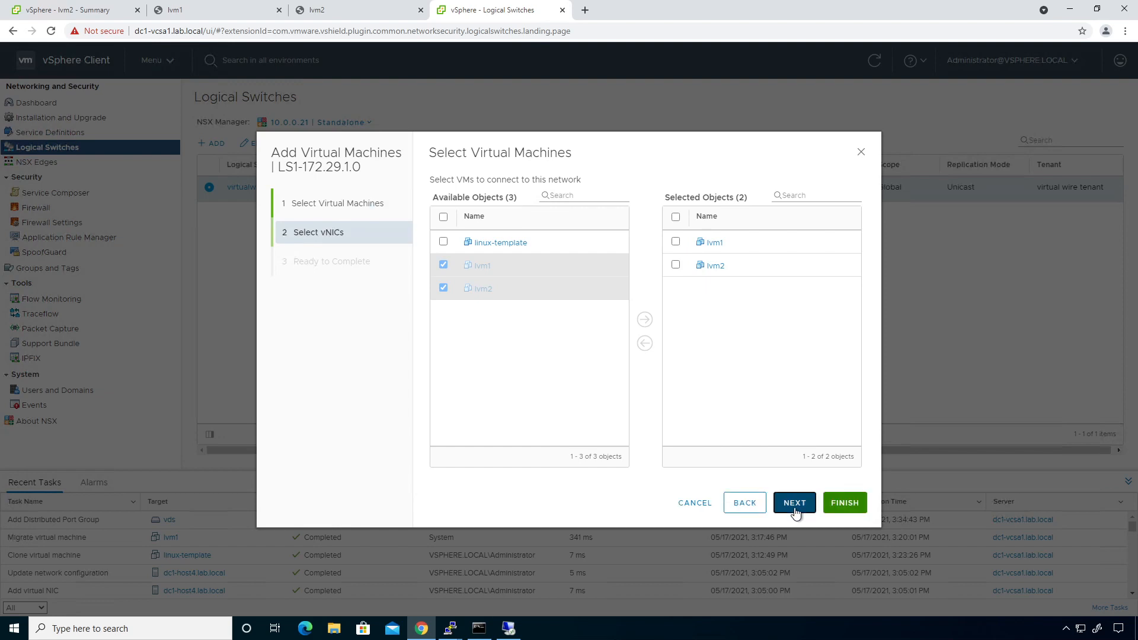
click(793, 503)
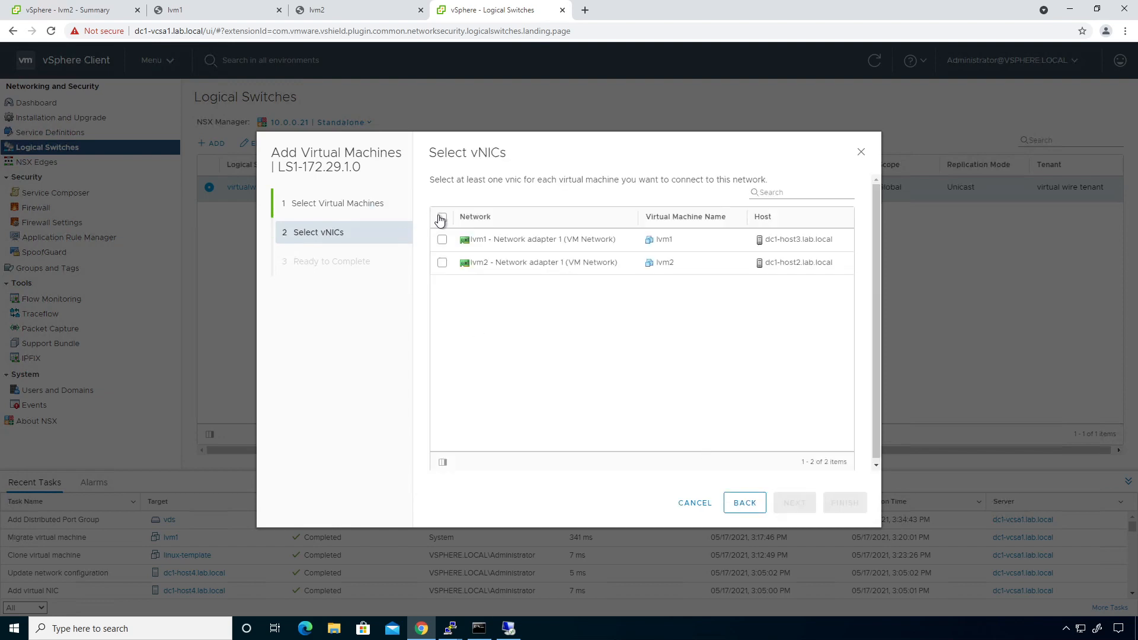
click(441, 215)
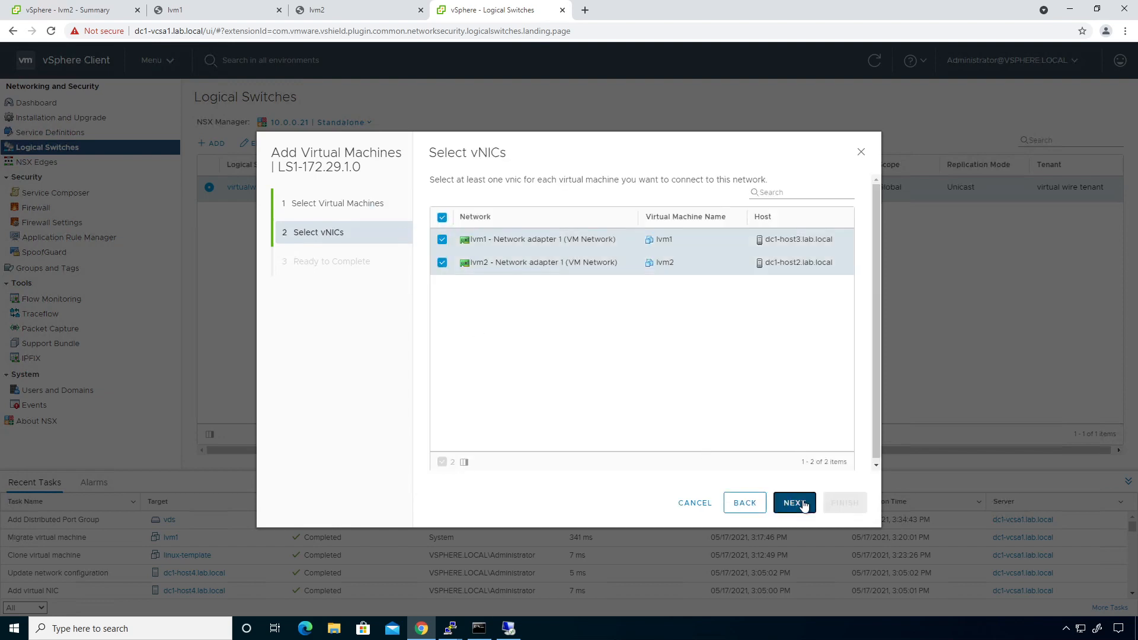
click(795, 503)
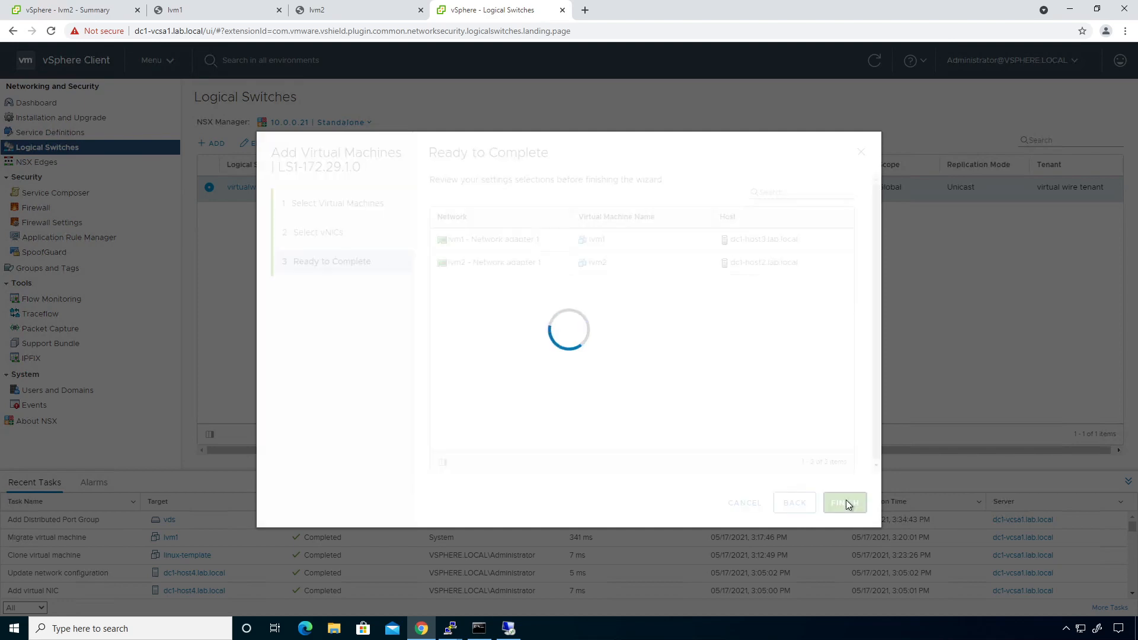
click(844, 503)
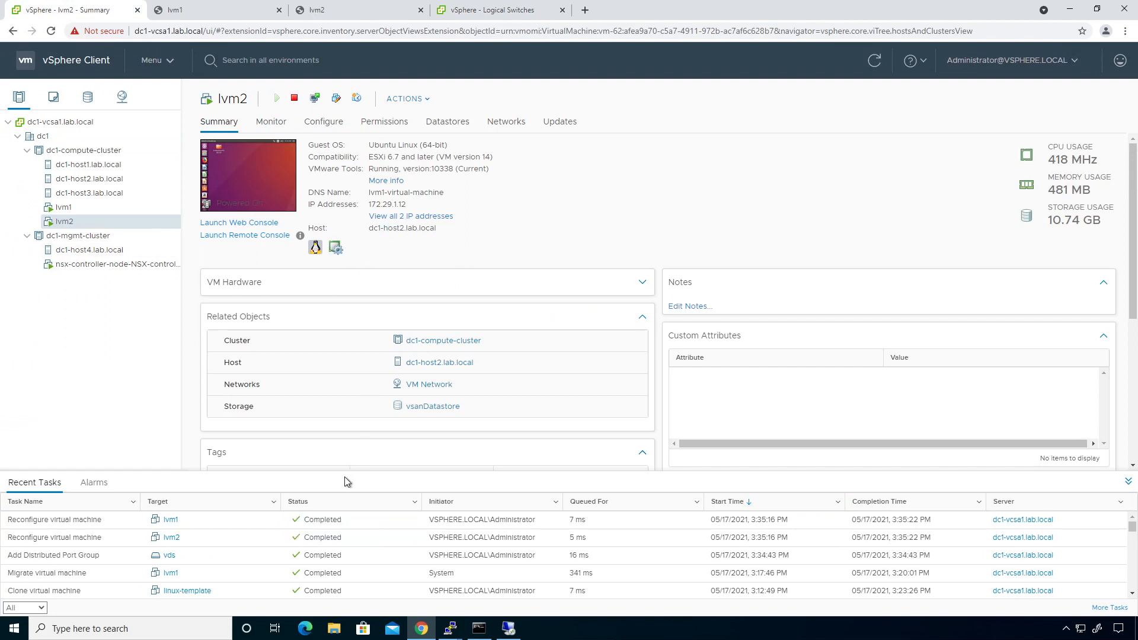
mouse_move(428, 384)
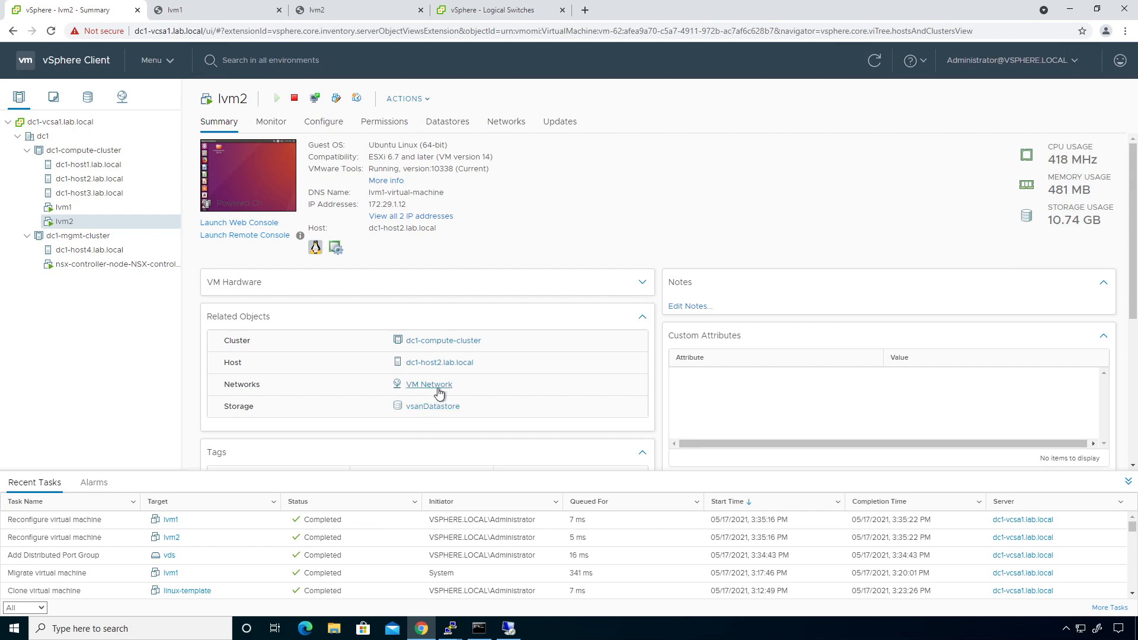
mouse_move(397, 399)
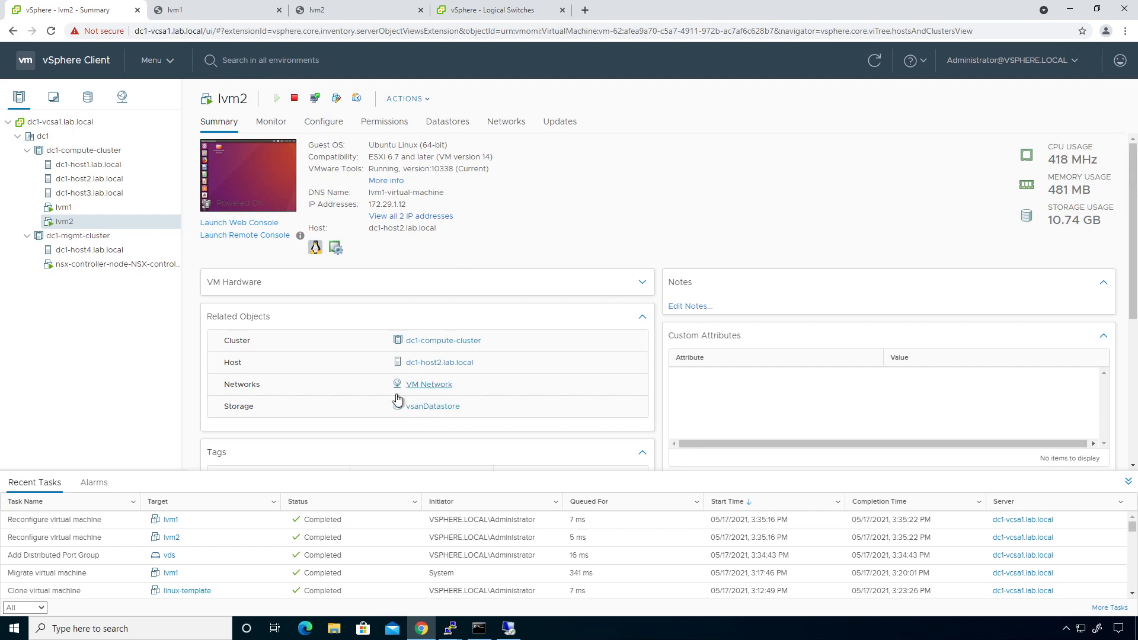
mouse_move(274, 388)
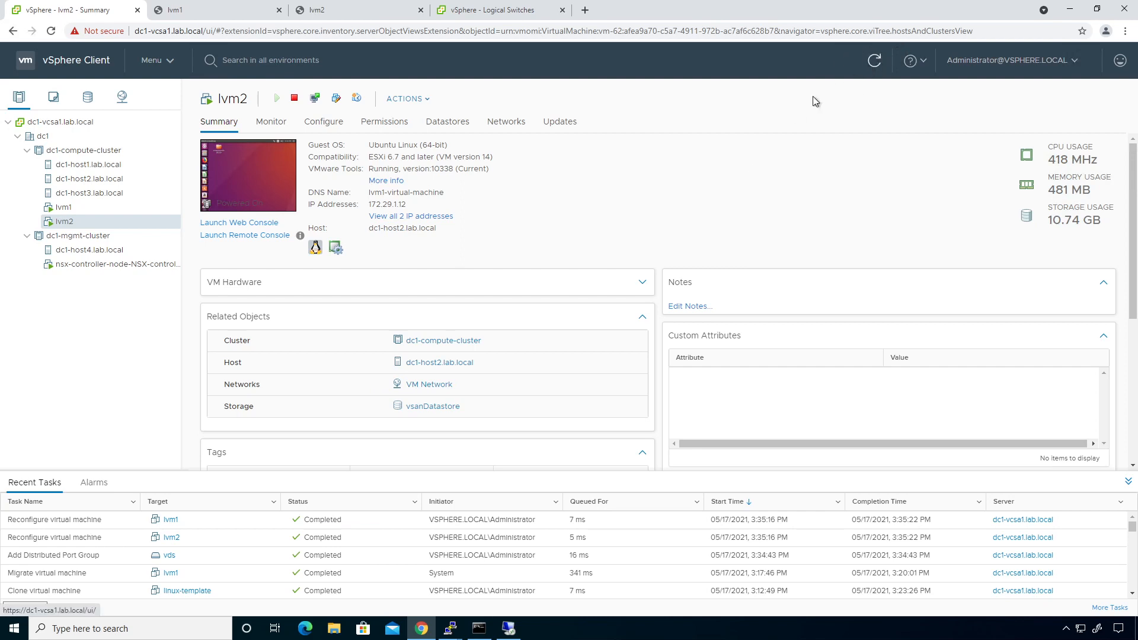
Step: Refresh lvm2's summary to list the vxw-dvs-28-virtualwire LS1-172.29.1.0 network, then select lvm1
click(874, 60)
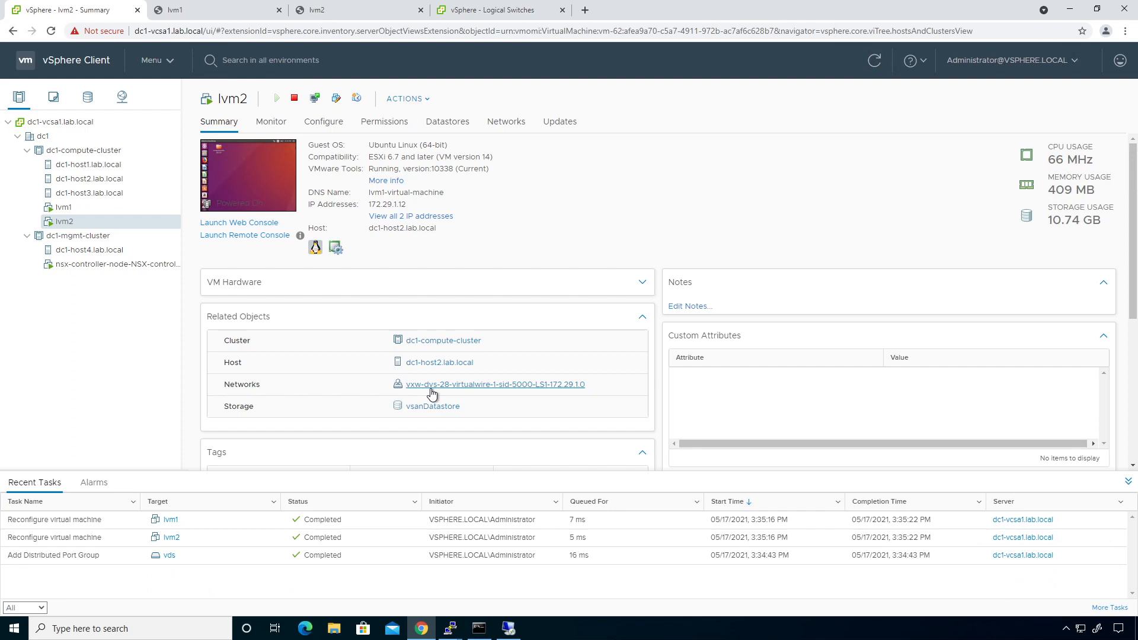
mouse_move(496, 384)
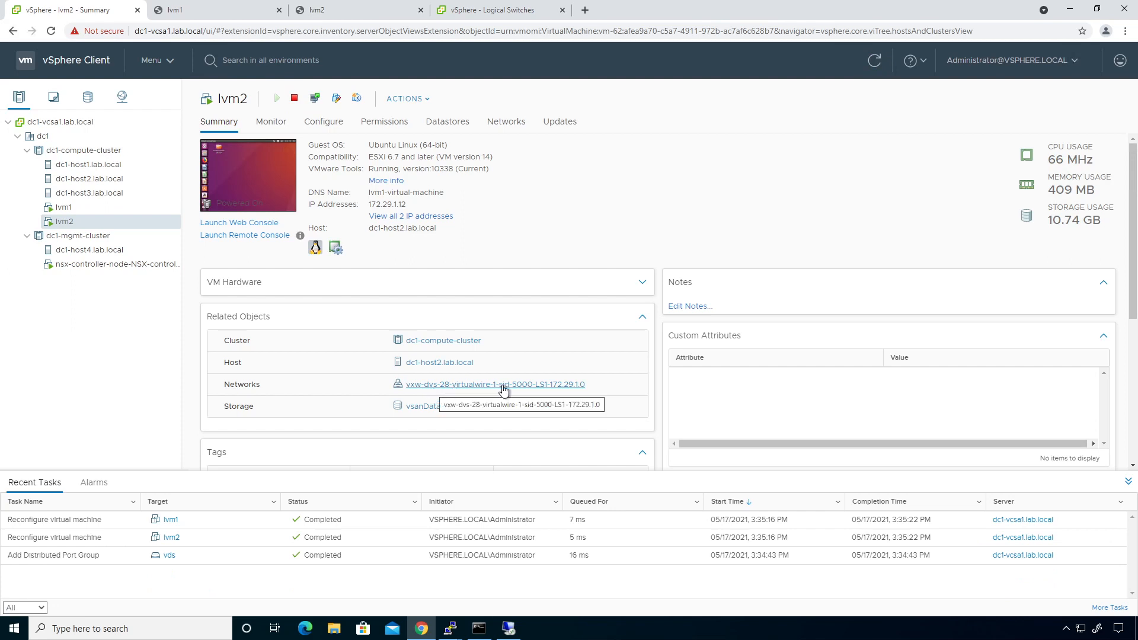
mouse_move(570, 392)
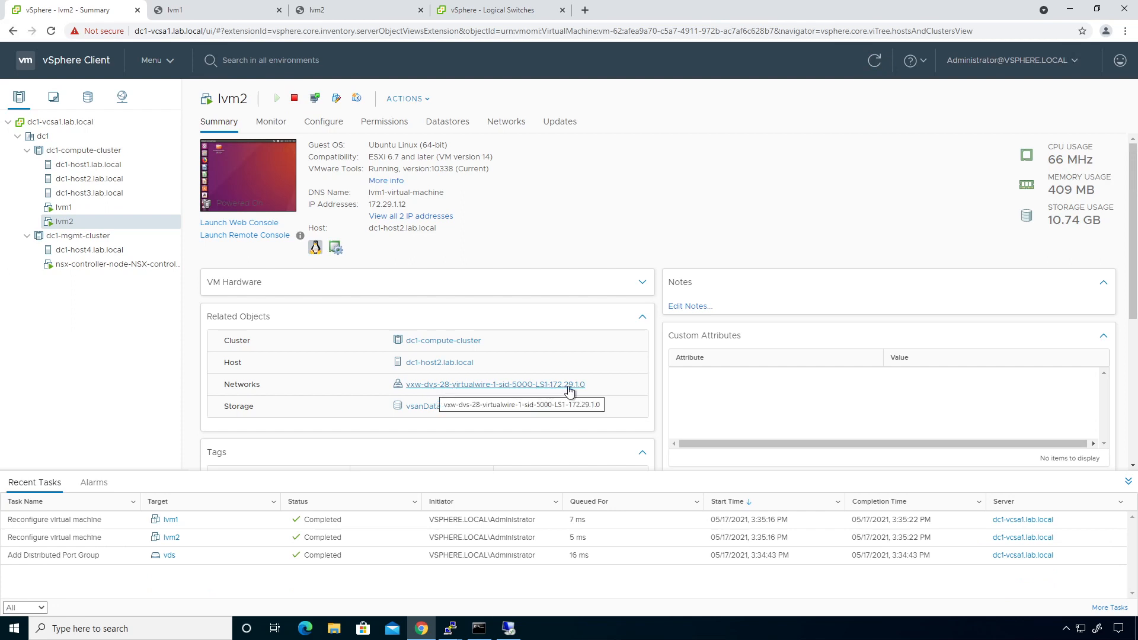
mouse_move(177, 246)
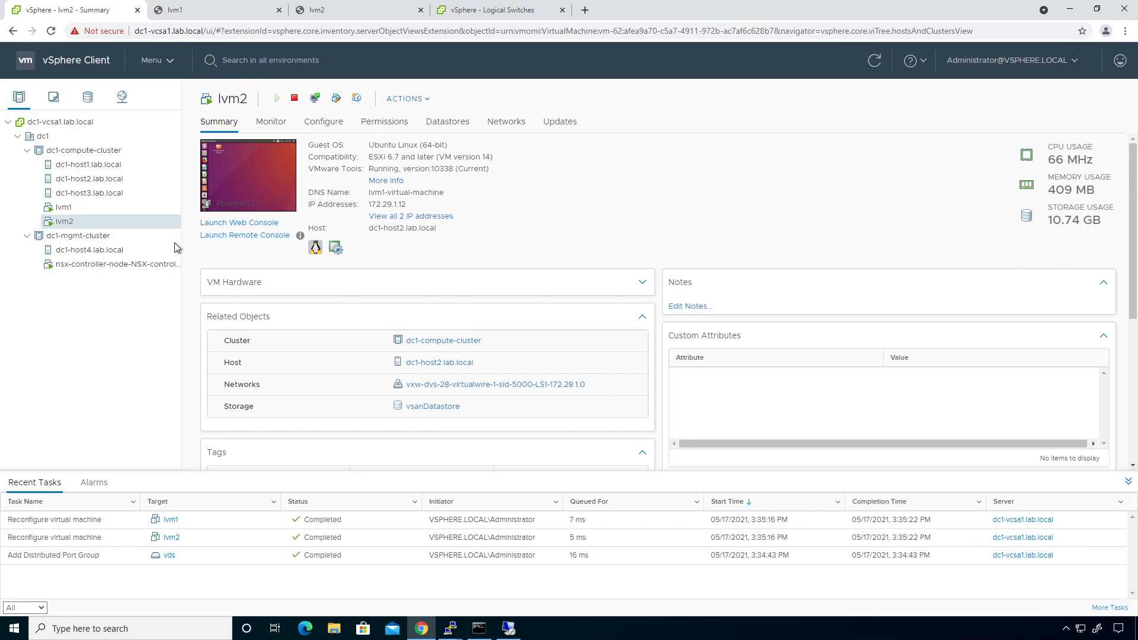
click(64, 206)
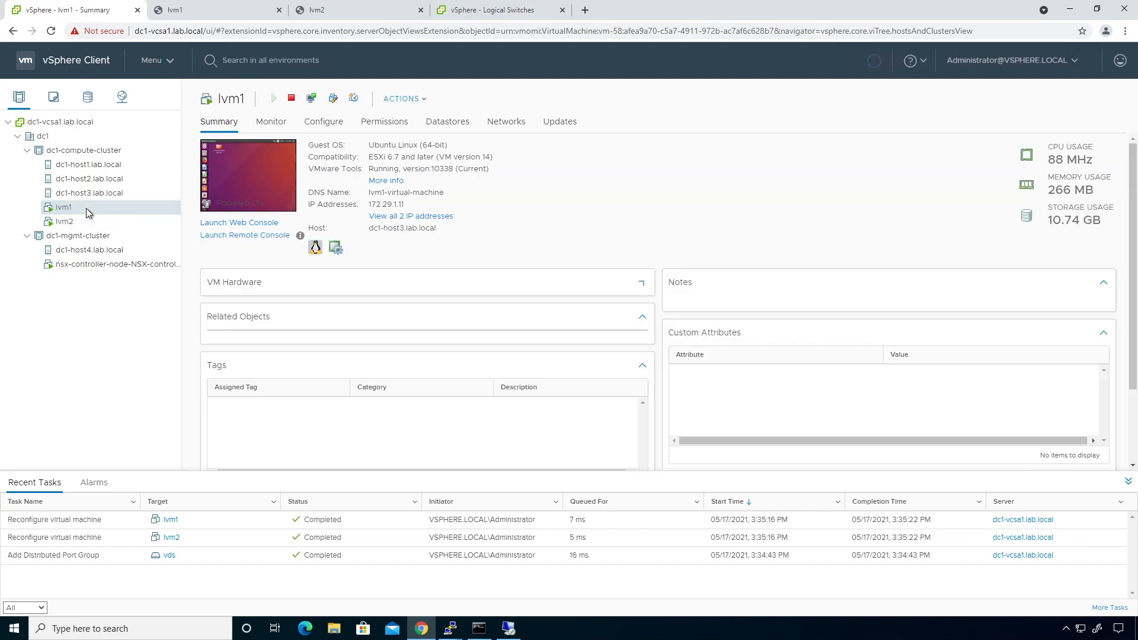
Step: Launch lvm1's web console to reach its Ubuntu desktop
click(640, 316)
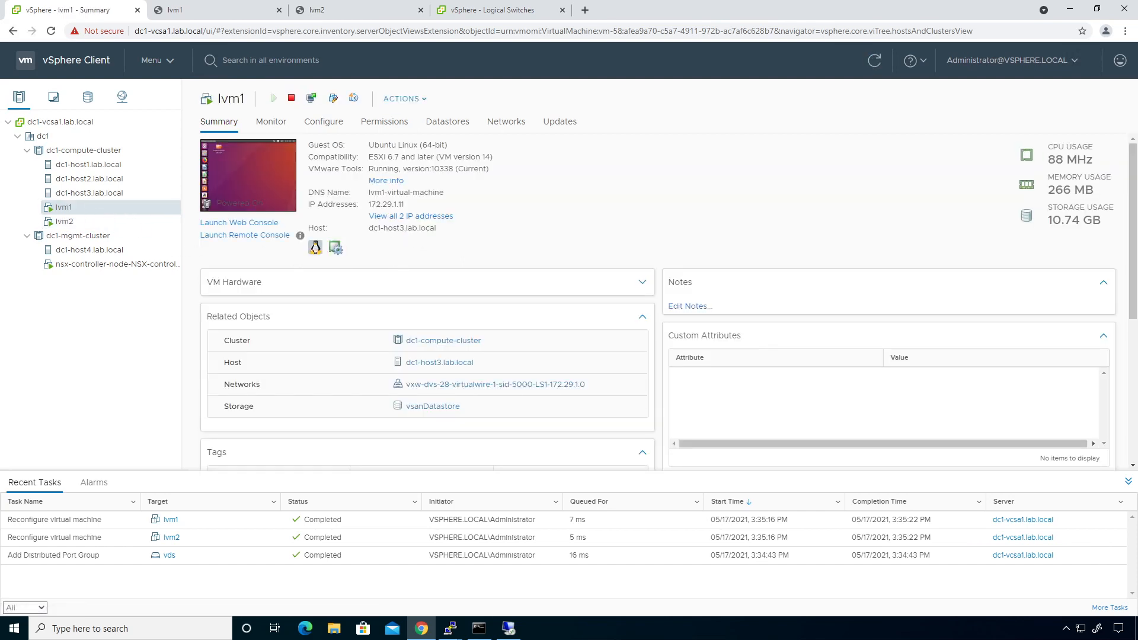
mouse_move(468, 221)
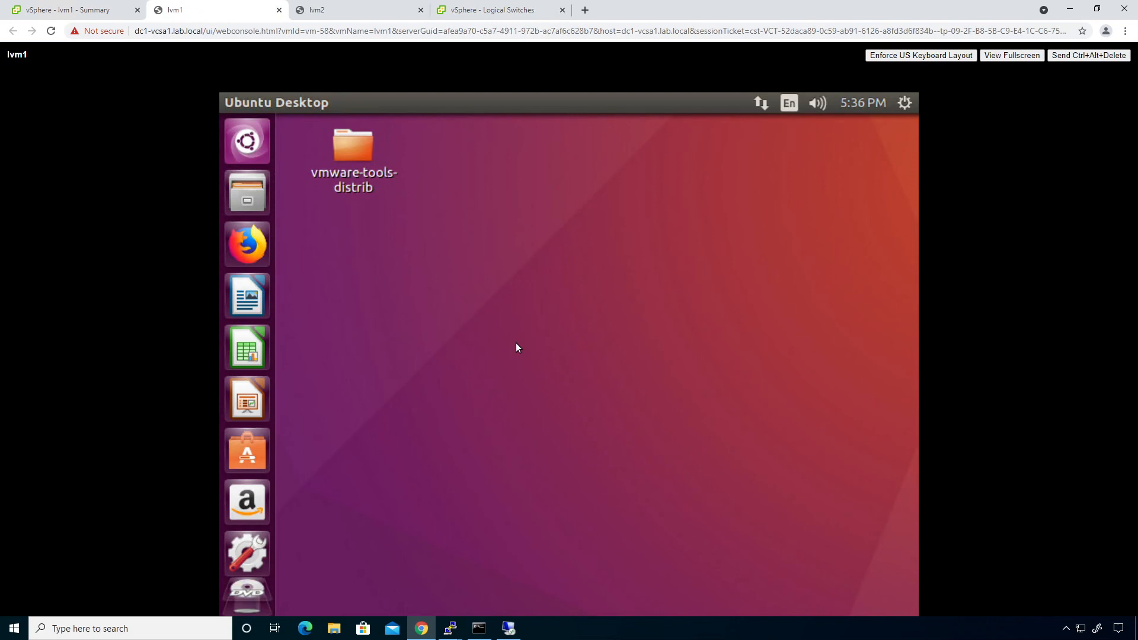
mouse_move(513, 344)
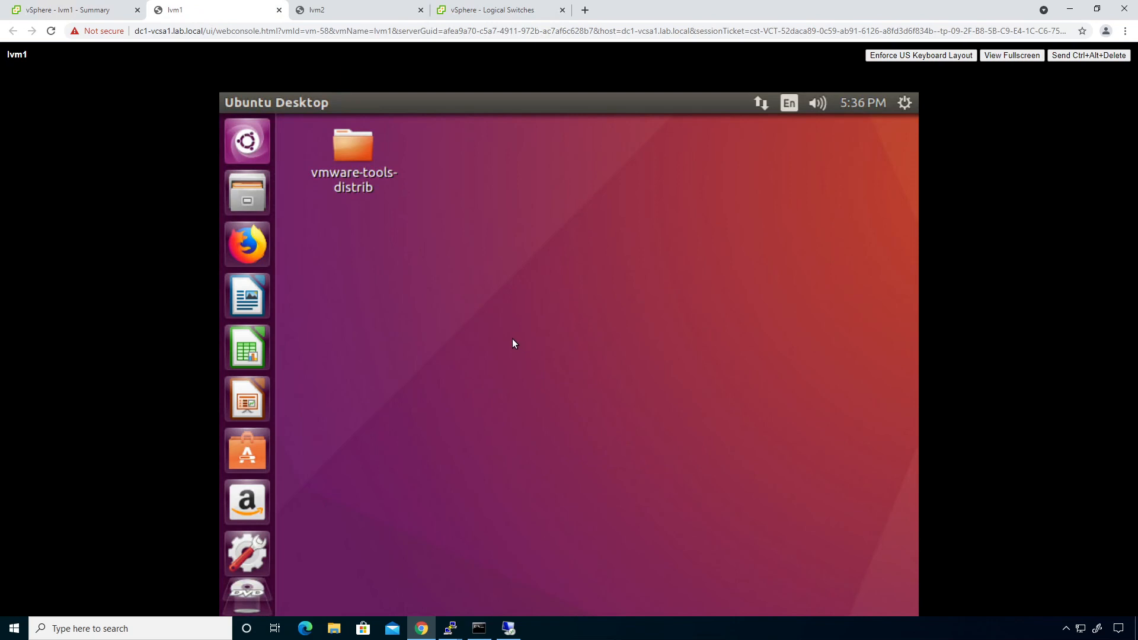
Step: In lvm1's terminal, show its interface address 172.29.1.11 with ifconfig
click(246, 583)
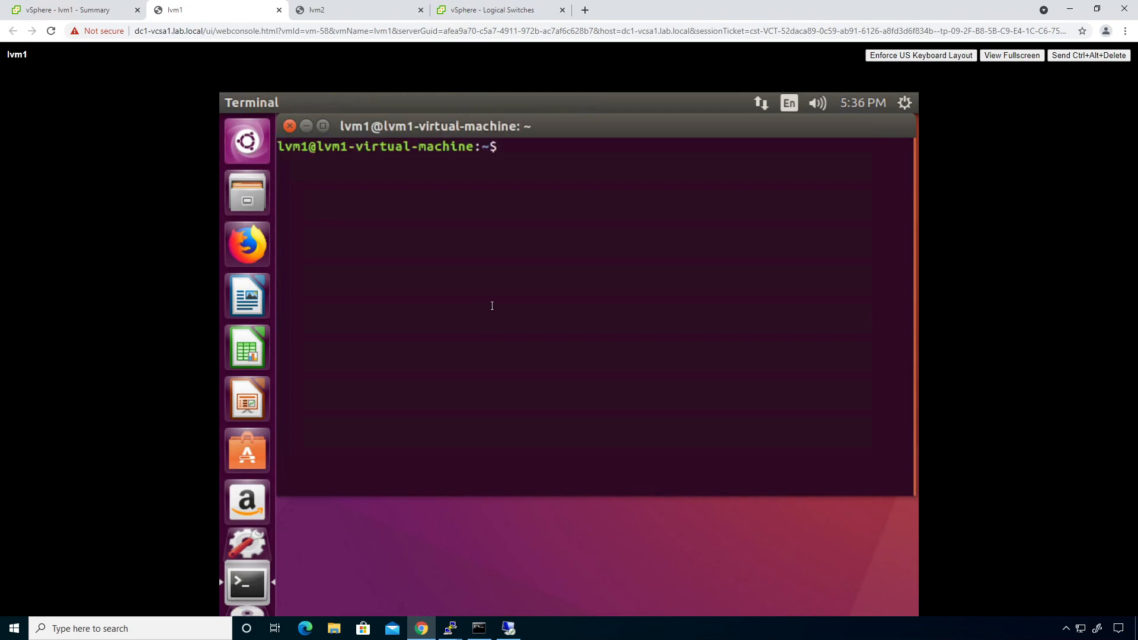
text(ifconf)
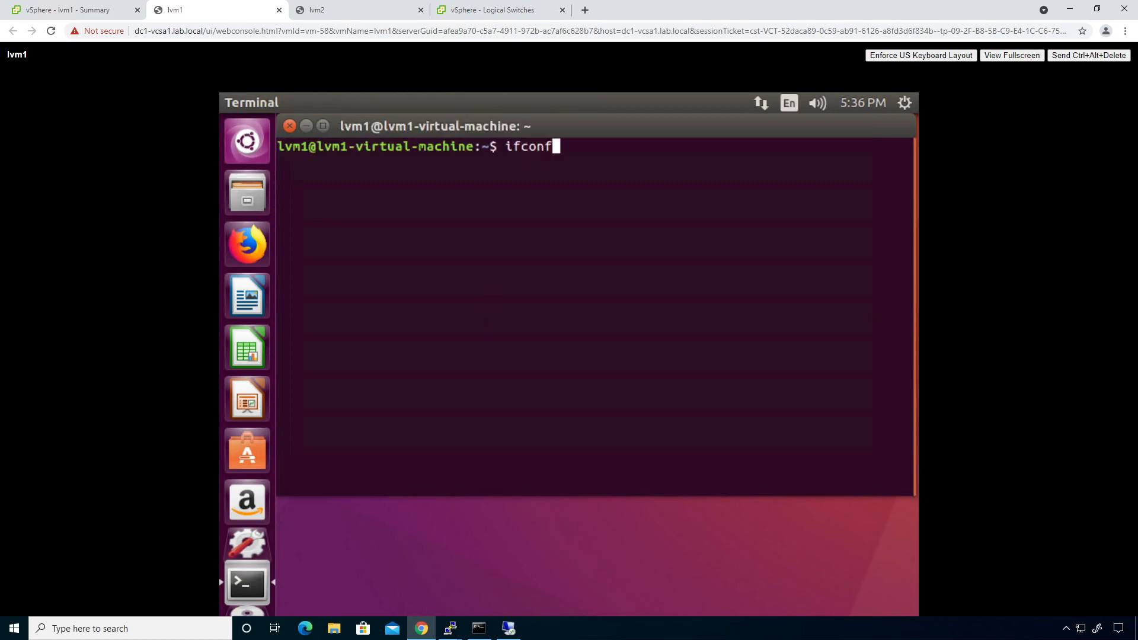
key(Return)
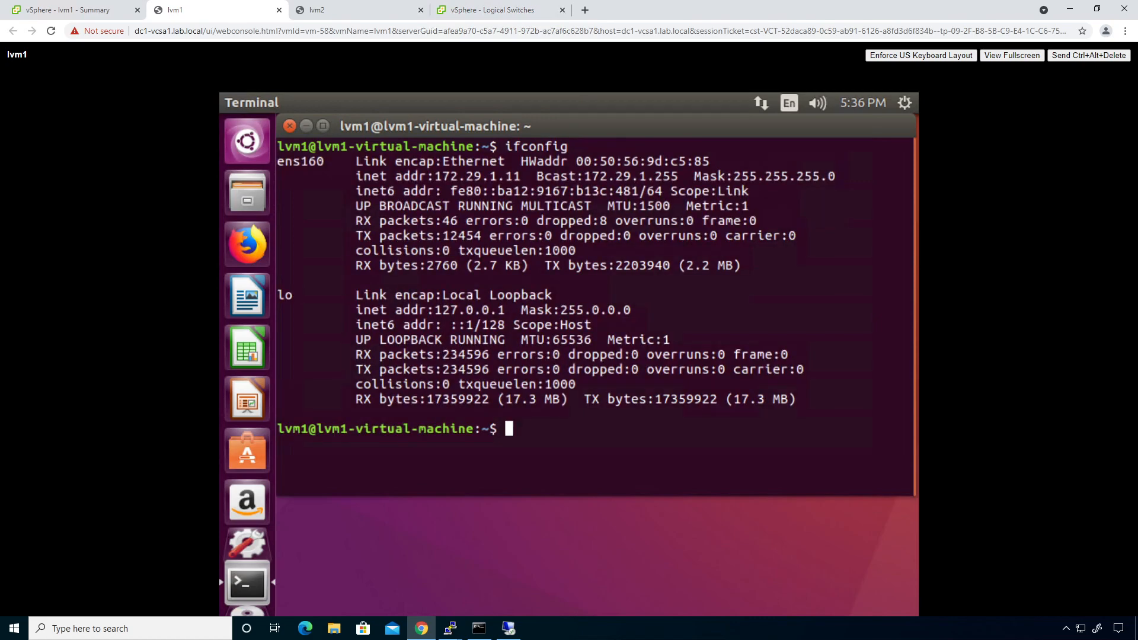
Step: Ping lvm2 at 172.29.1.12 with 0% packet loss, then return to lvm1's vSphere summary
text(ping 172.)
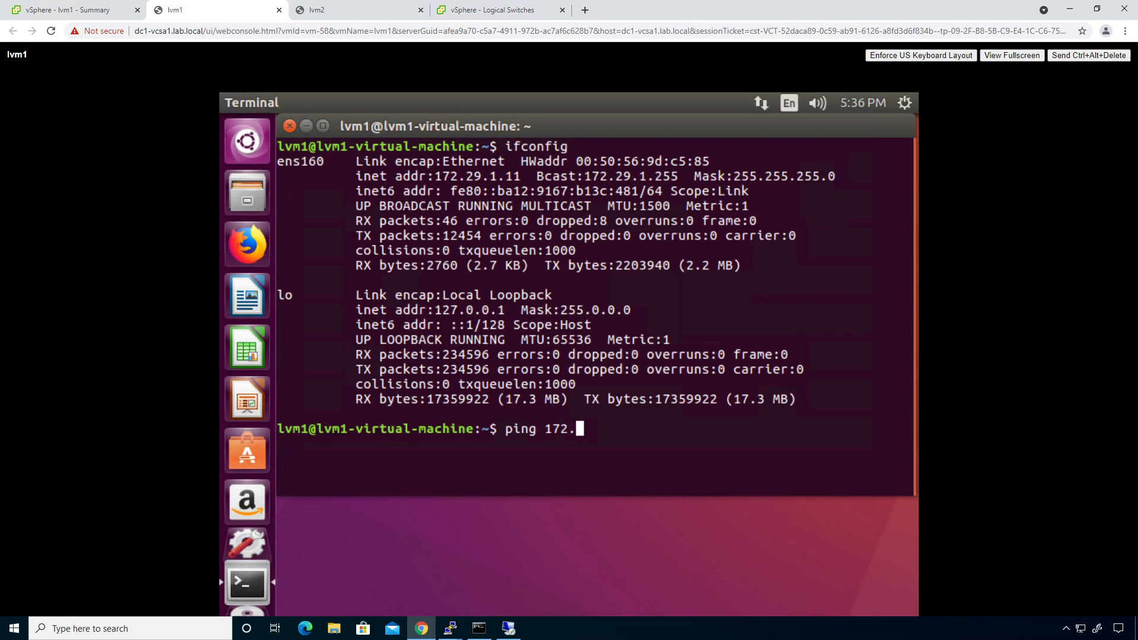
text(29.1.12)
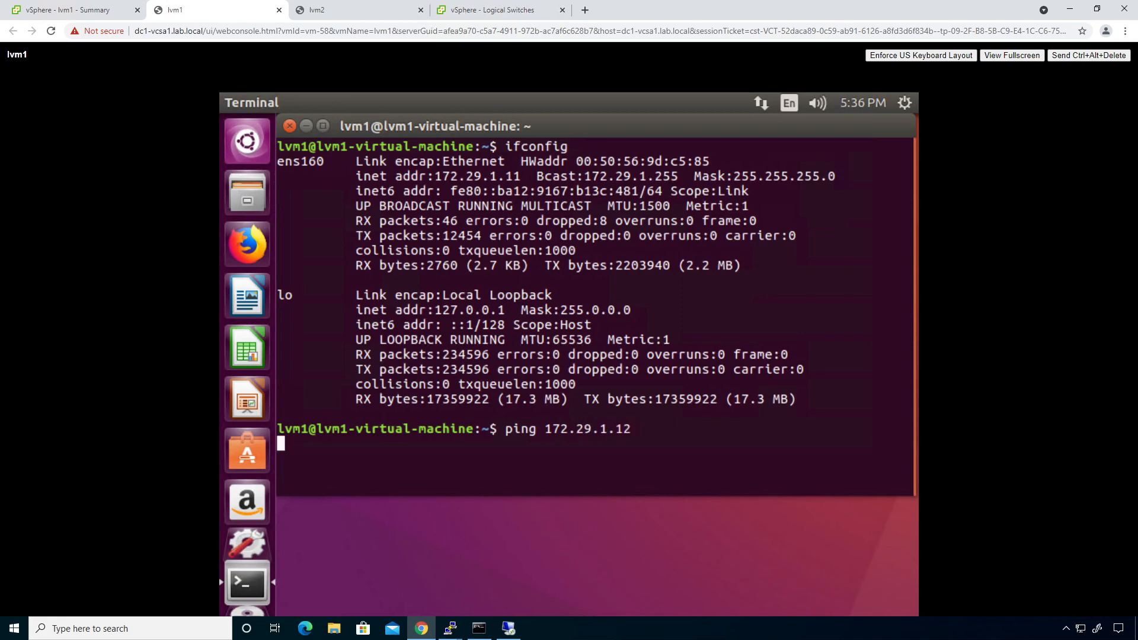
key(Return)
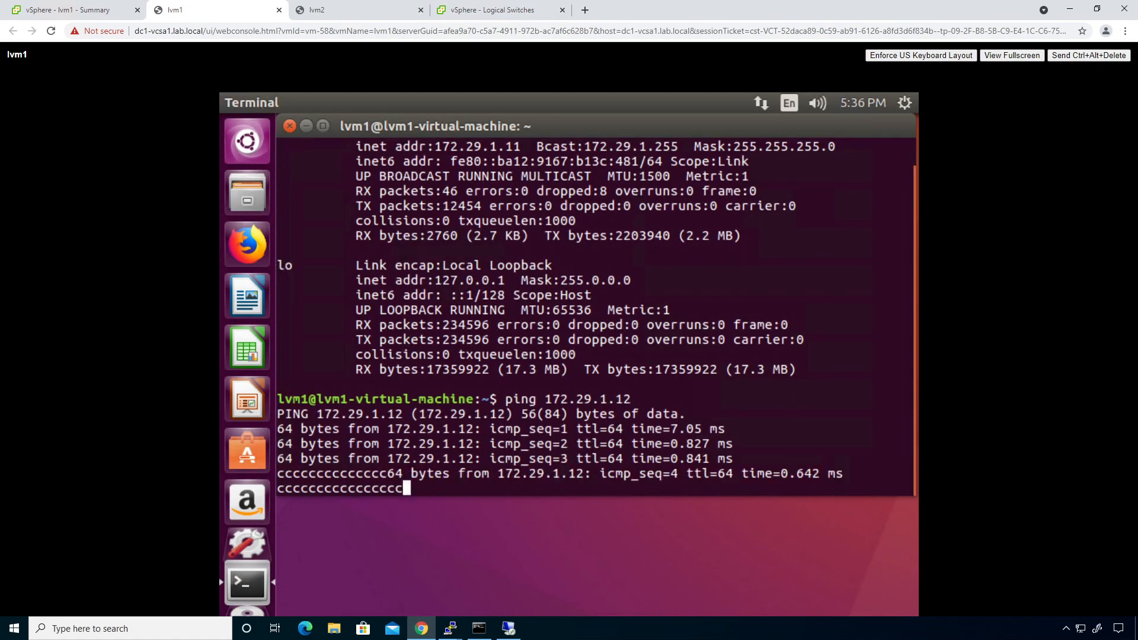
key(ctrl+c)
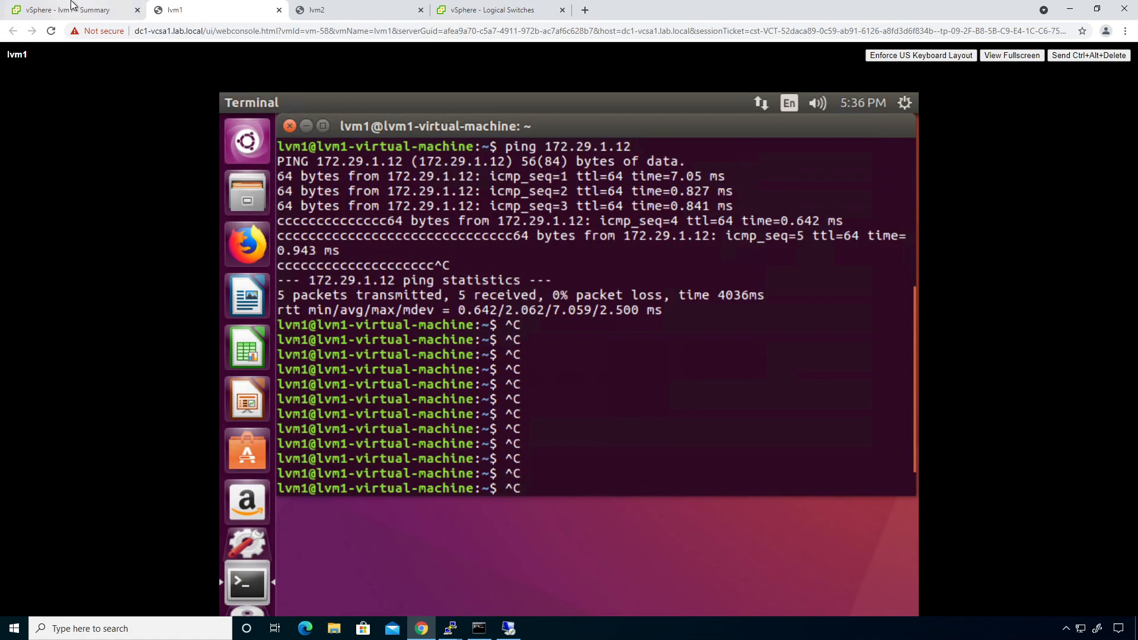
click(68, 9)
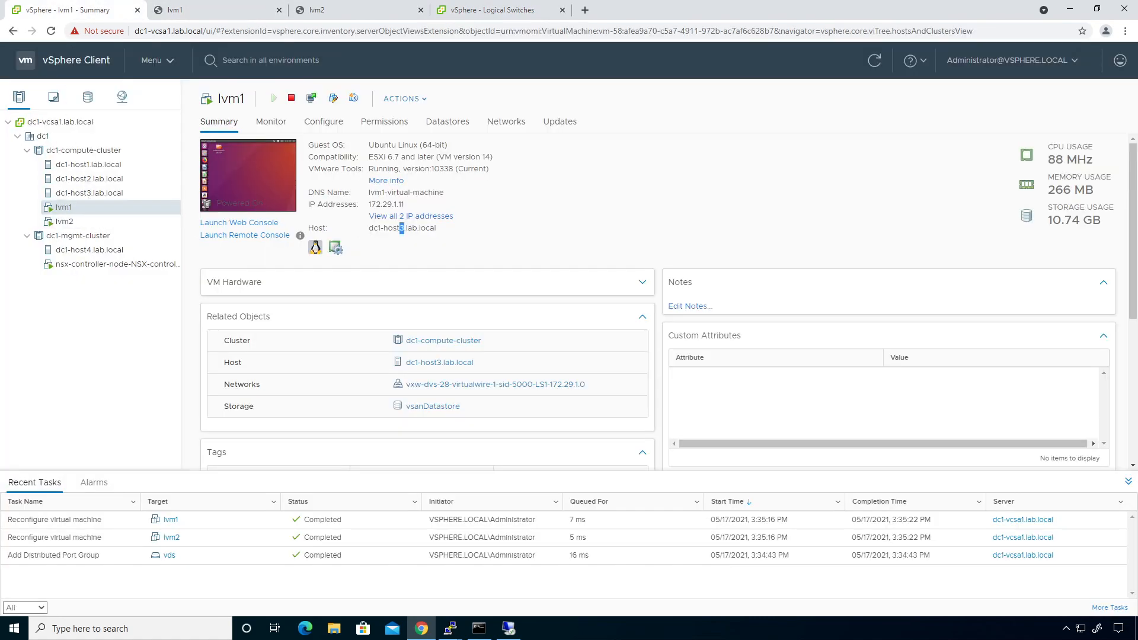
Step: View lvm2's summary showing dc1-host2 and 172.29.1.12, then select dc1-compute-cluster
click(64, 222)
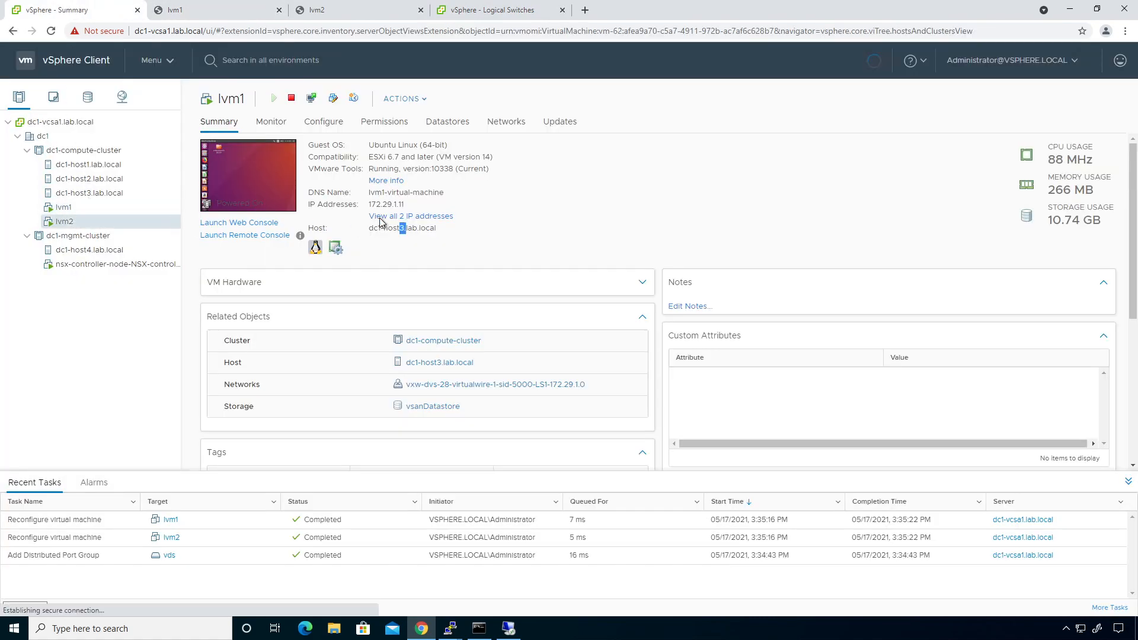
click(64, 221)
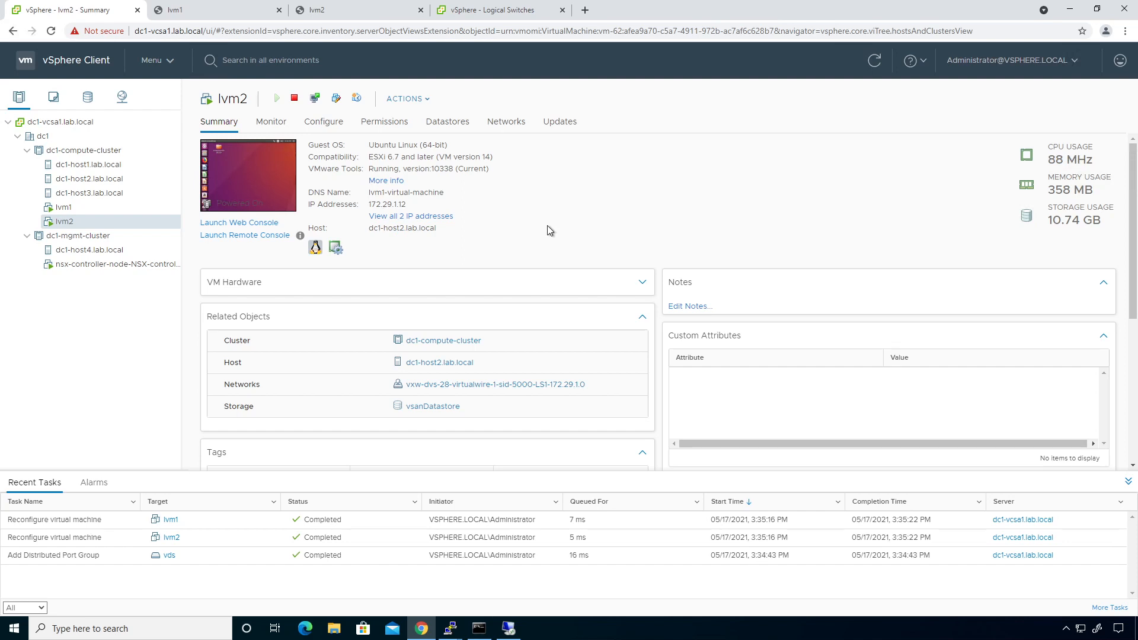
mouse_move(579, 235)
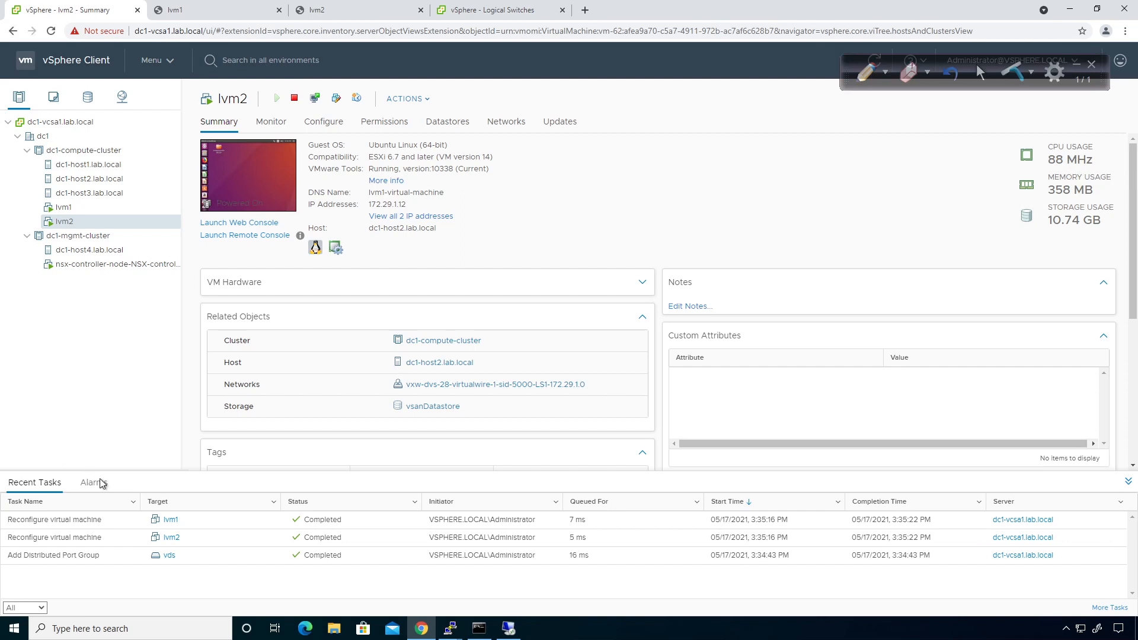
mouse_move(689, 132)
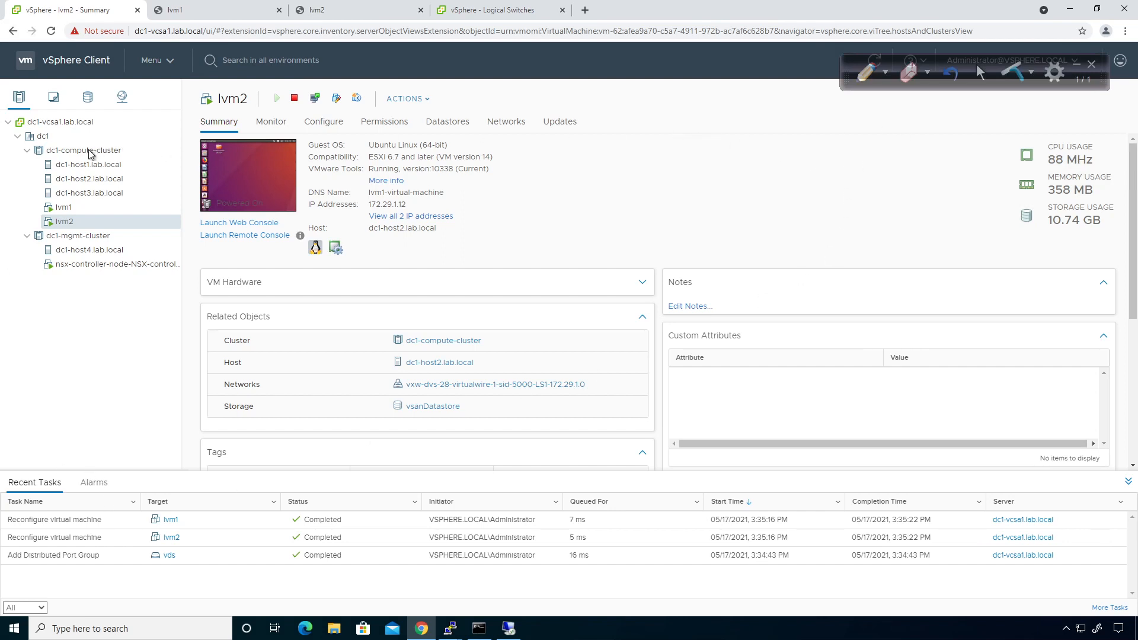
click(82, 151)
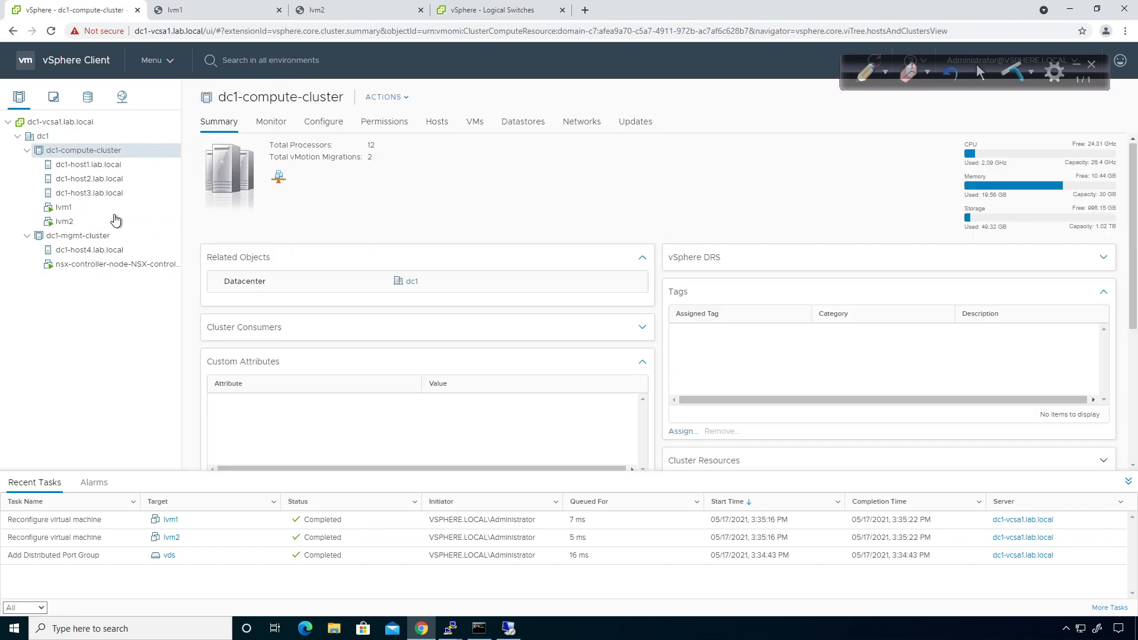
Step: Return to the Logical Switches page and start the annotation pen for the cluster diagram
click(493, 9)
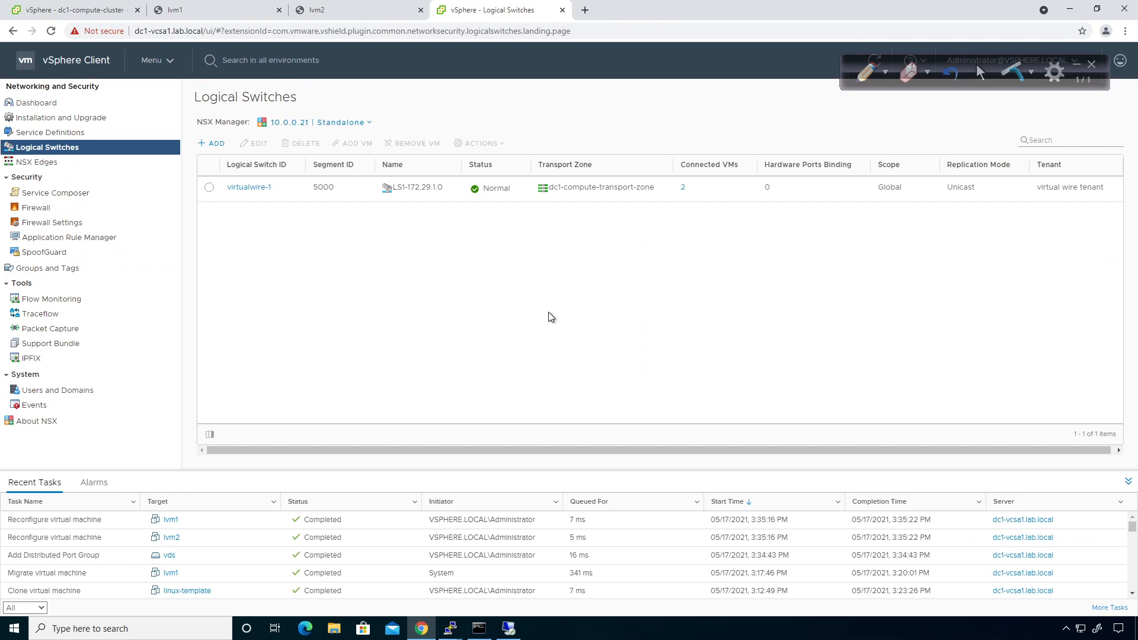
mouse_move(866, 71)
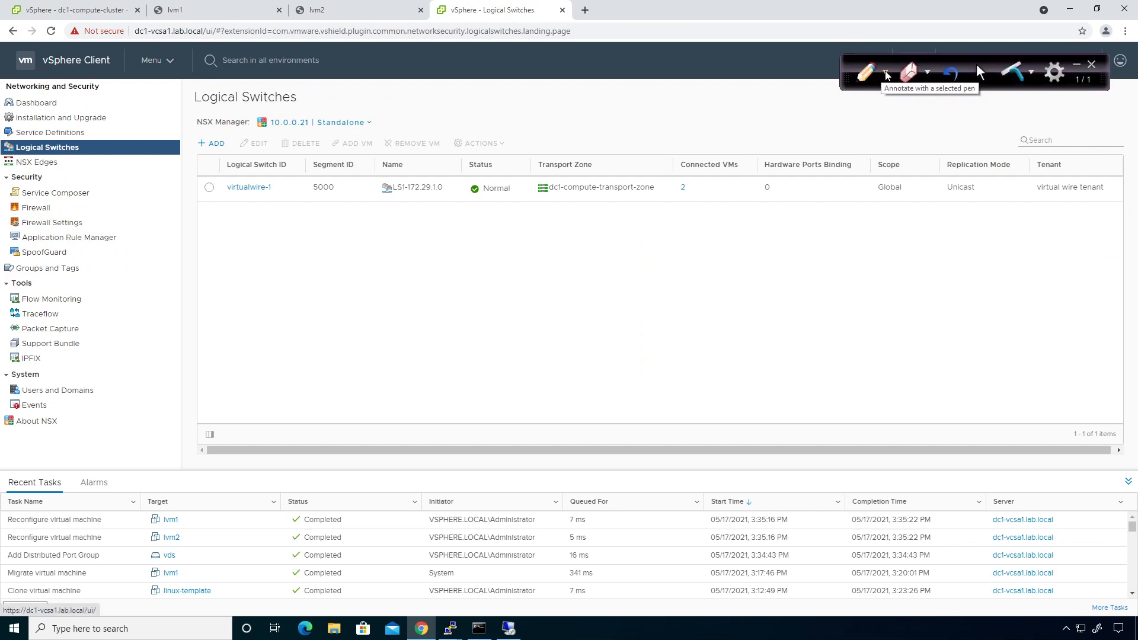
click(864, 71)
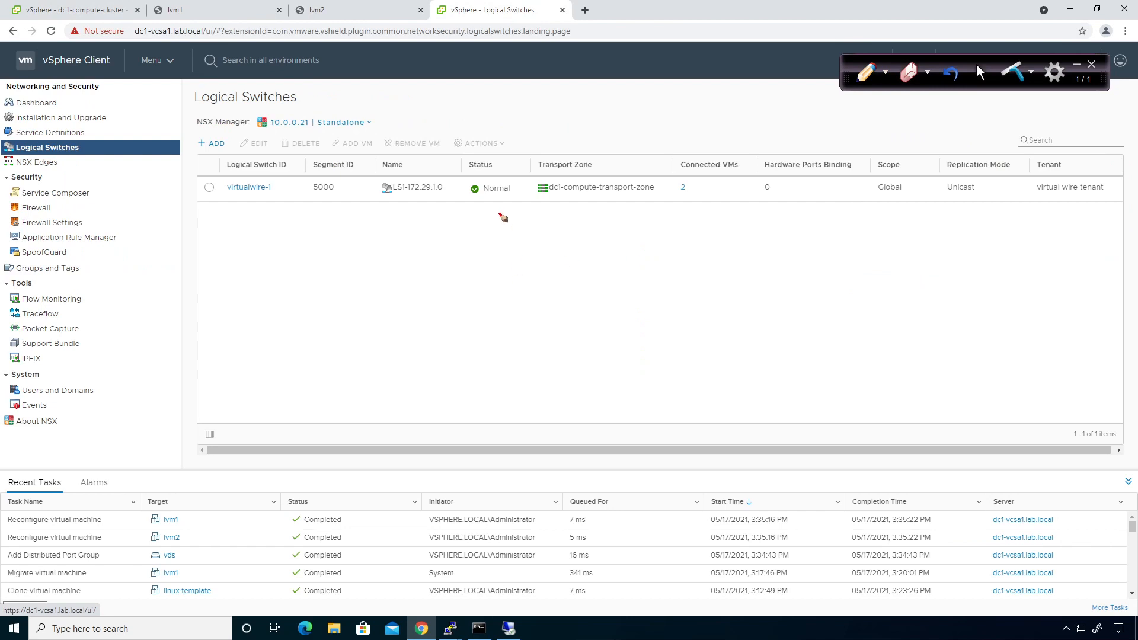
mouse_move(256, 237)
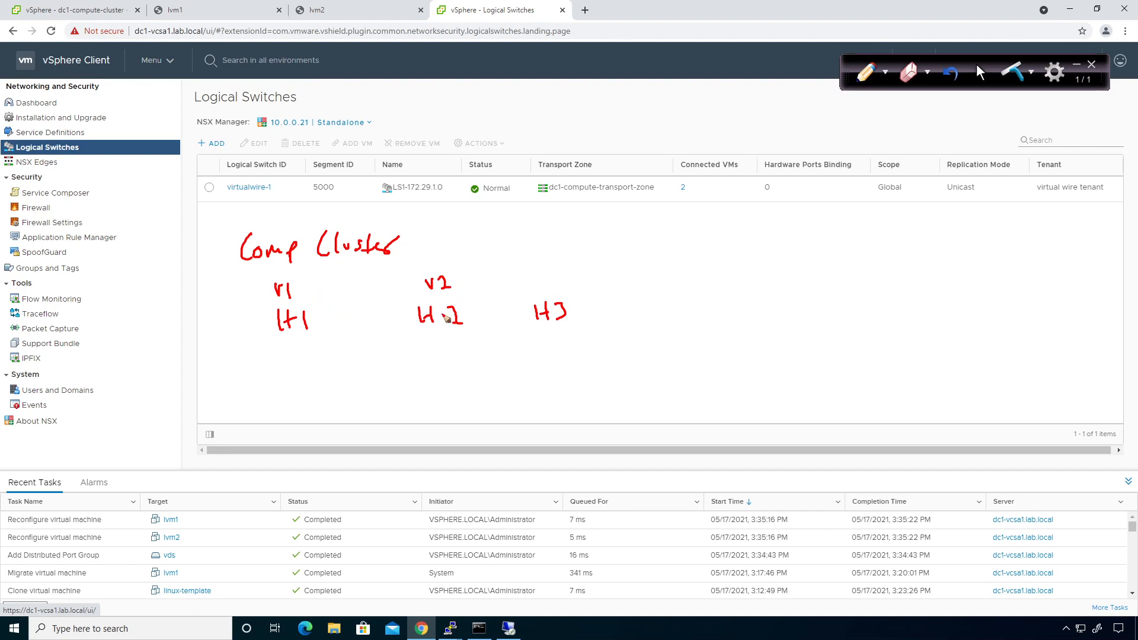
mouse_move(402, 334)
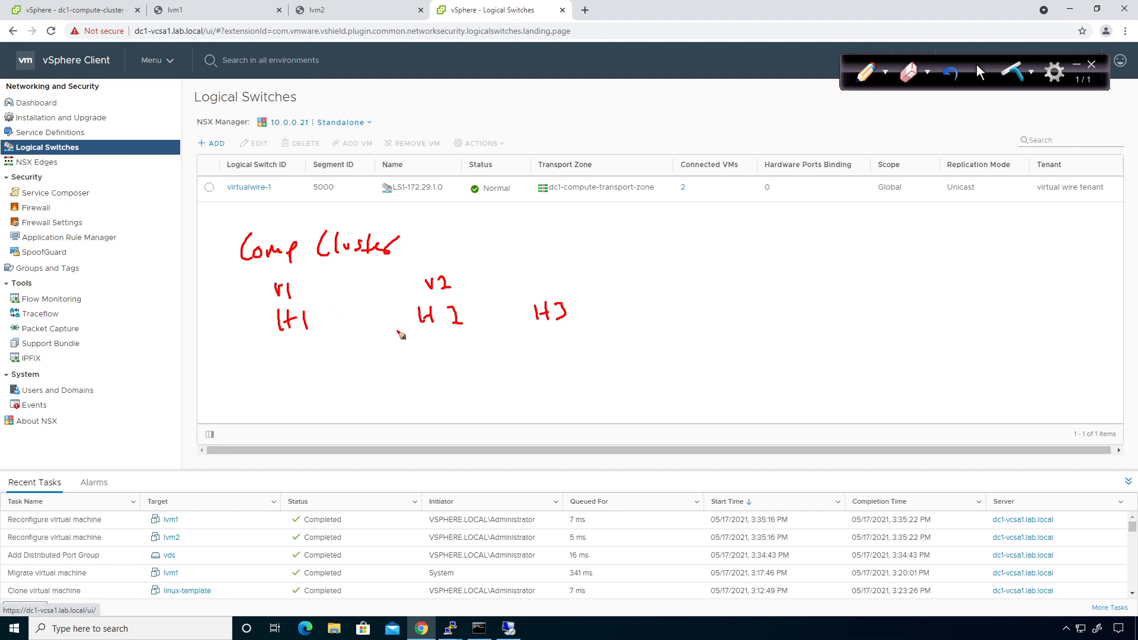
mouse_move(371, 335)
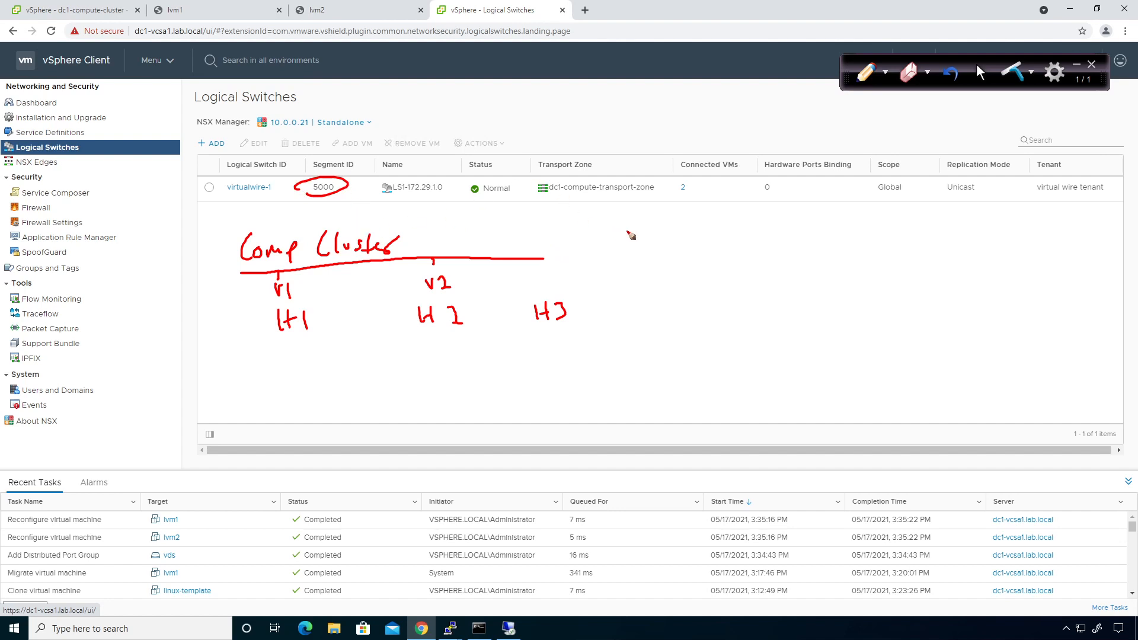
mouse_move(603, 268)
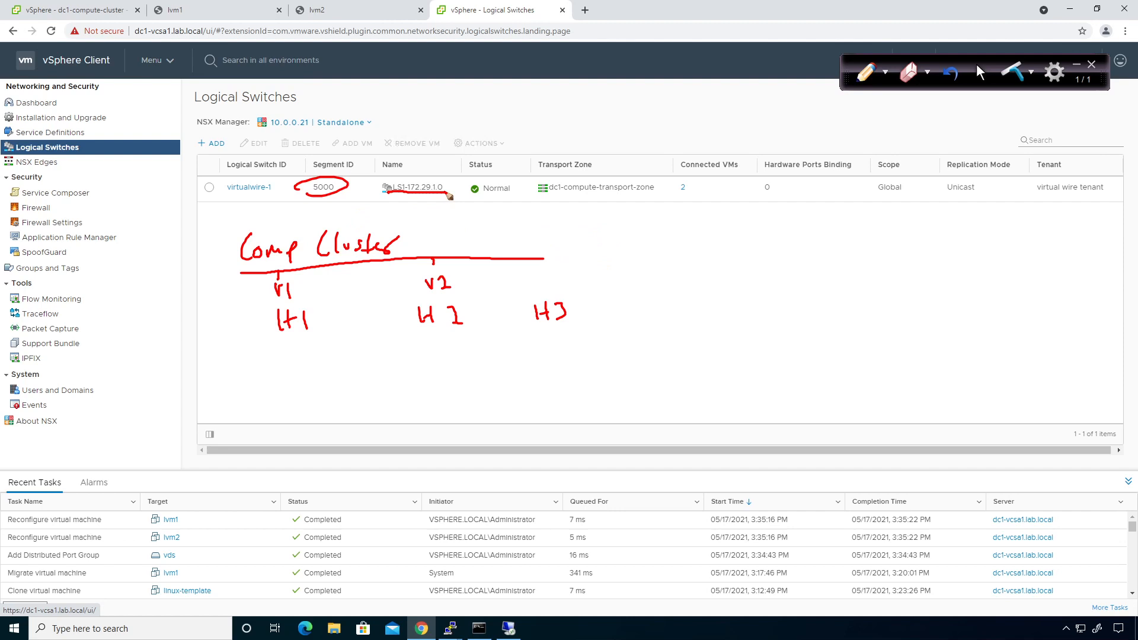
mouse_move(603, 218)
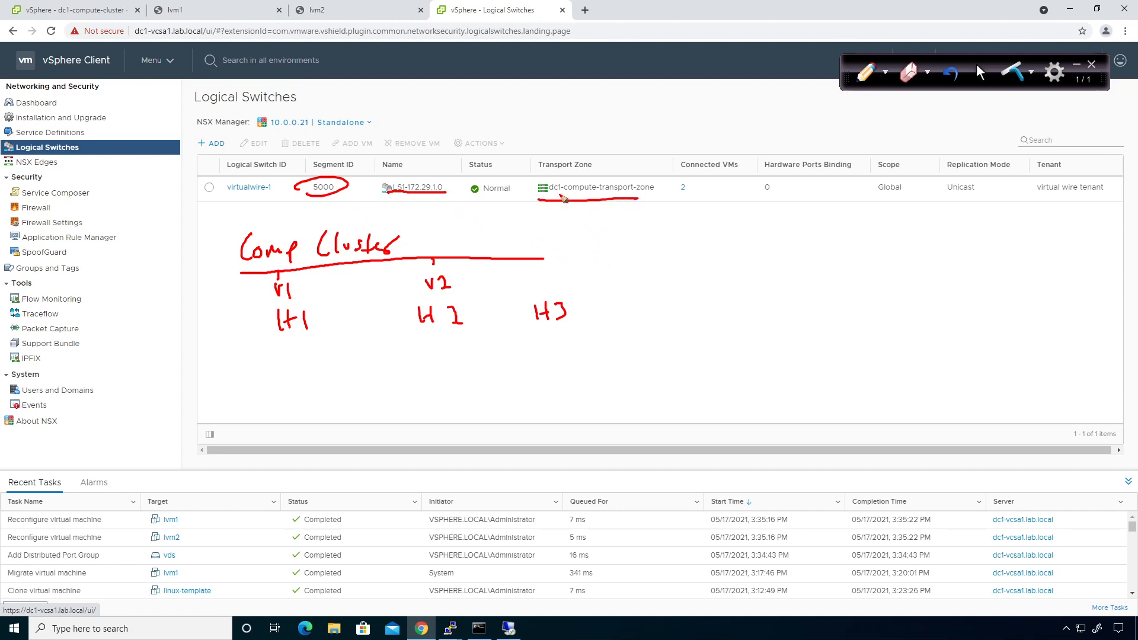
mouse_move(656, 312)
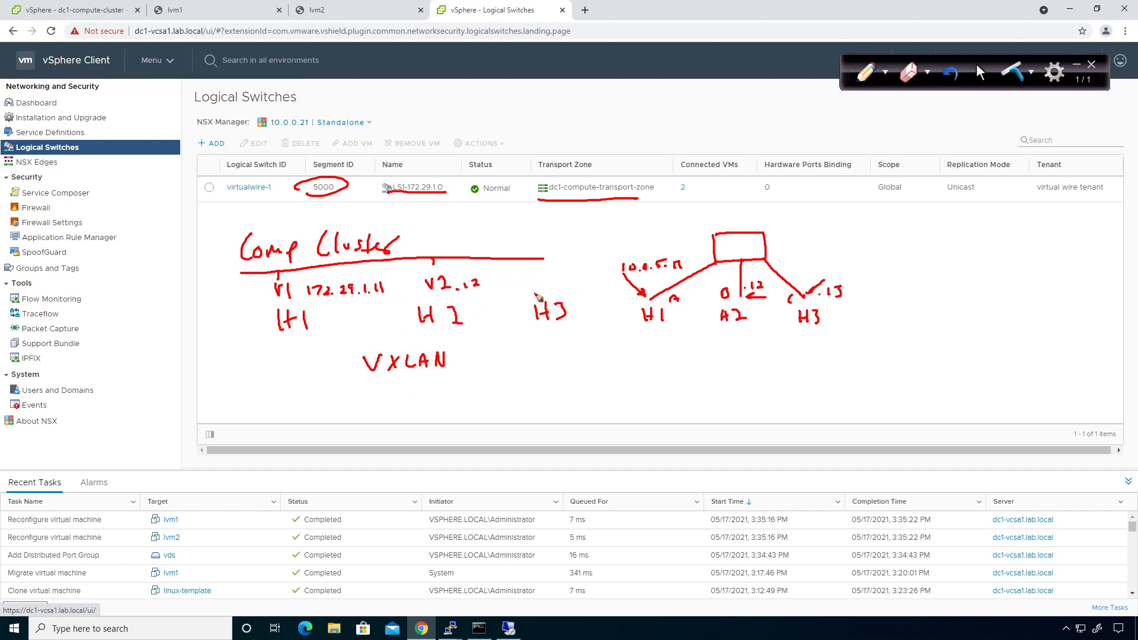
mouse_move(396, 364)
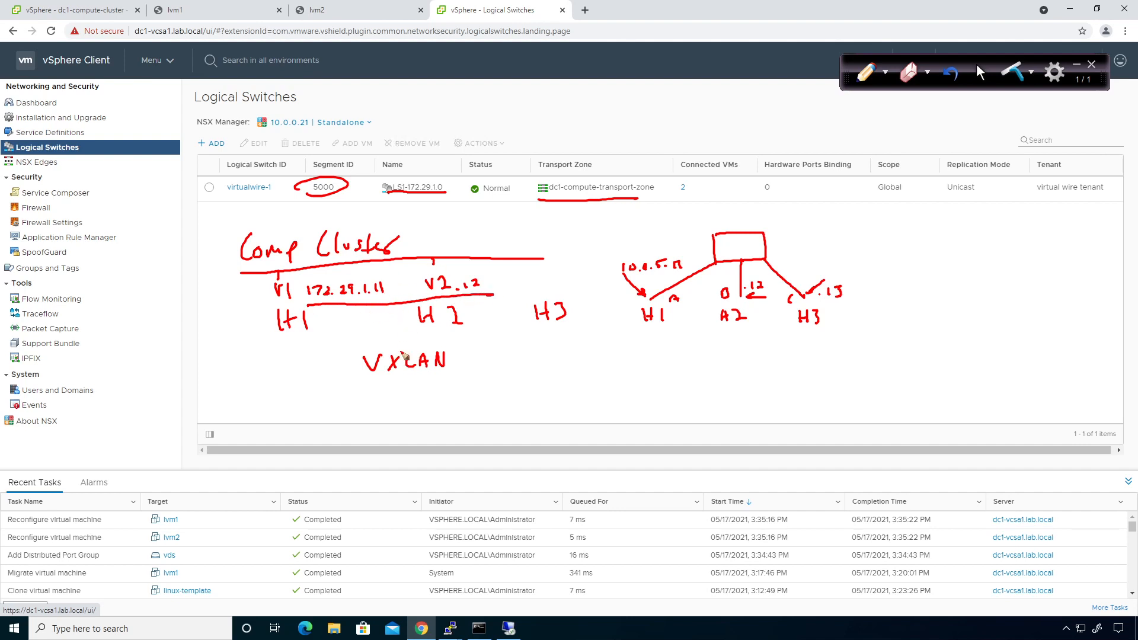
mouse_move(356, 338)
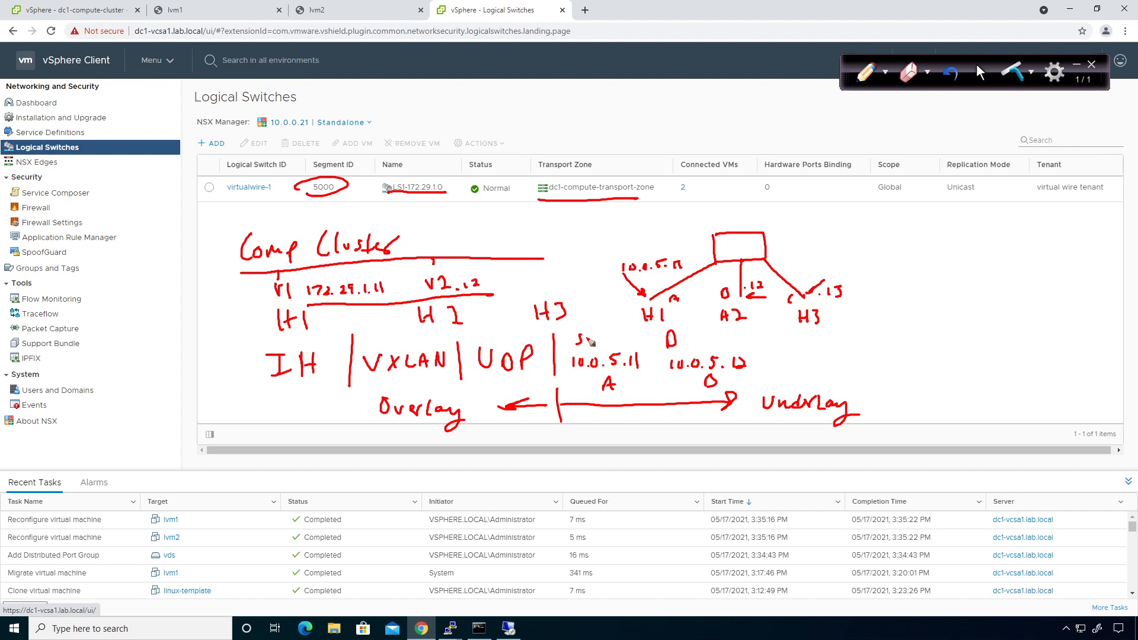
mouse_move(701, 260)
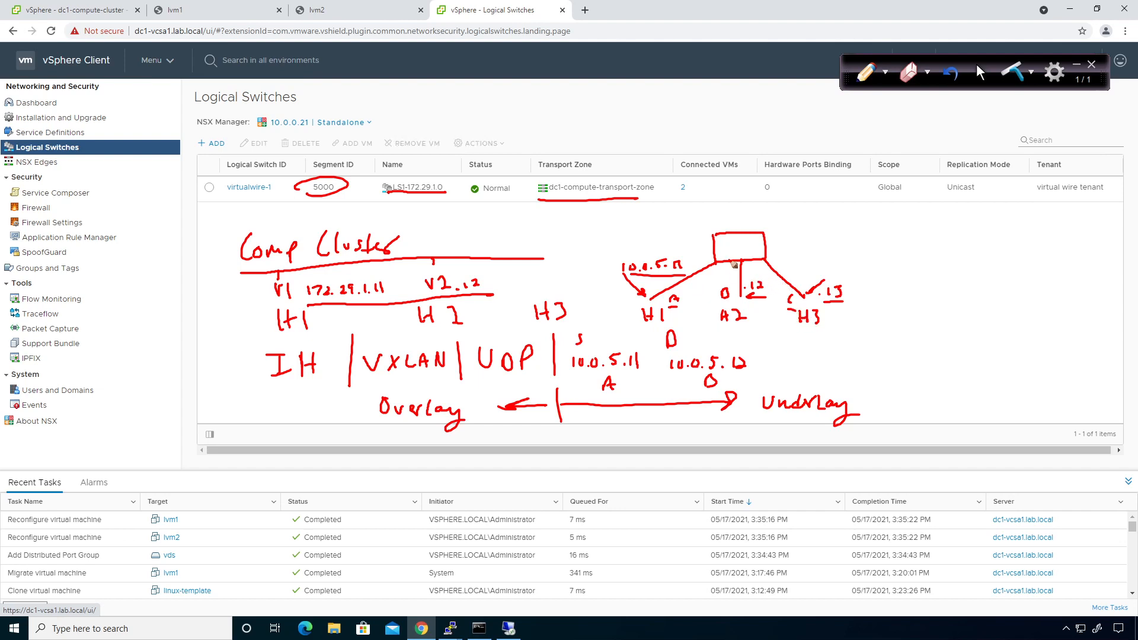
mouse_move(731, 218)
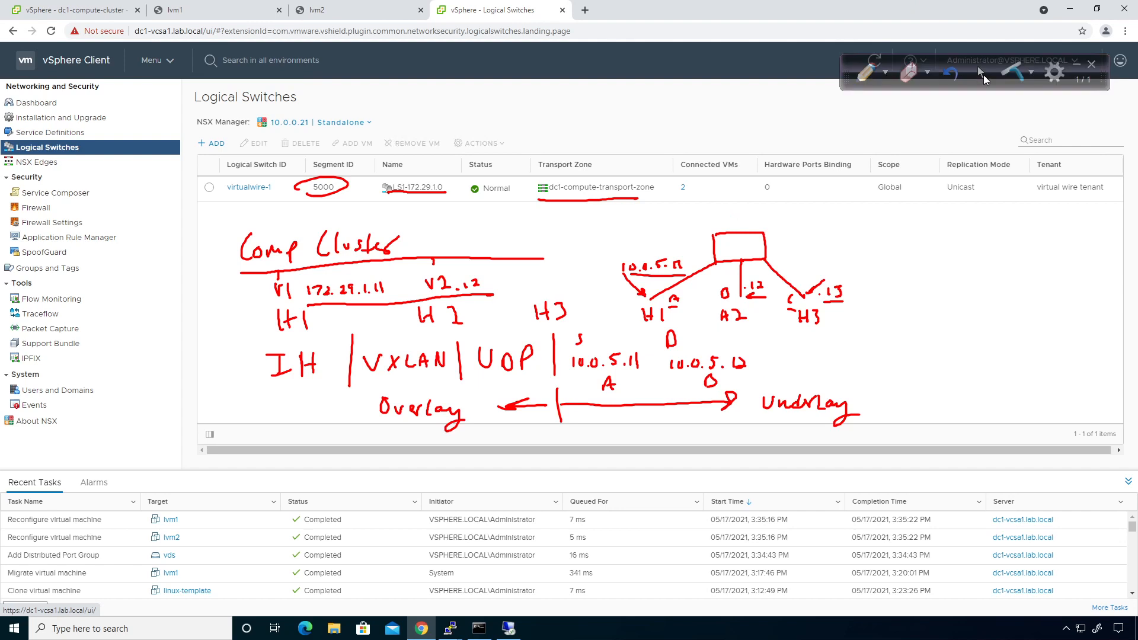
mouse_move(949, 73)
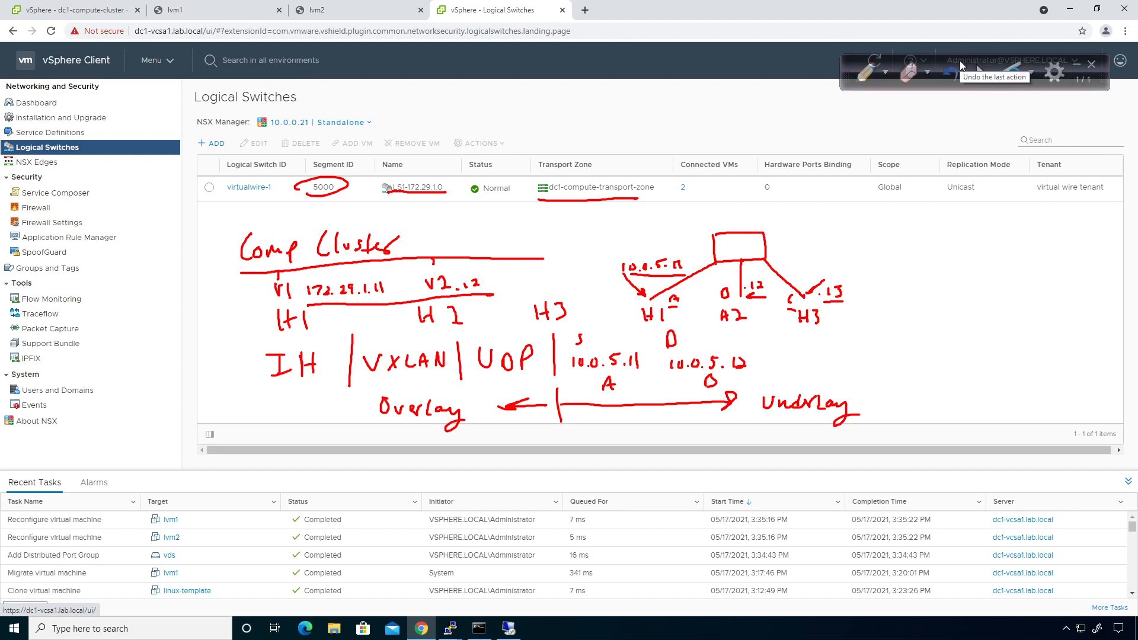